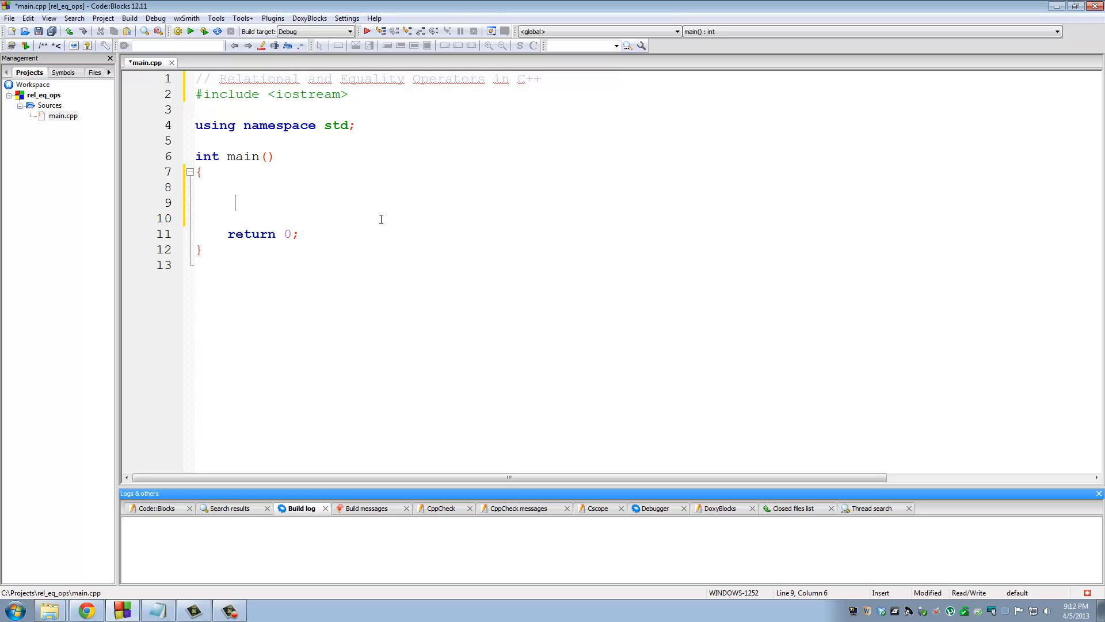
Step: Declare bool resultOfExpression; inside main(), fixing the name's capitalisation
key(Backspace)
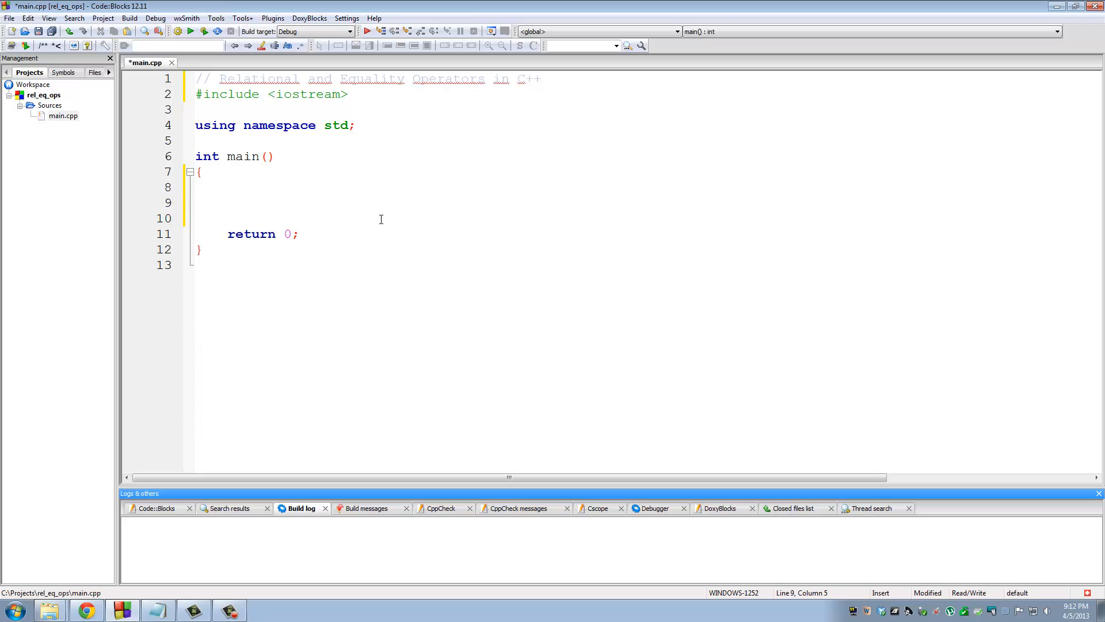
text(bool)
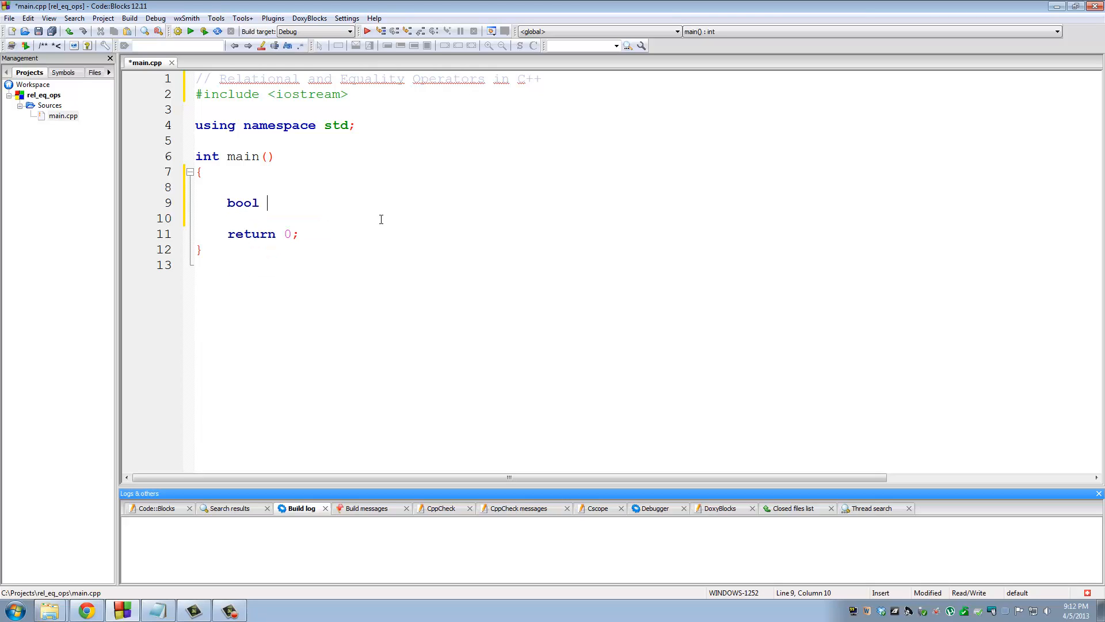
text(resu)
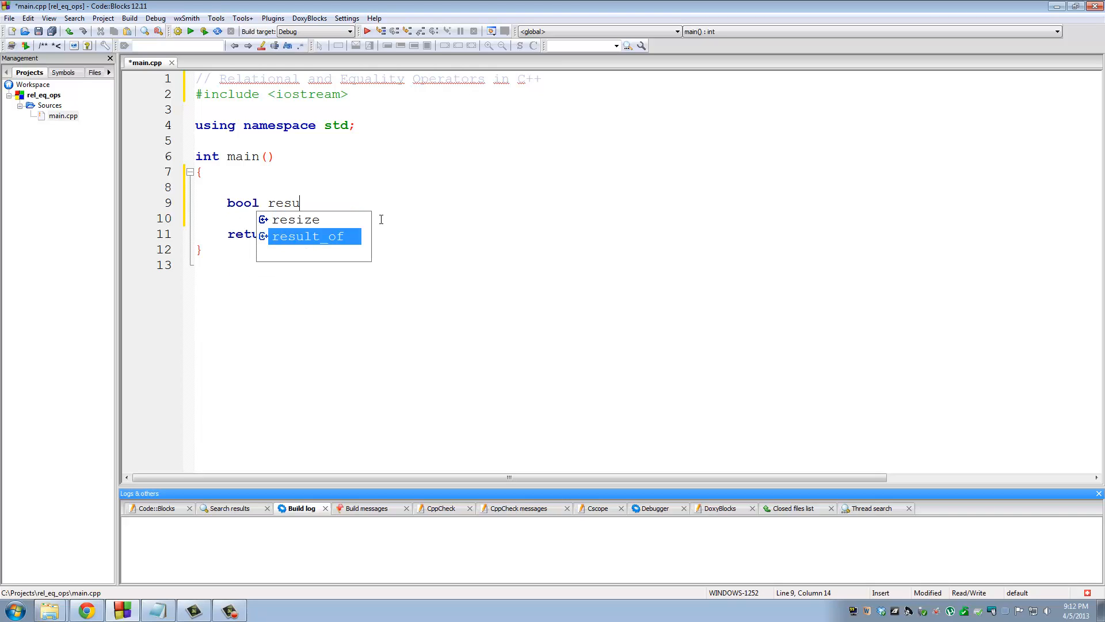
text(ltof)
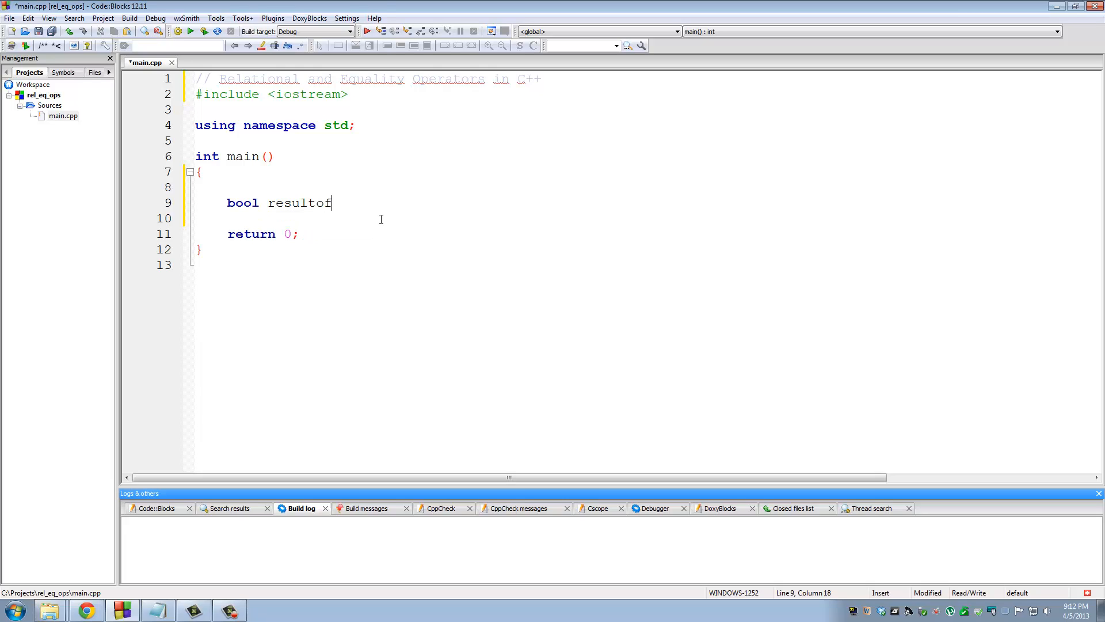
text(expre)
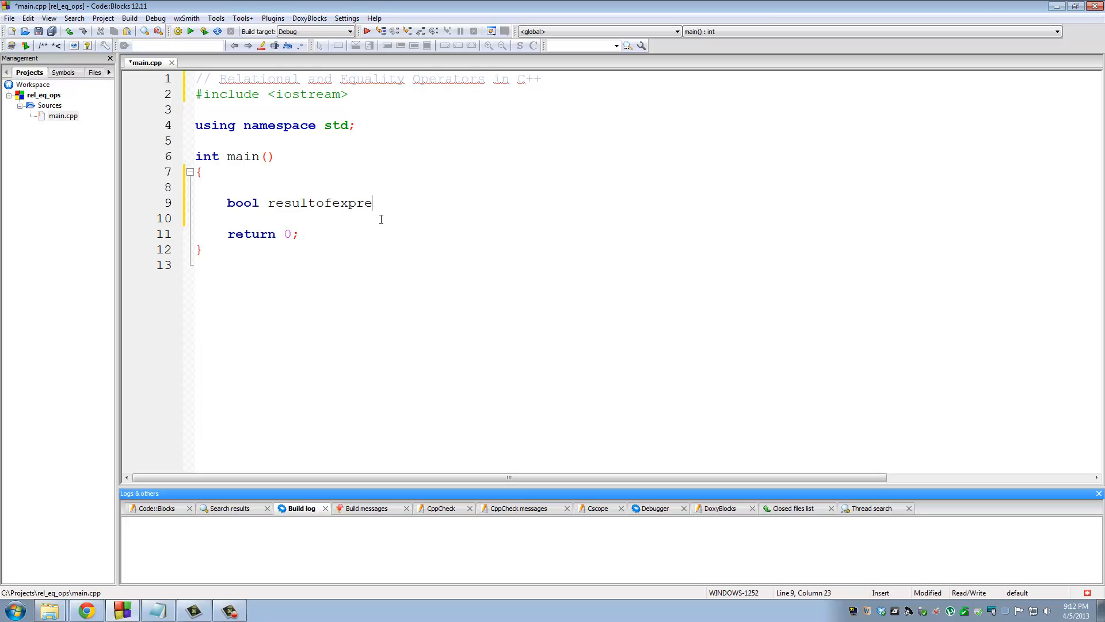
key(BackSpace)
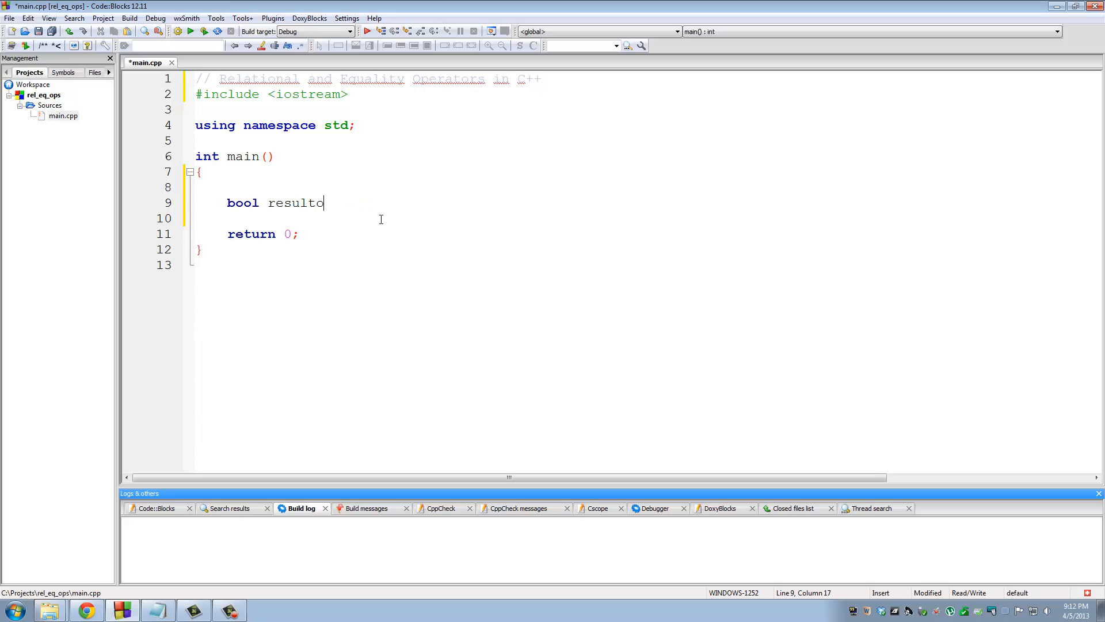
text(OfExpr)
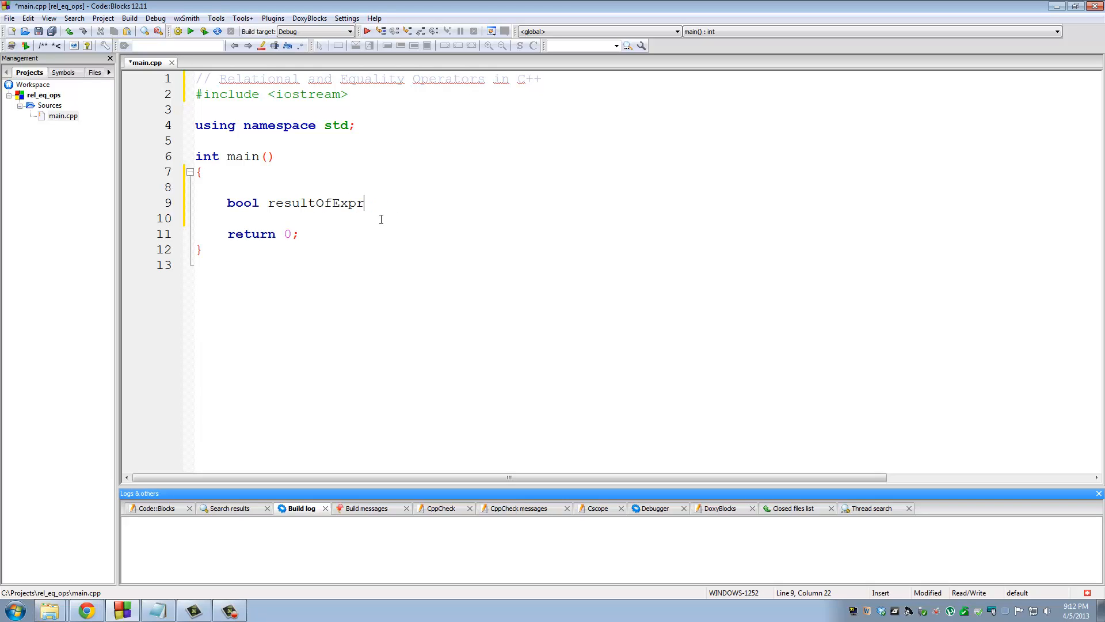
text(ession;)
click(646, 218)
text(bool)
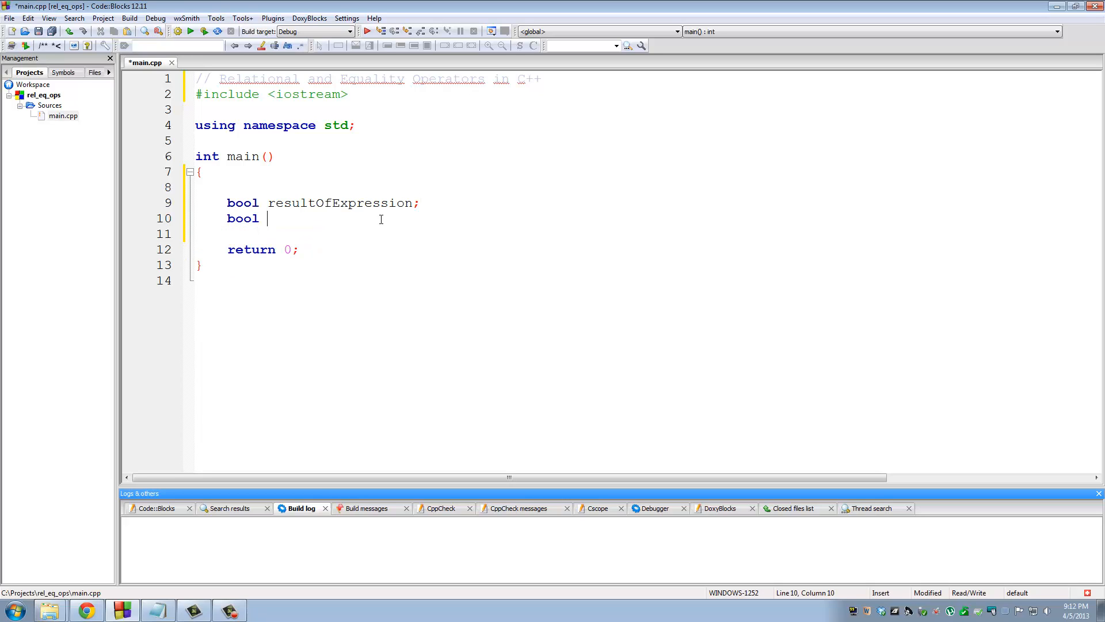
Step: Declare a second bool, resultofValueComparison;, on the next line
text(resultopf)
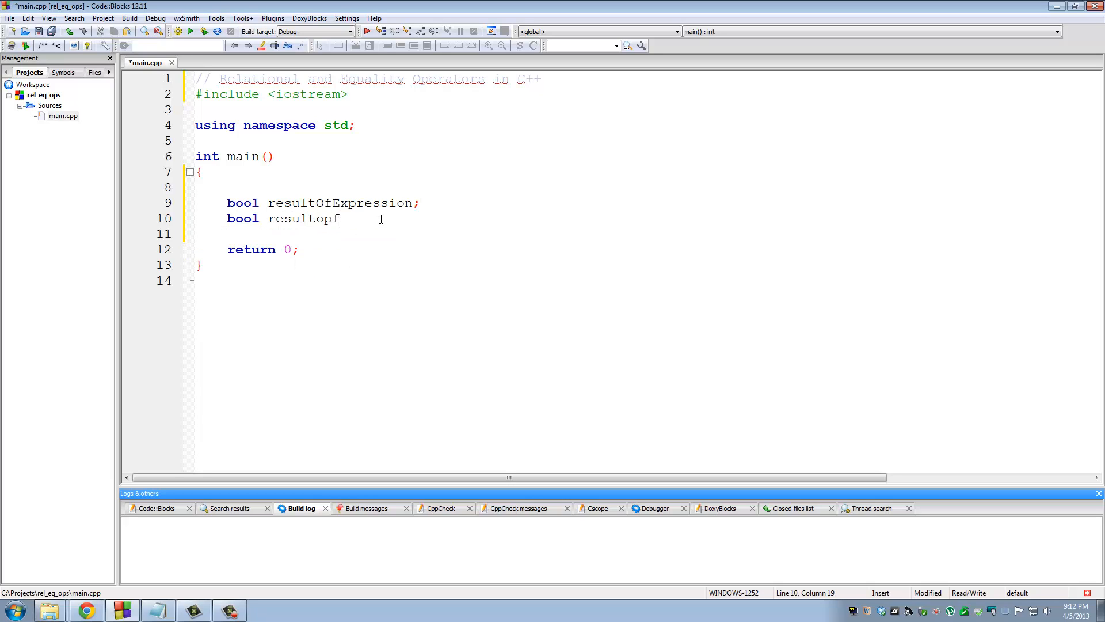
text(ValueO)
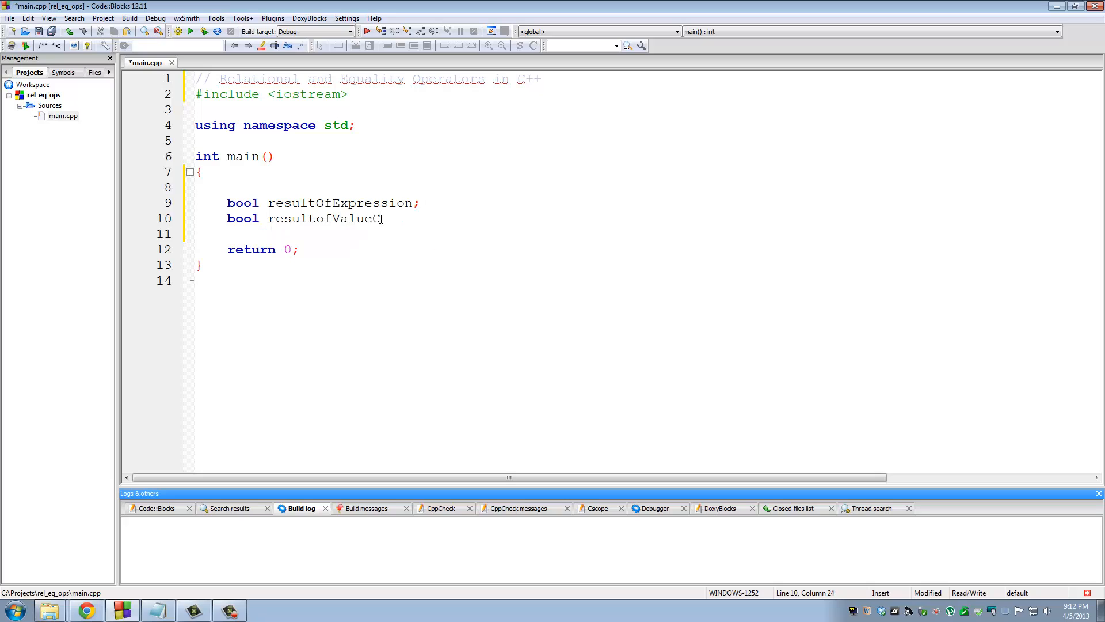
text(ompa)
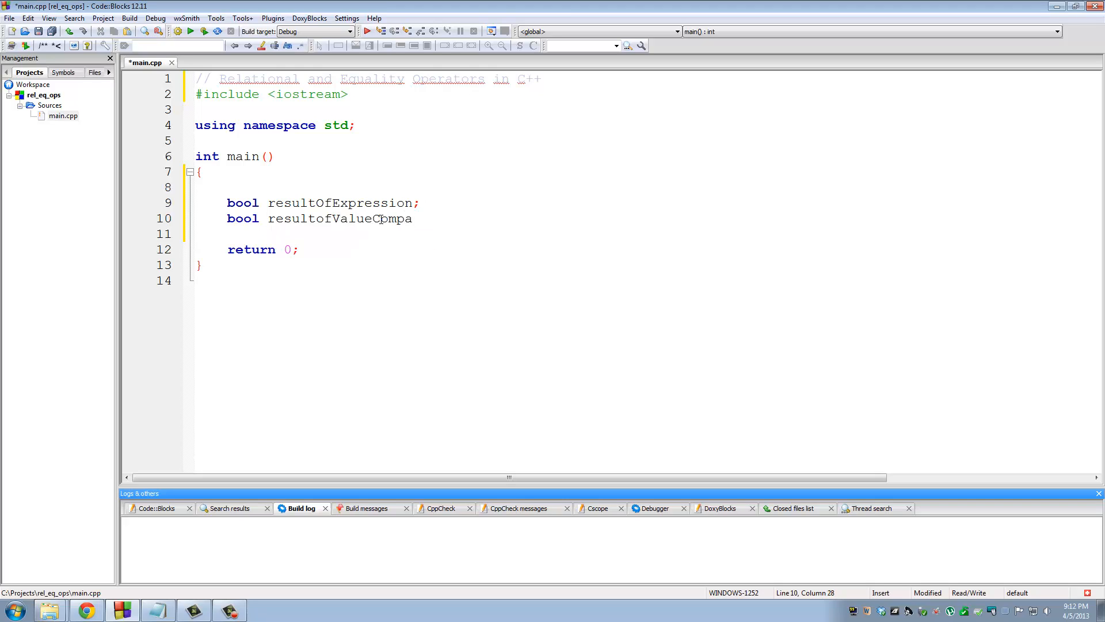
text(rison;)
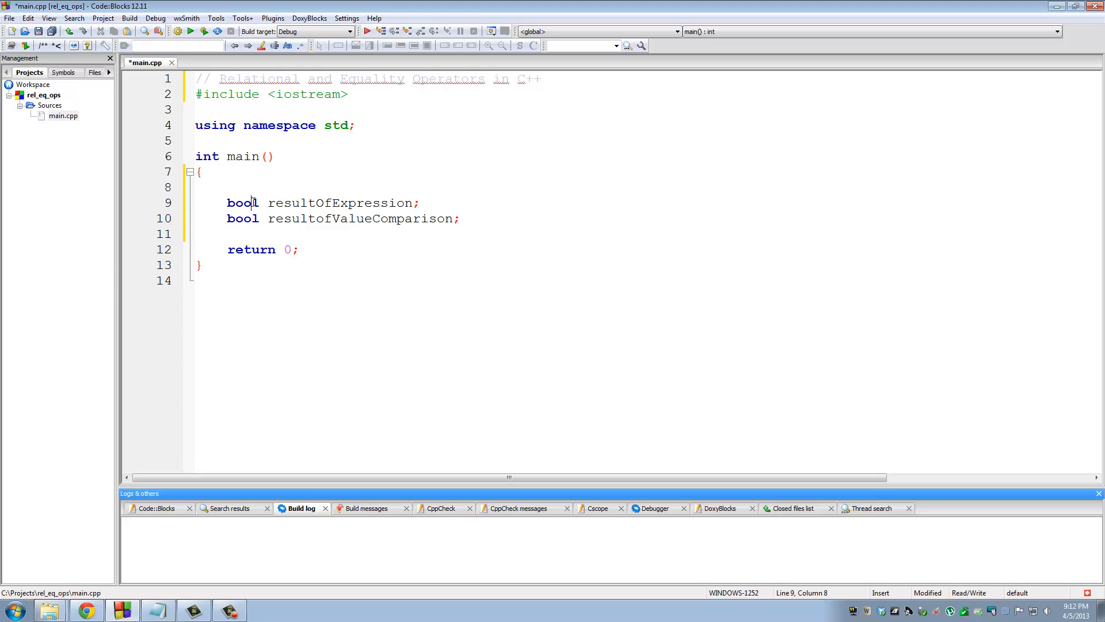
double_click(241, 203)
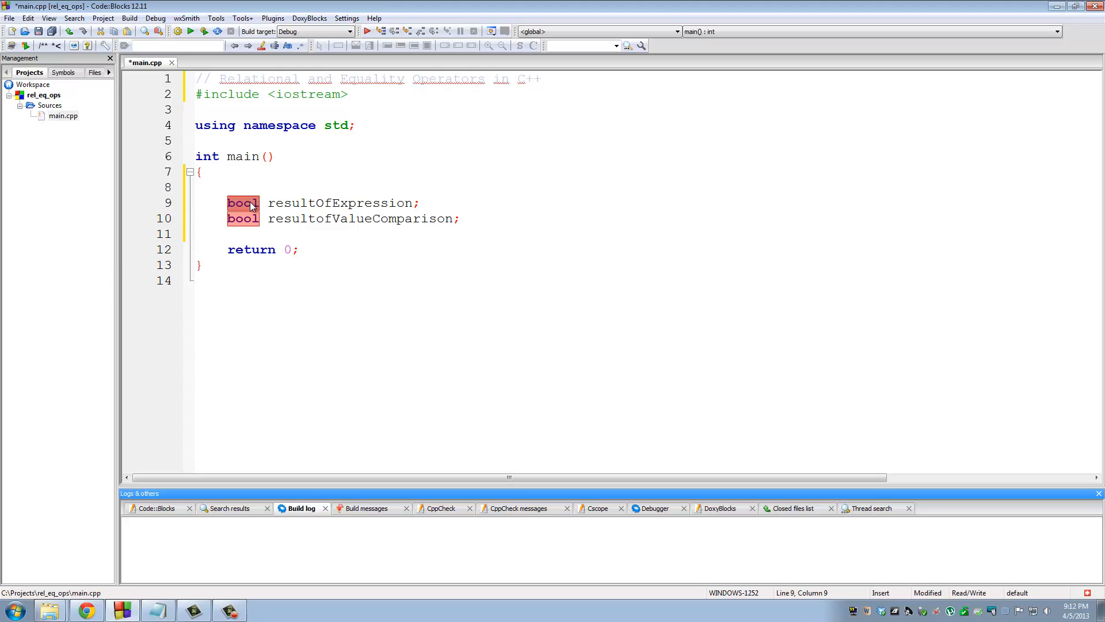
mouse_move(282, 202)
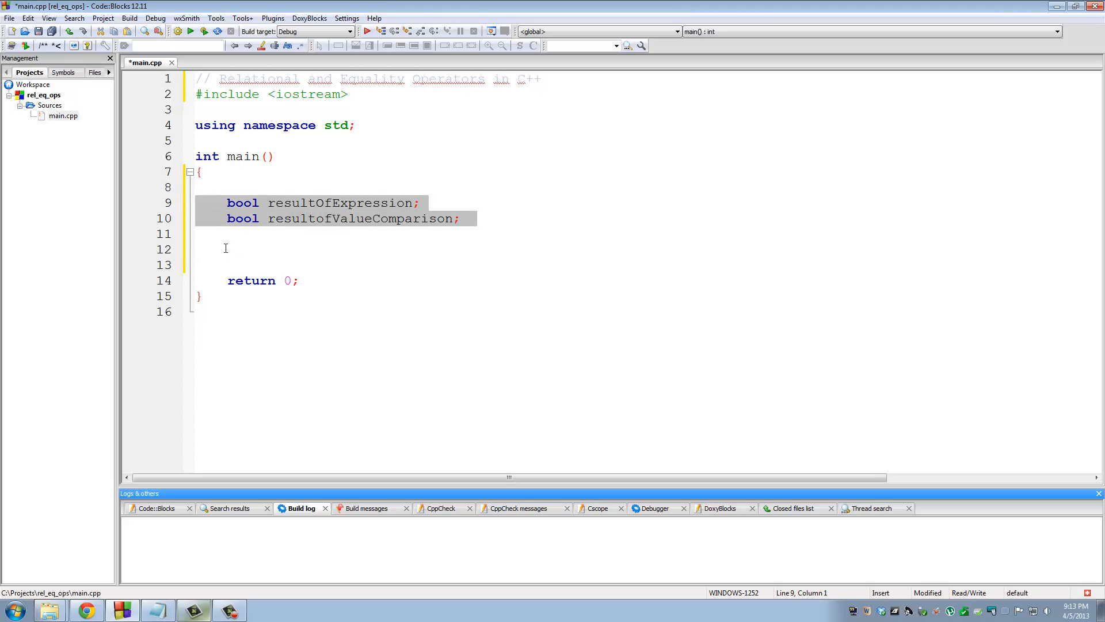
Step: List the operators ==, !=, >, <, >=, <= on separate lines below the declarations
click(225, 249)
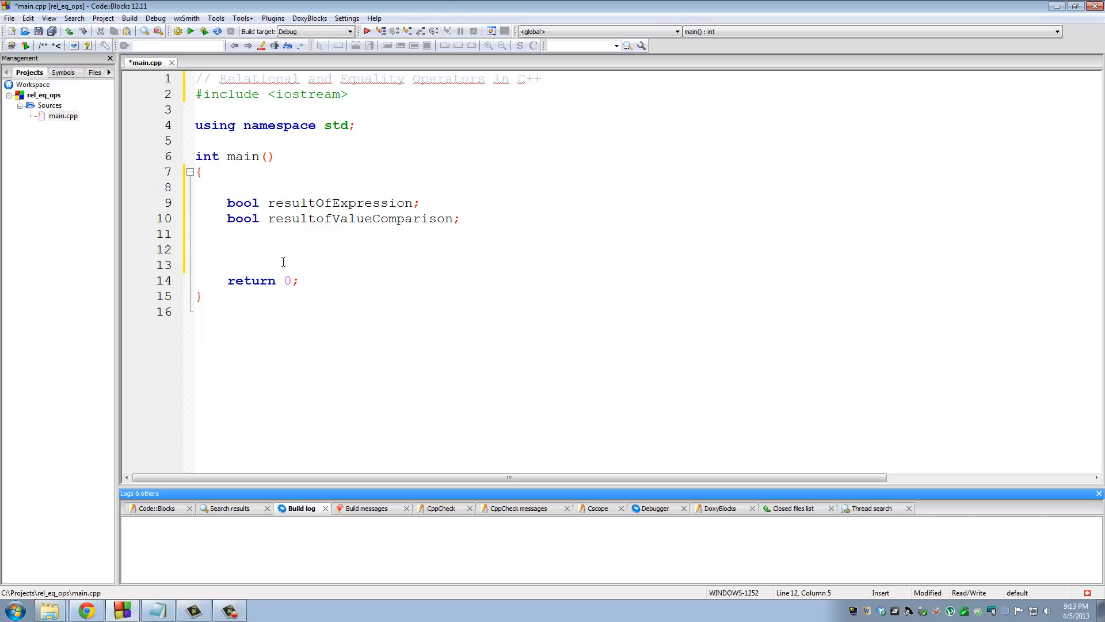
text(==)
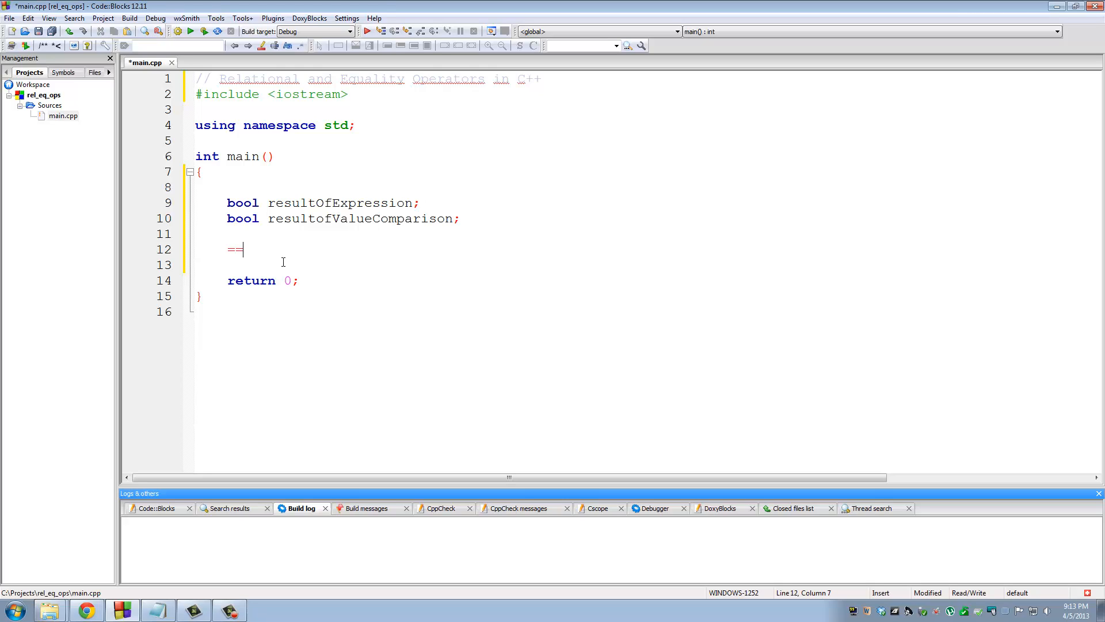
text(!)
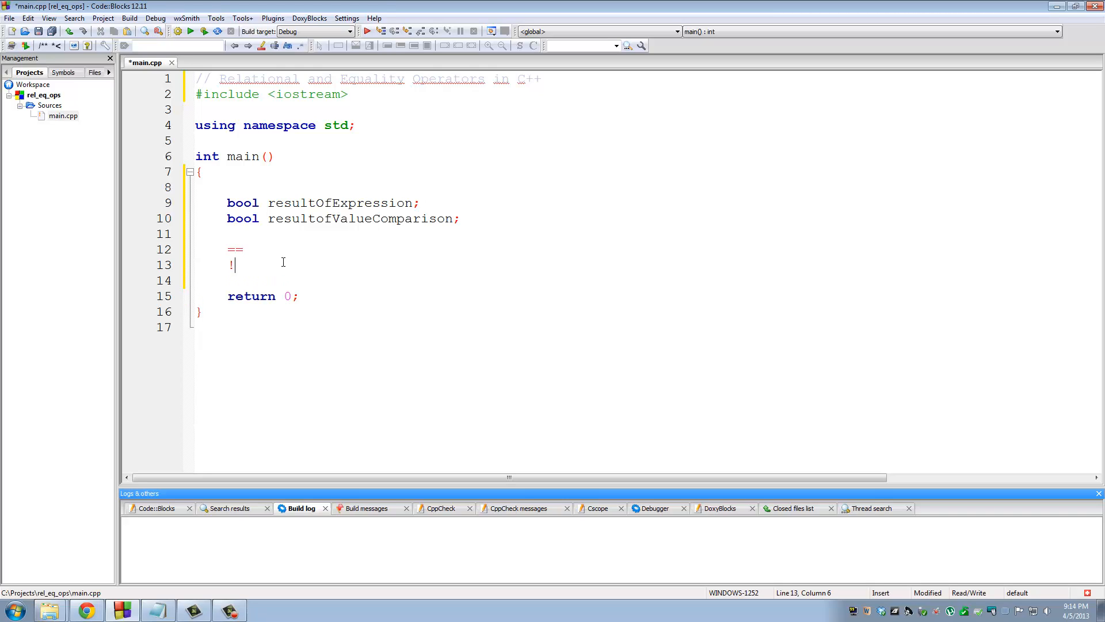
text(=)
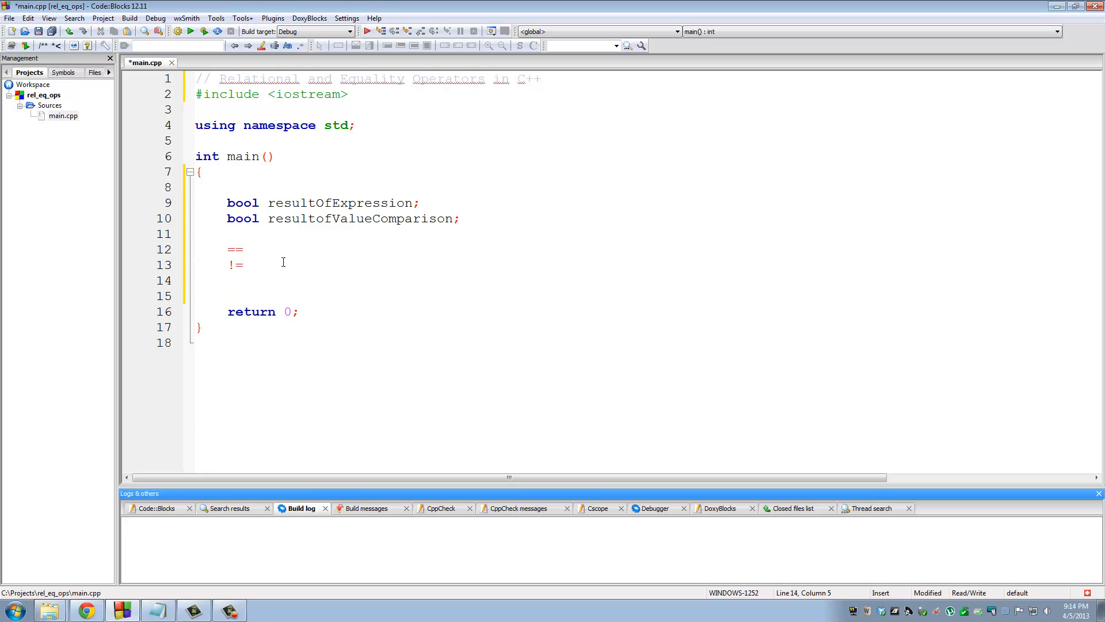
text(>)
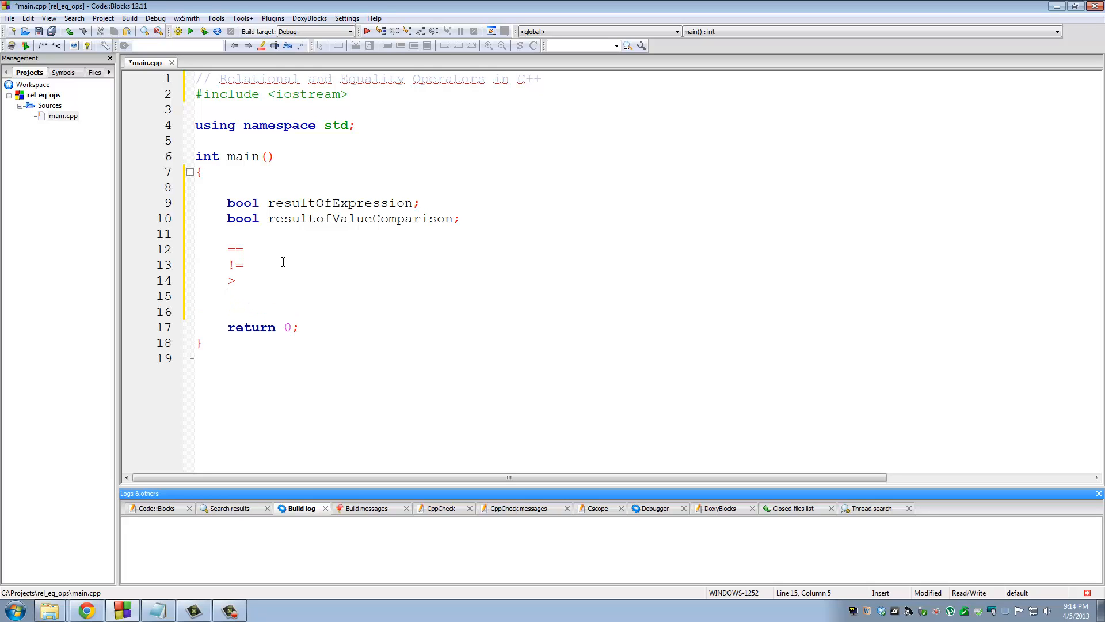
text(<)
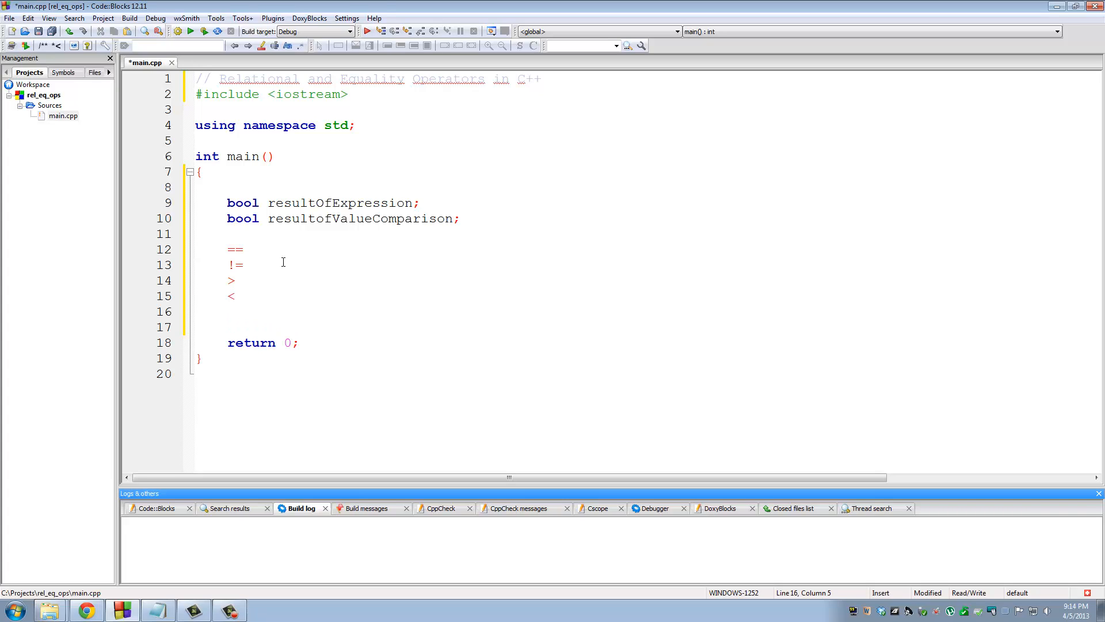
text(>=)
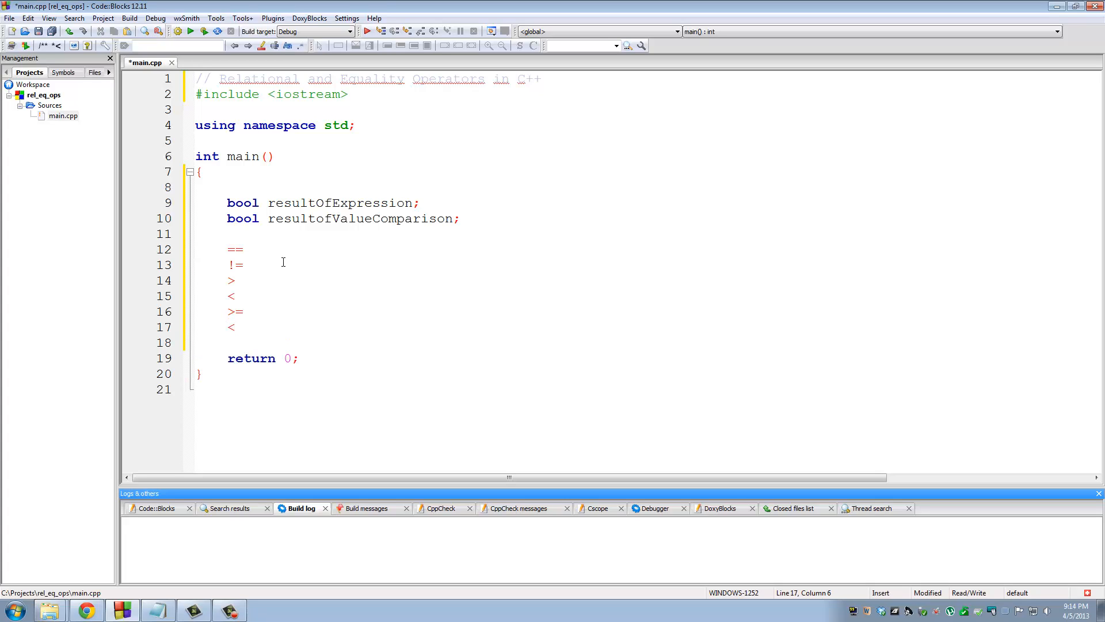
text(=)
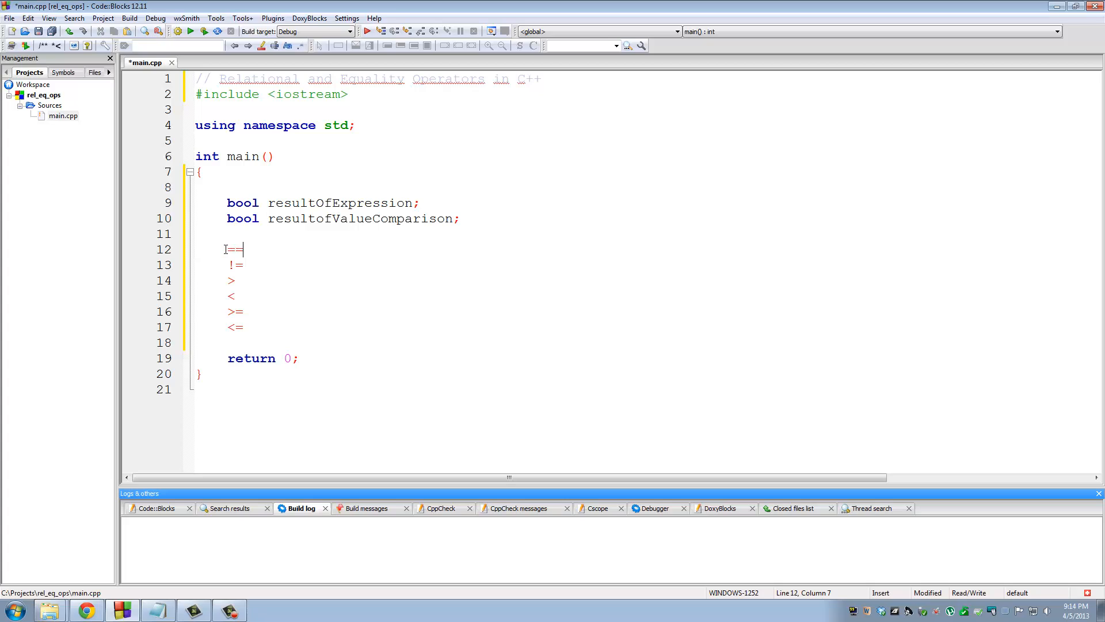
double_click(235, 249)
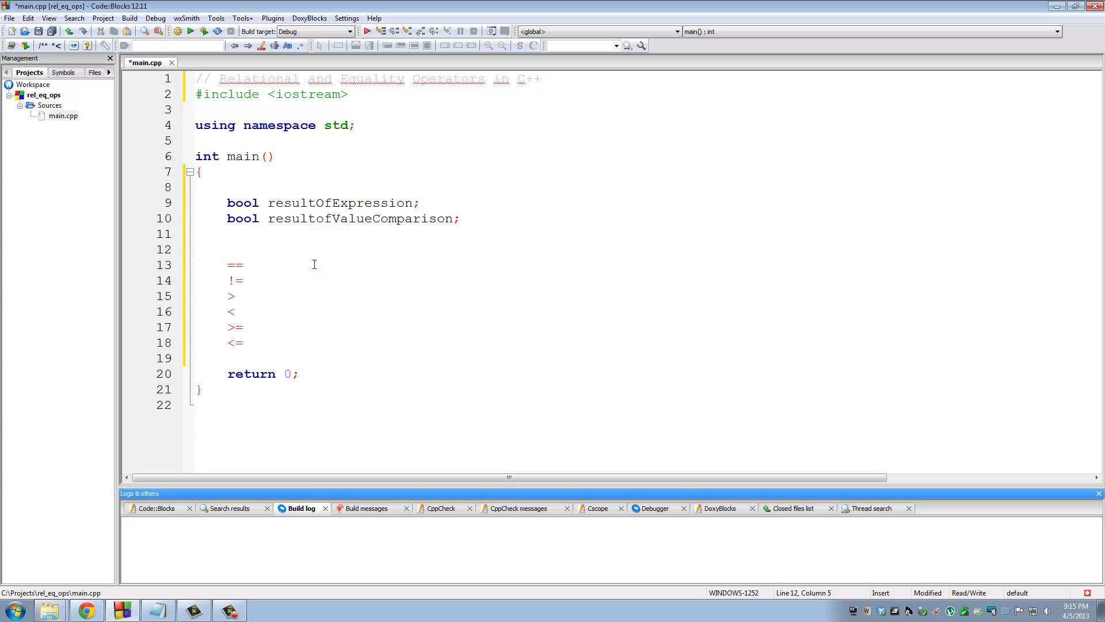
Step: Write a = 5; then add a second = so line 12 reads a == 5;
text(=)
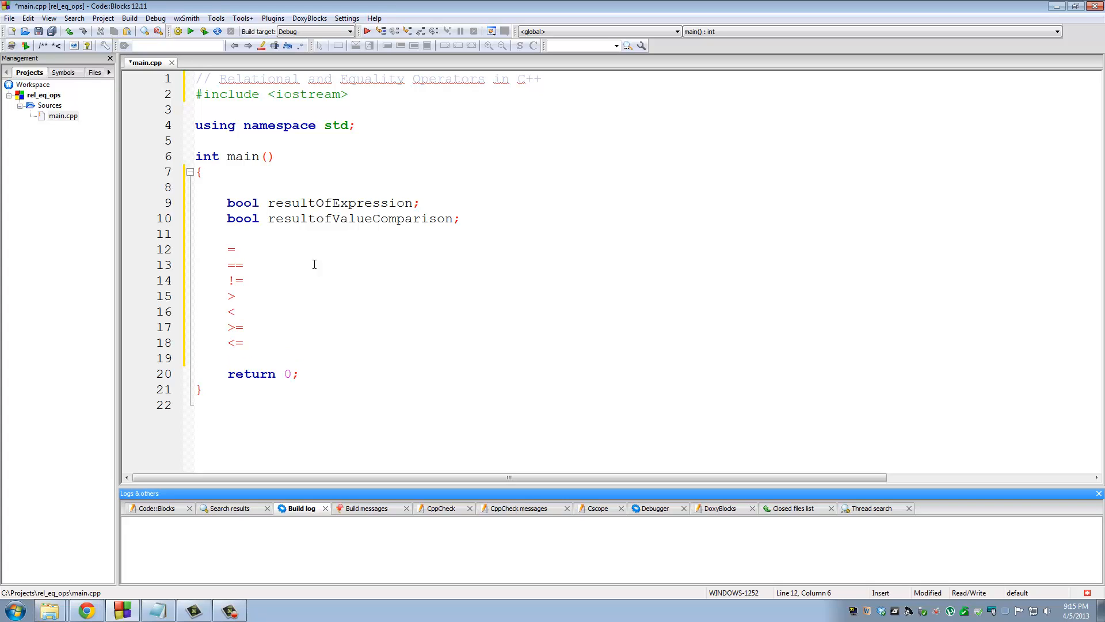
text(a)
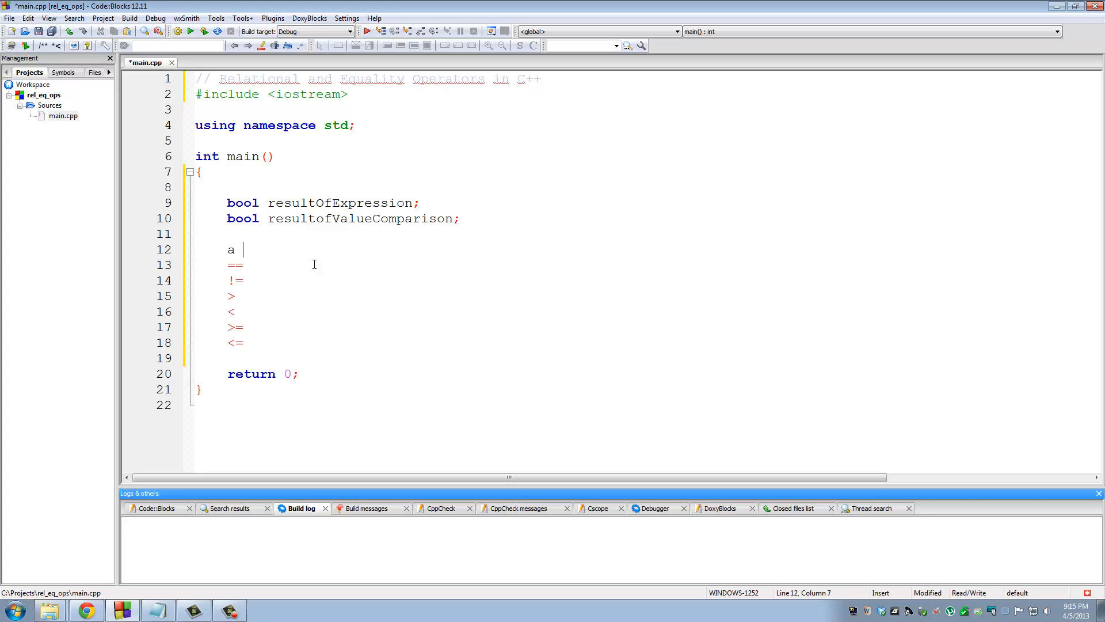
text(= 5)
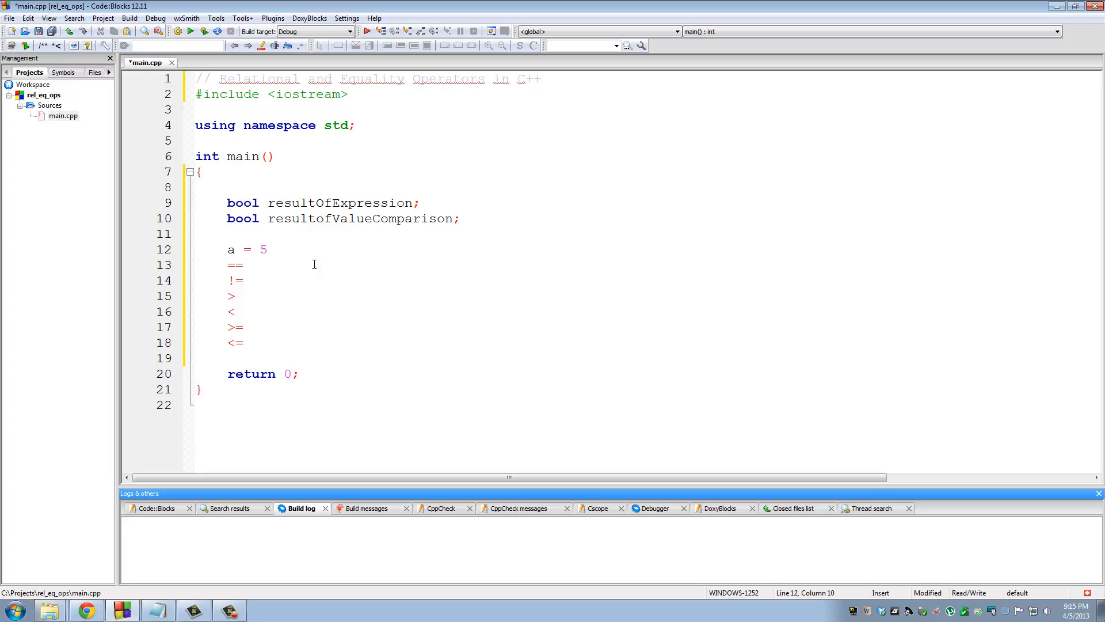
text(;)
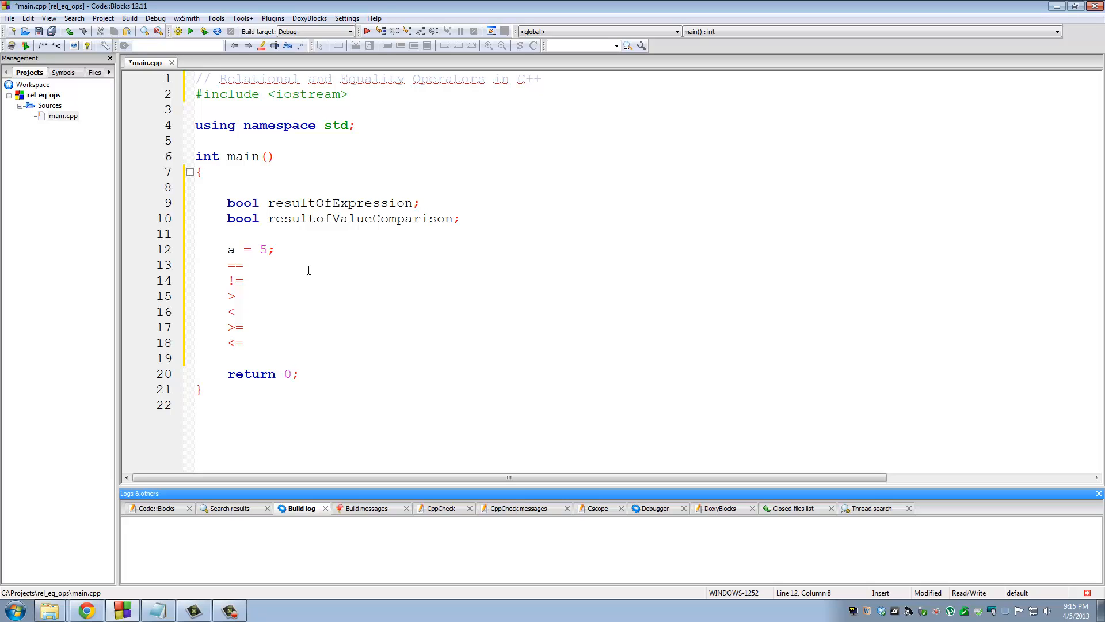
text(=)
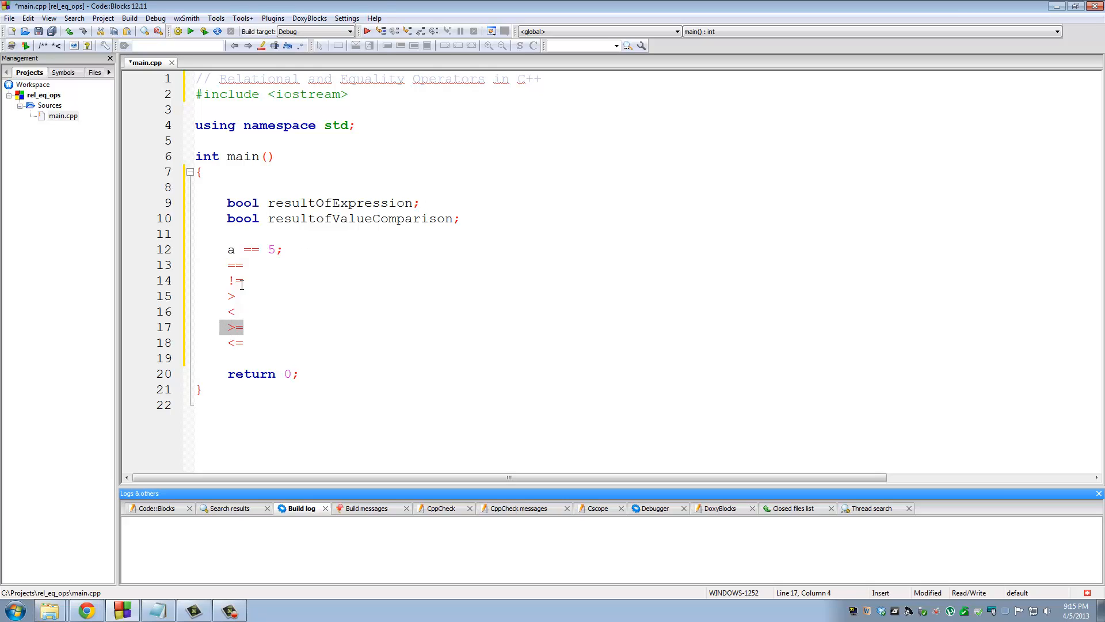
click(235, 264)
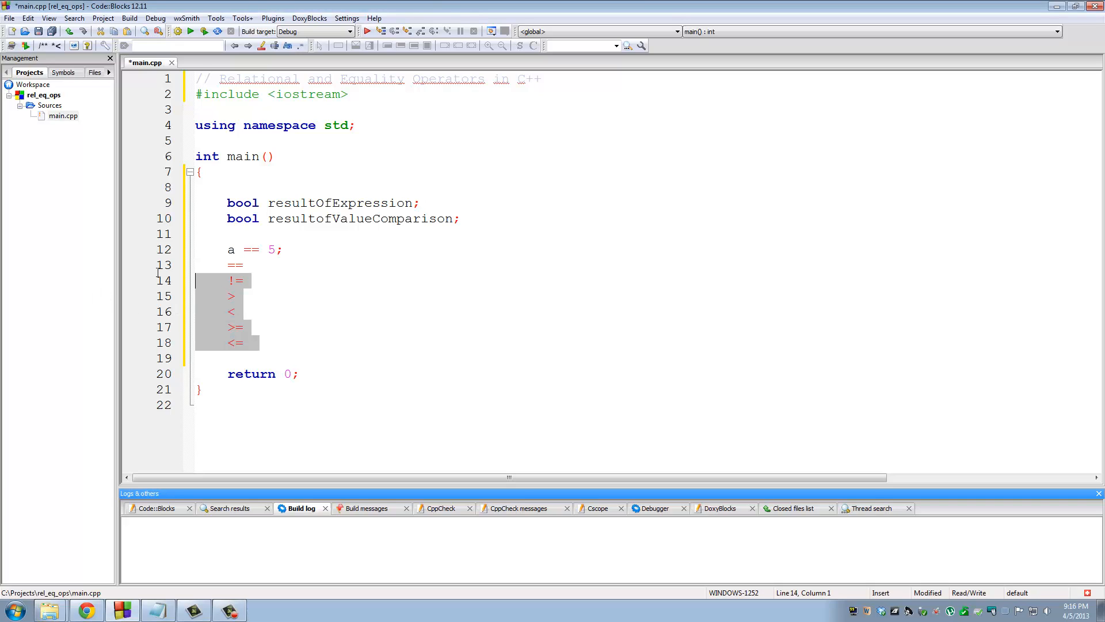
Step: Delete the operator notes and begin resultofValueComparison = on line 12
key(Delete)
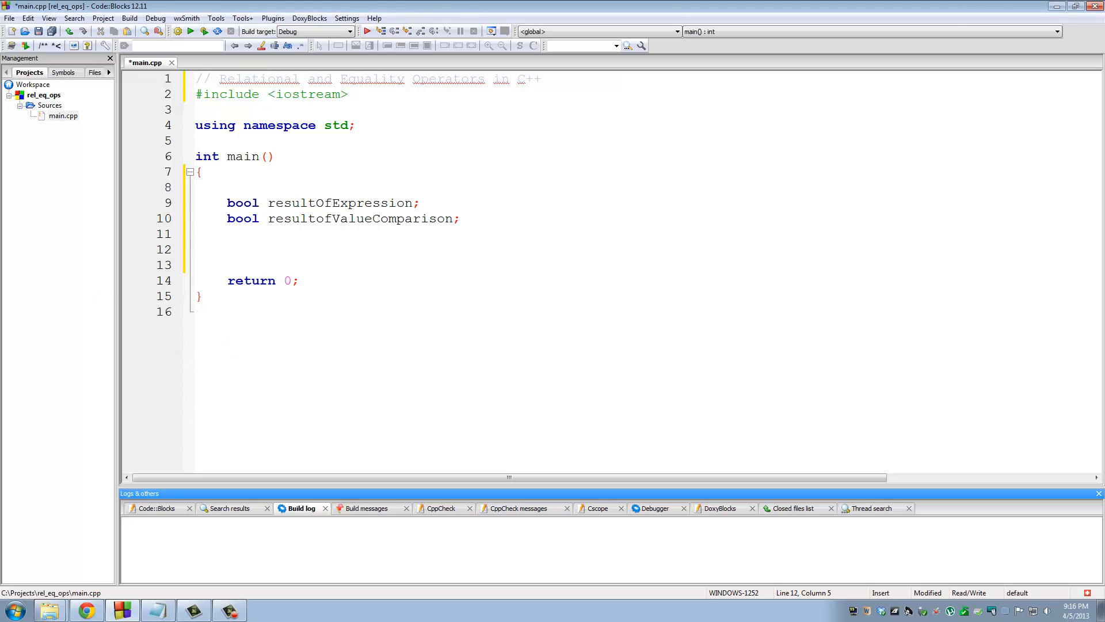
click(253, 248)
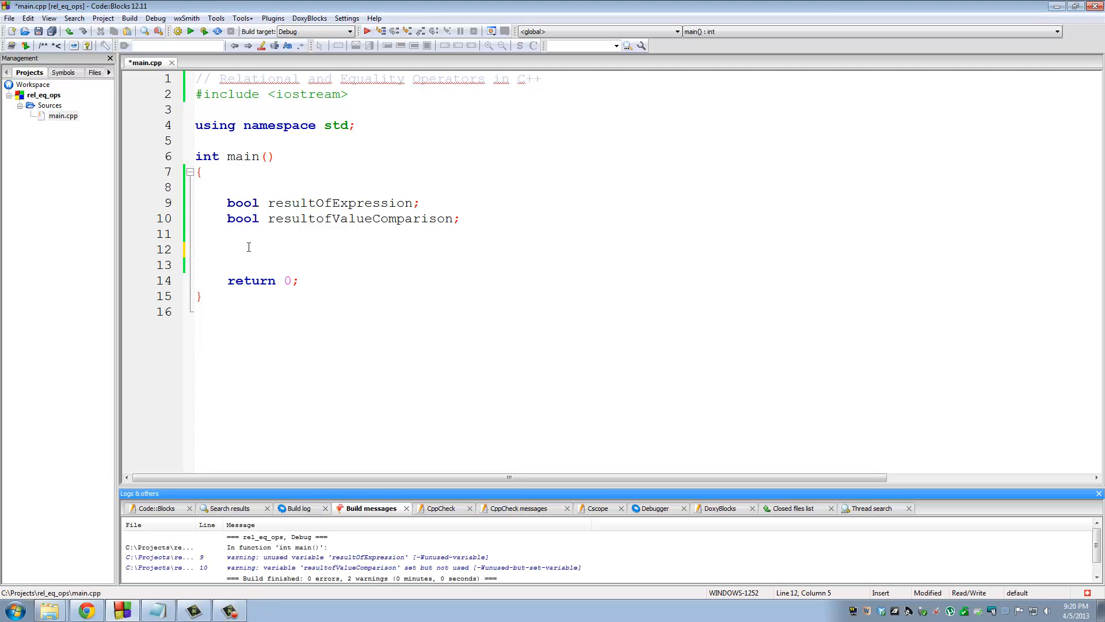
text(resulto)
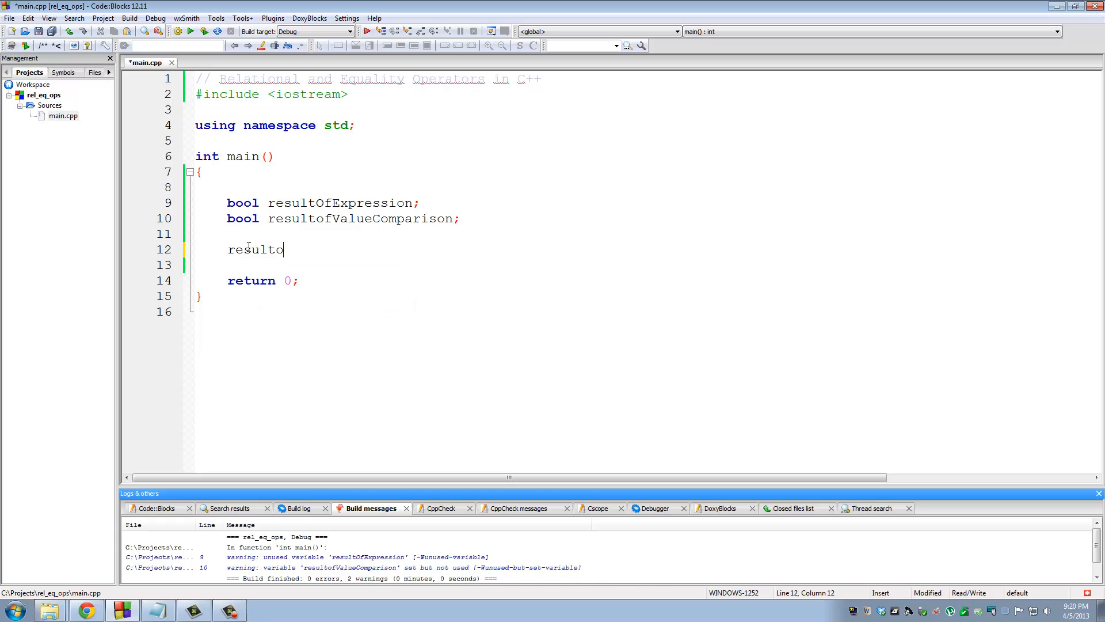
text(fValueComparison)
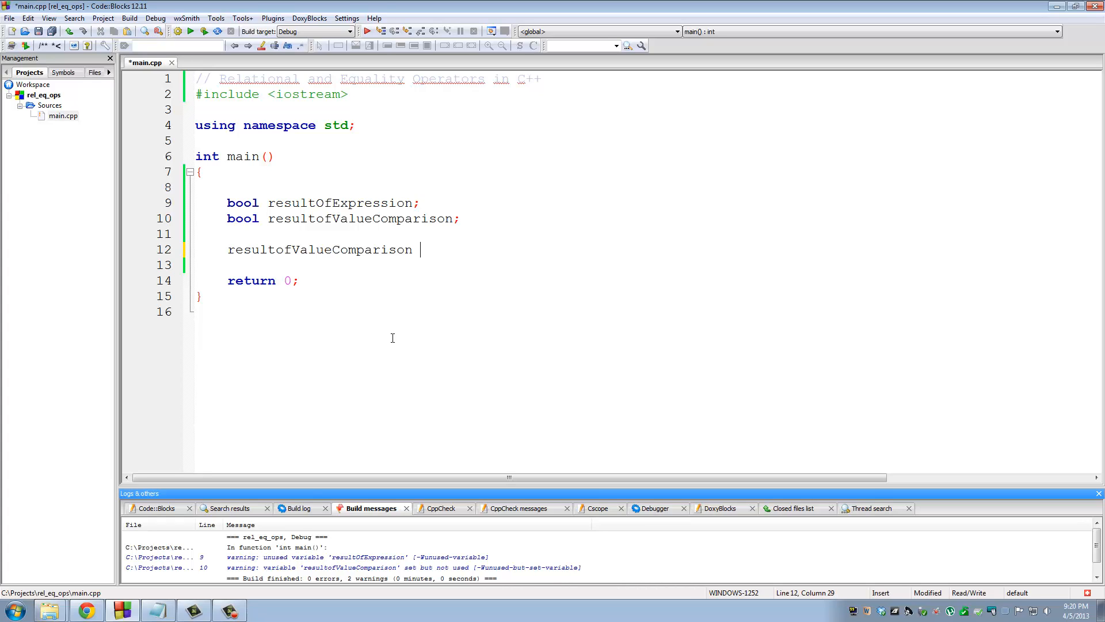
text(=)
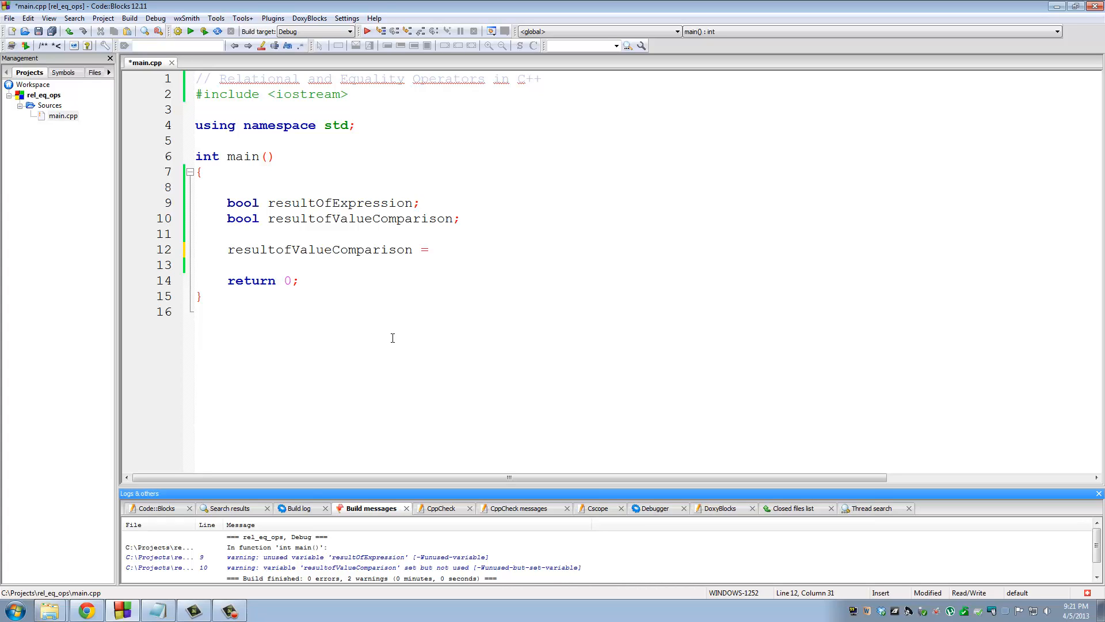
click(437, 250)
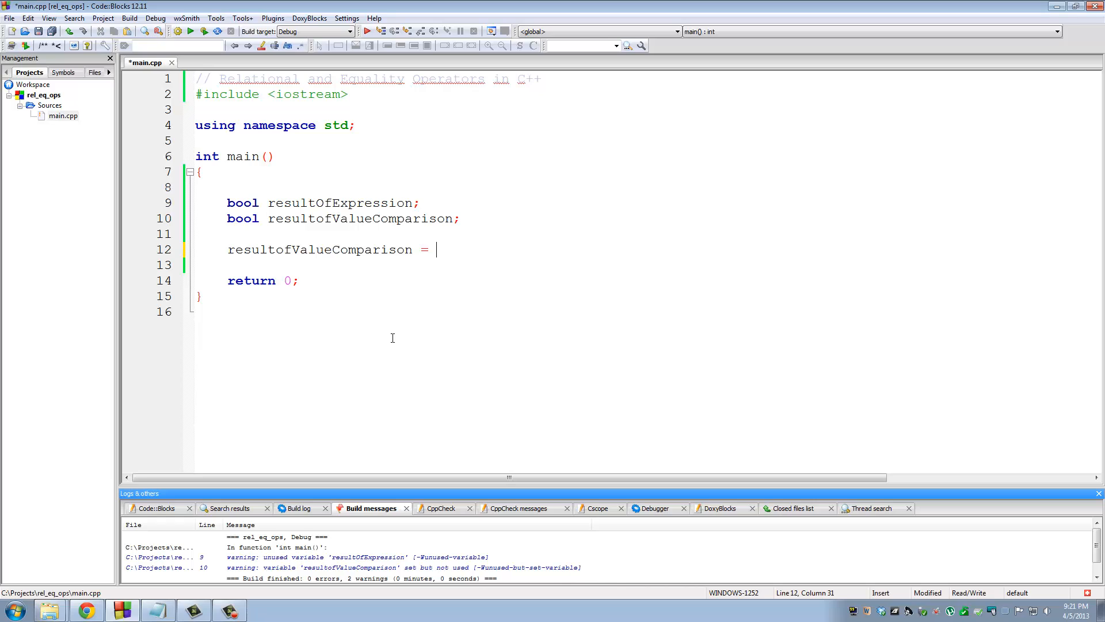
Step: Complete the statement as resultofValueComparison = (5 == 5); with parentheses
text(5 ==)
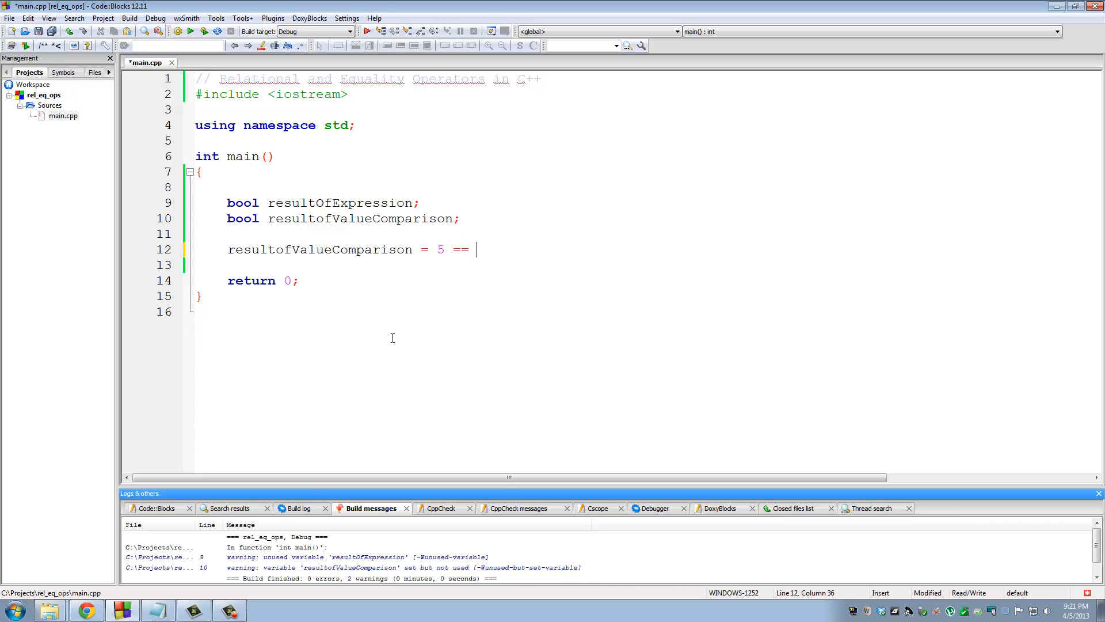
text(5;)
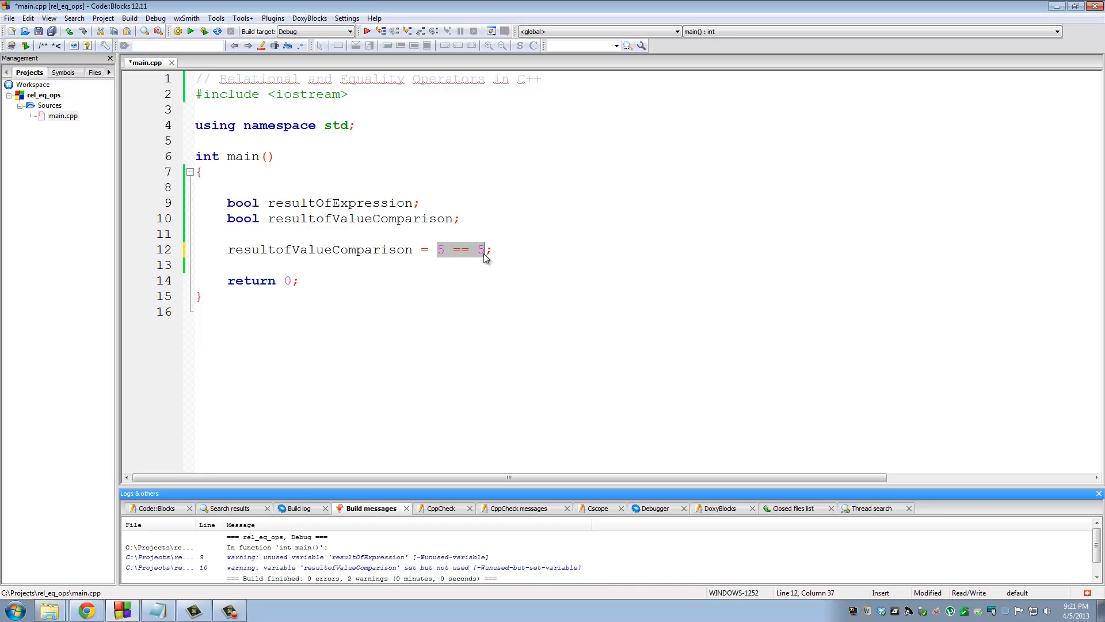
mouse_move(461, 265)
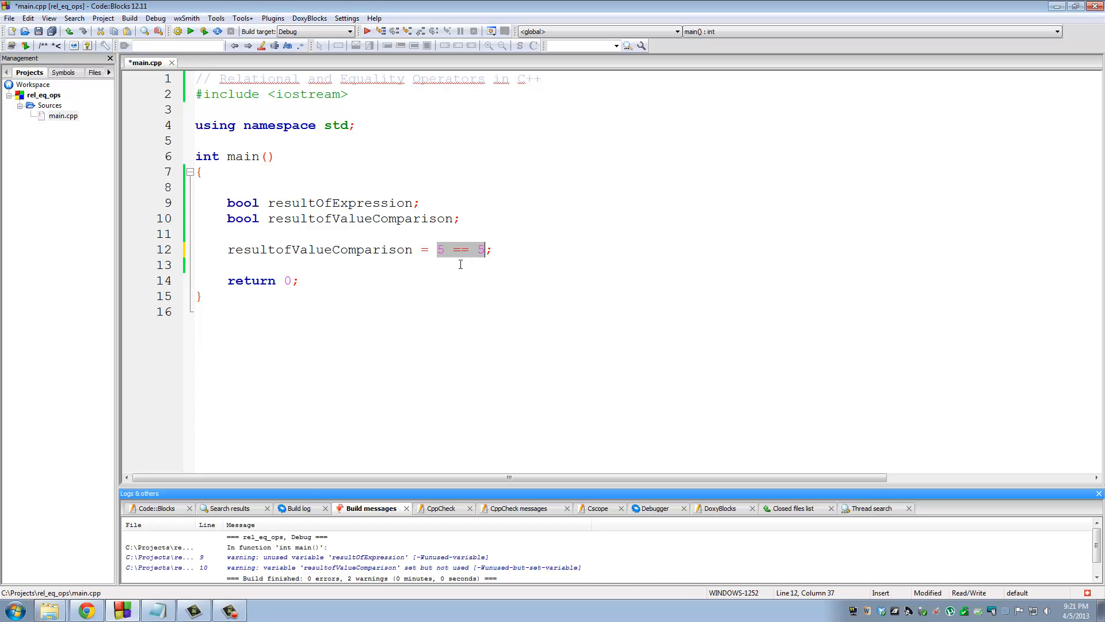
double_click(319, 249)
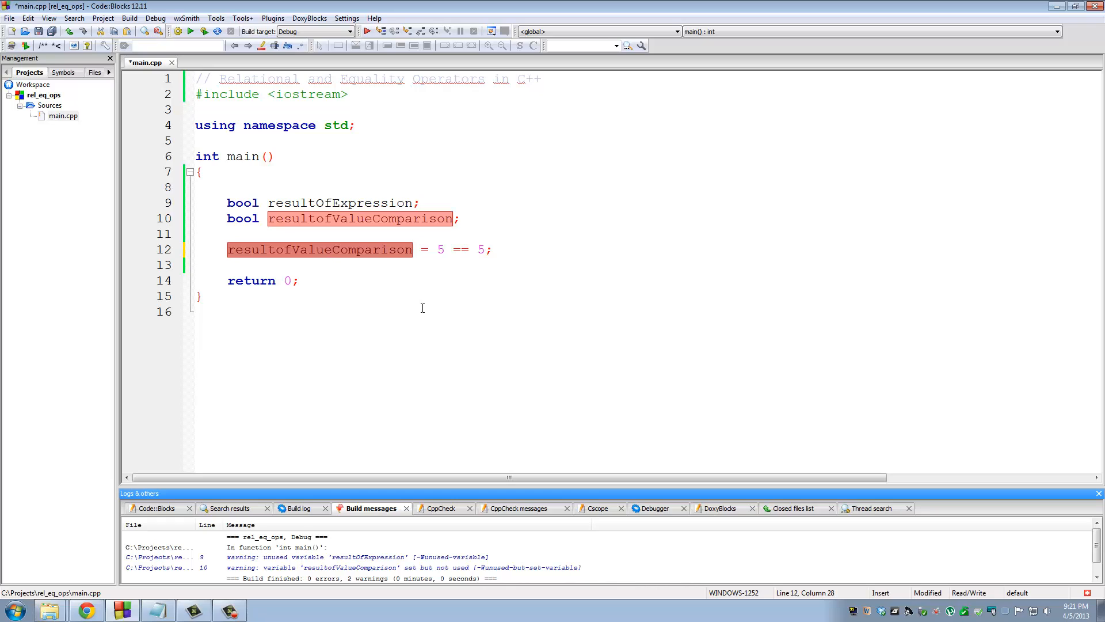
mouse_move(485, 249)
text(()
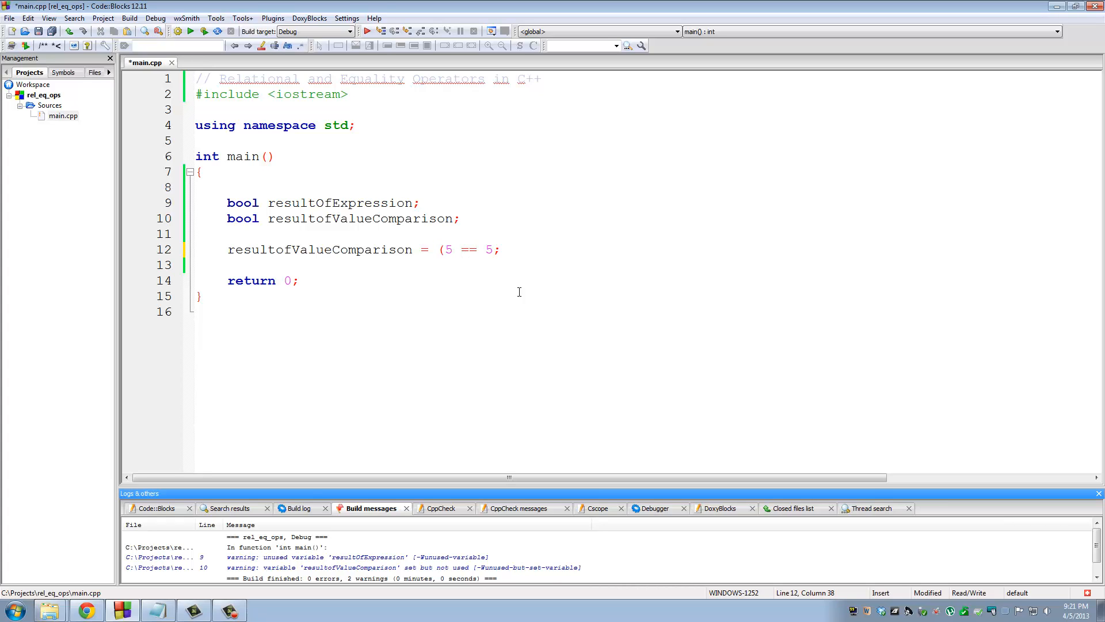
text())
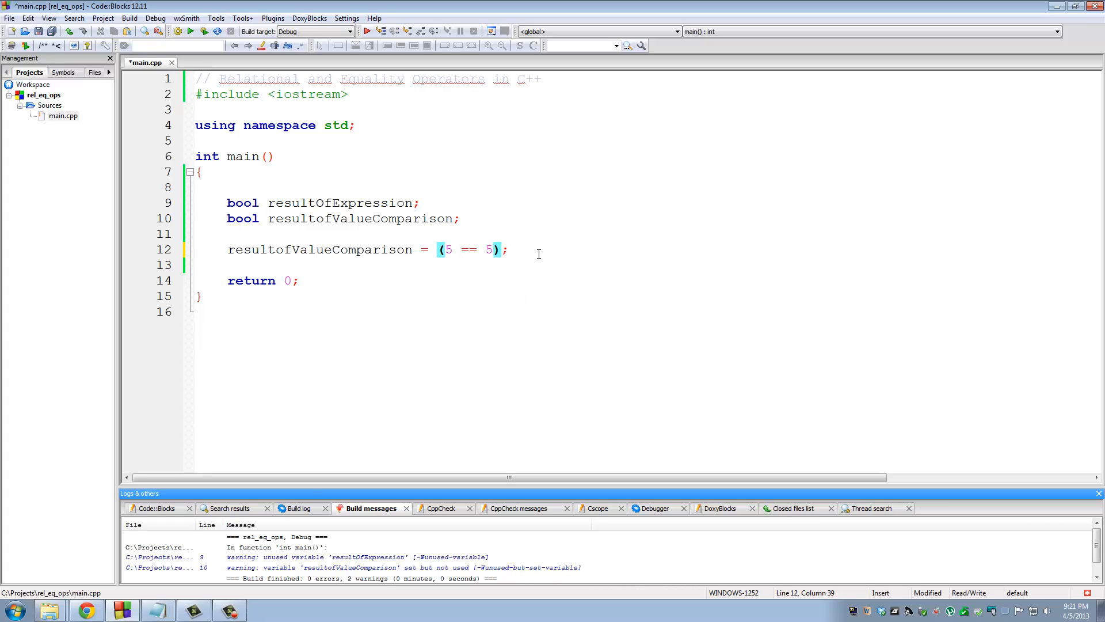
Step: Add resultofValueComparison = (7 > 10); on line 13
text(re)
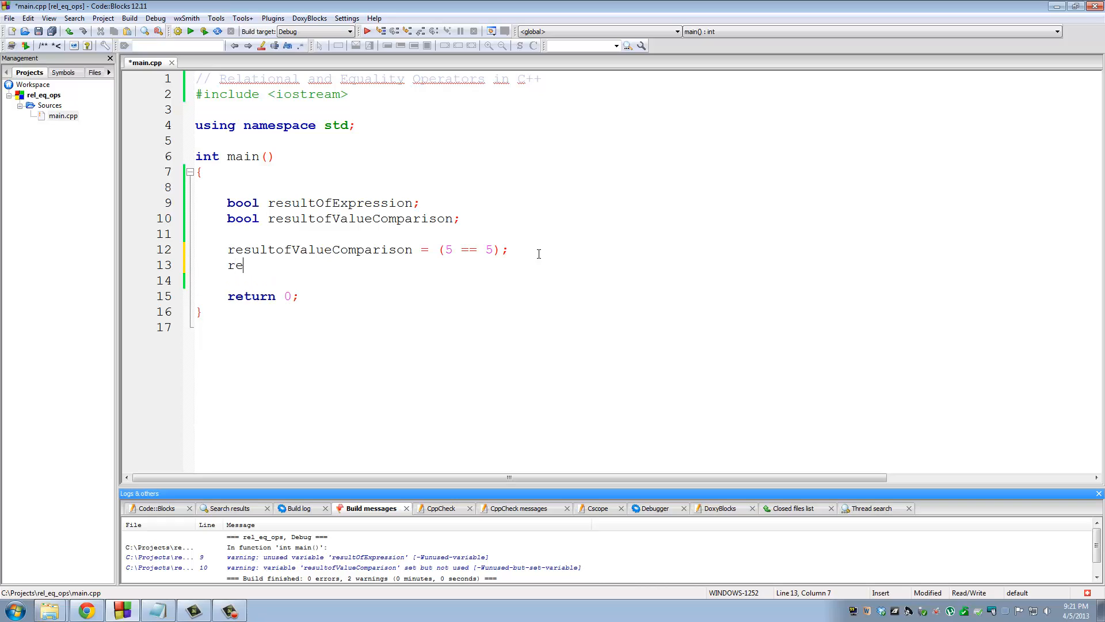
text(sultofValueComparison)
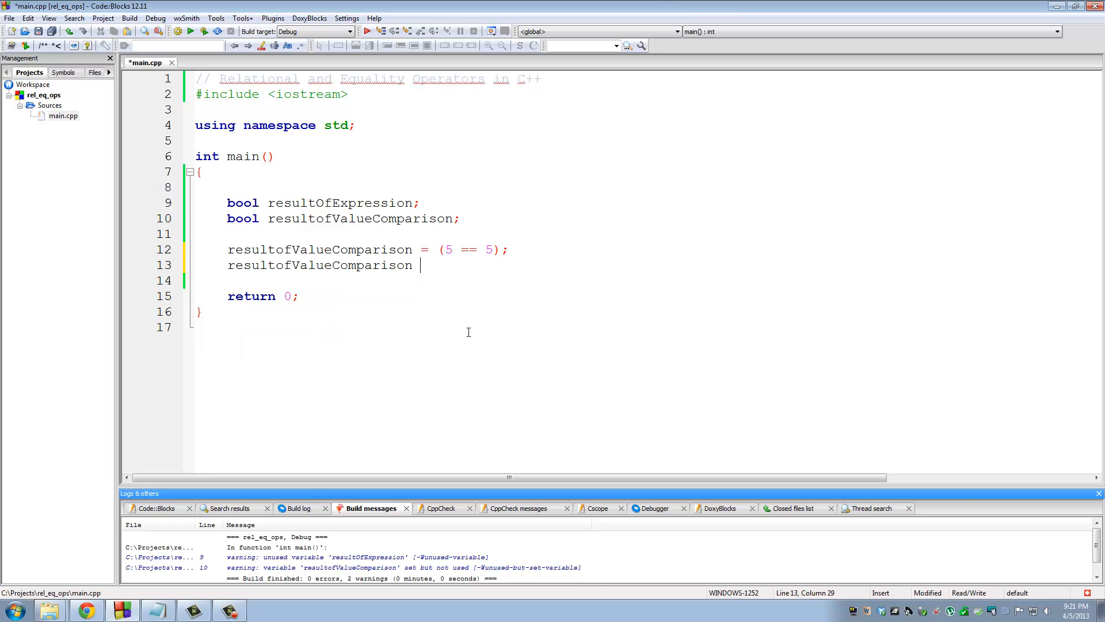
text(= ())
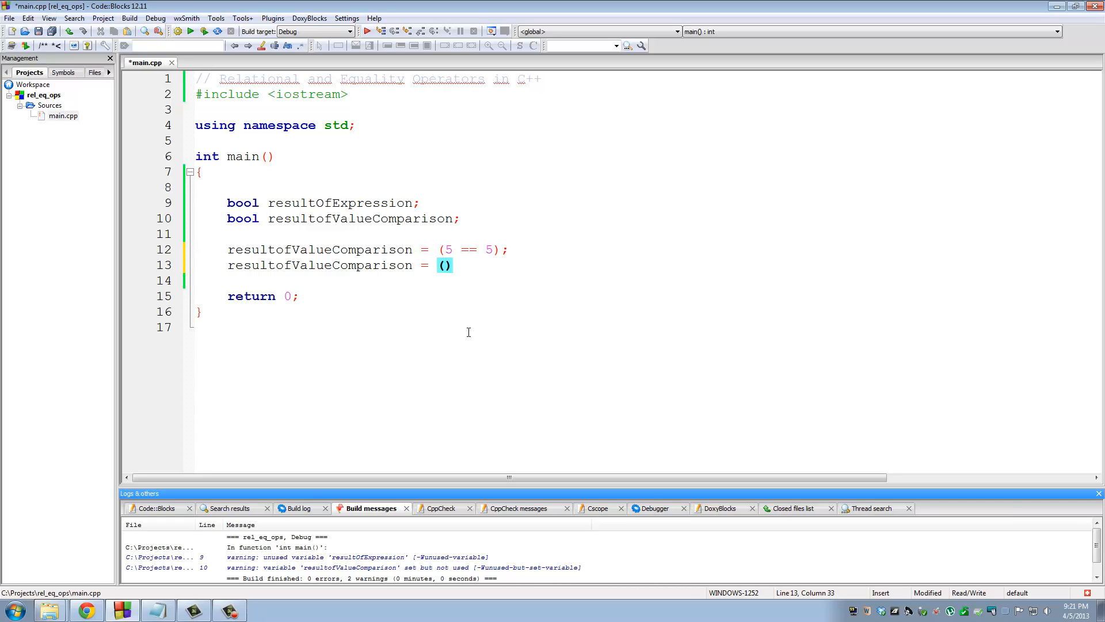
text(7)
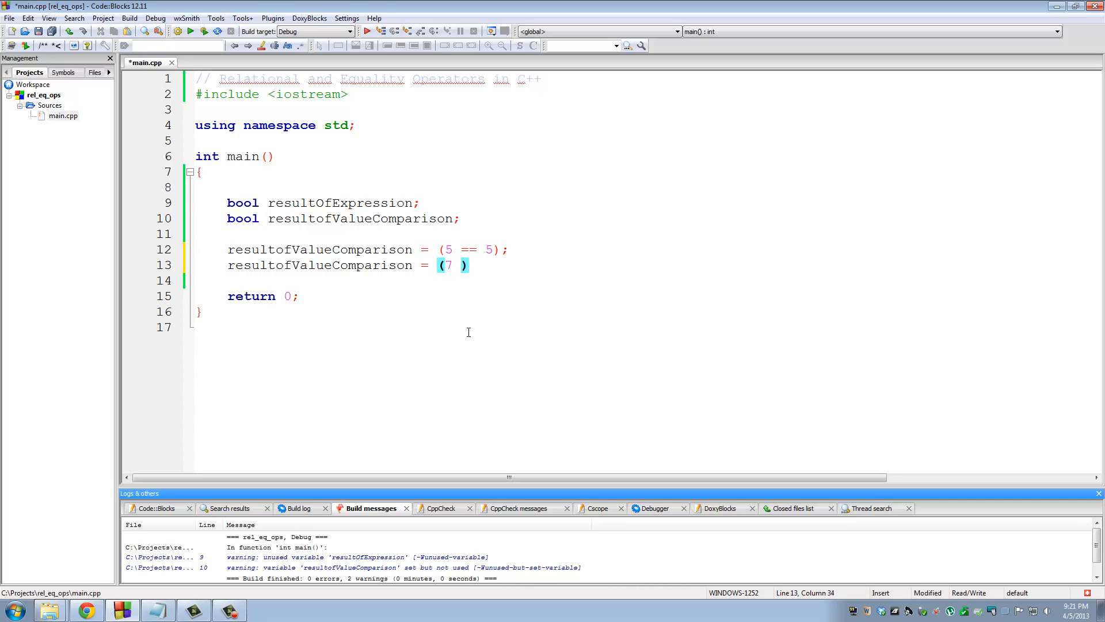
text(> 1)
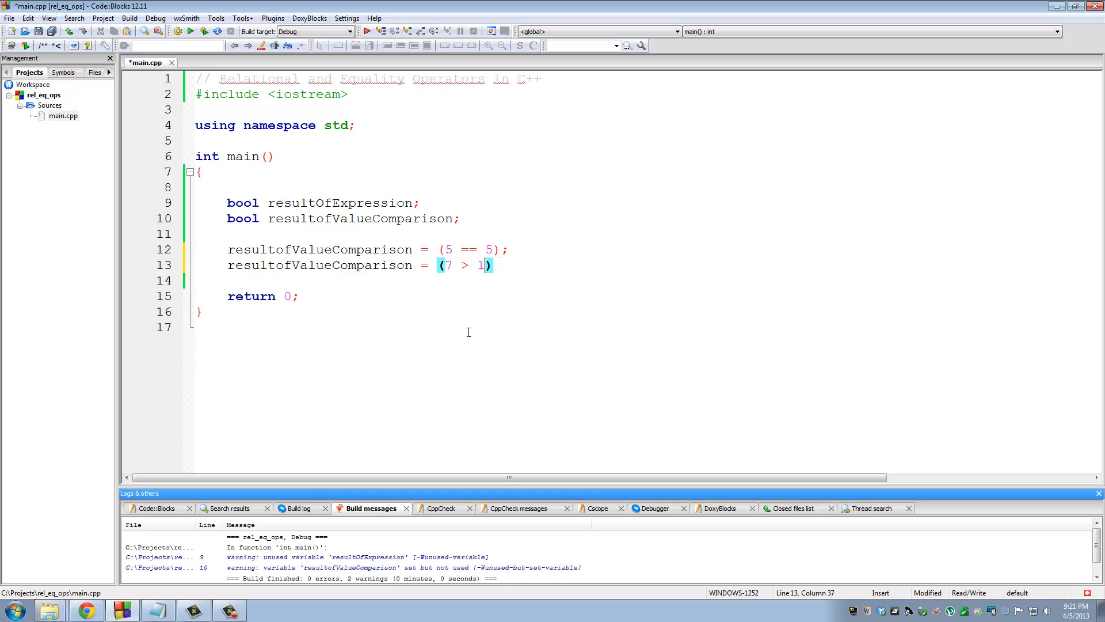
text(0)
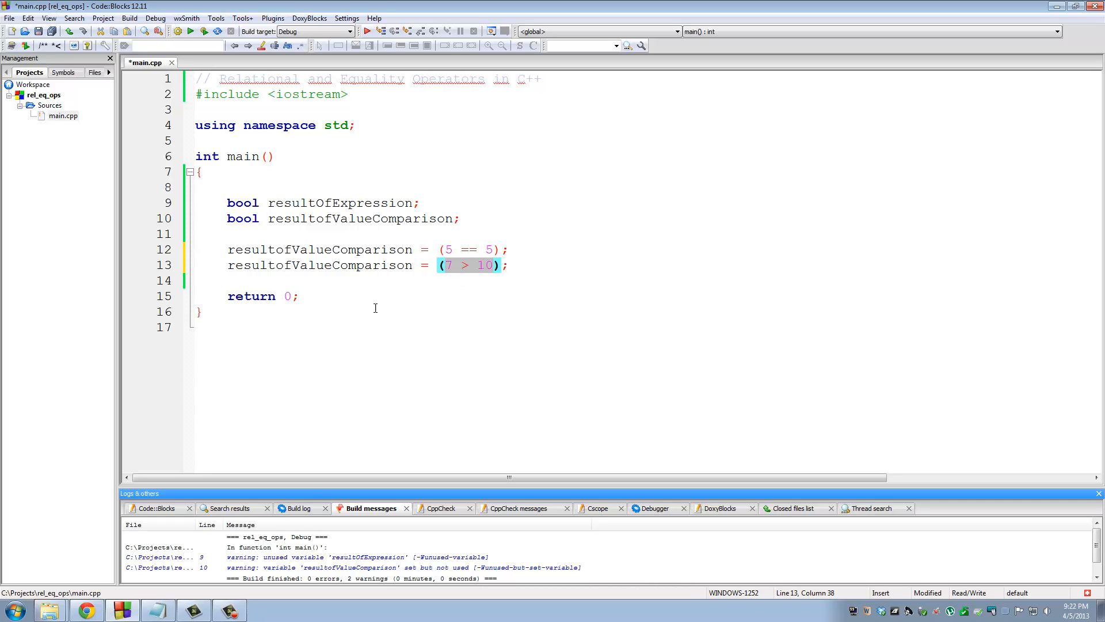
double_click(322, 265)
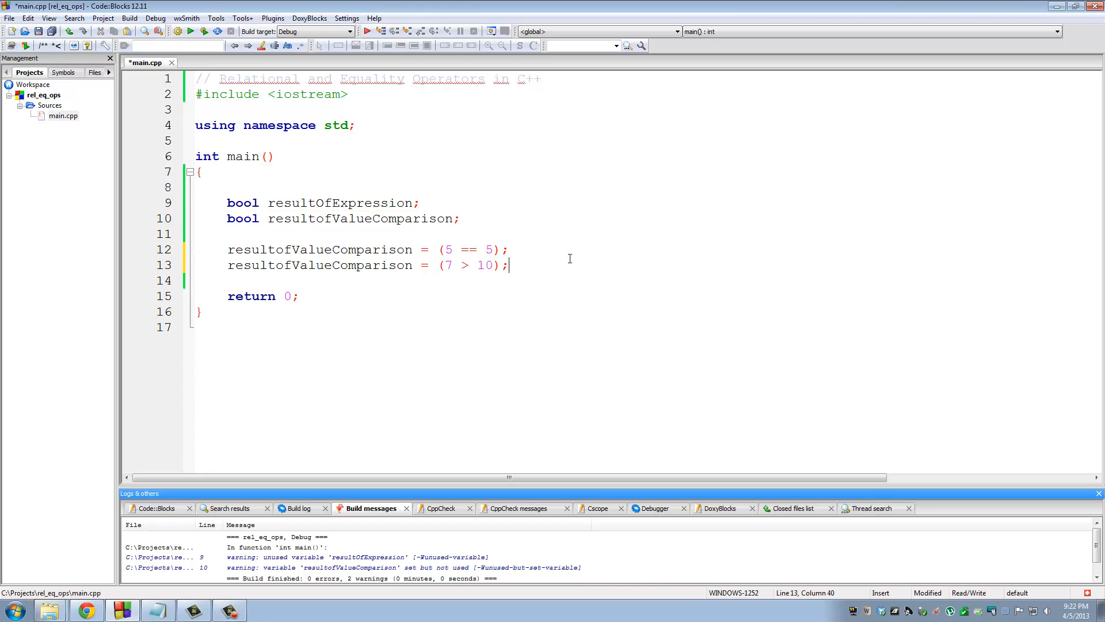
Step: Add resultofValueComparison = (5 >= 5); on line 14
text(resu)
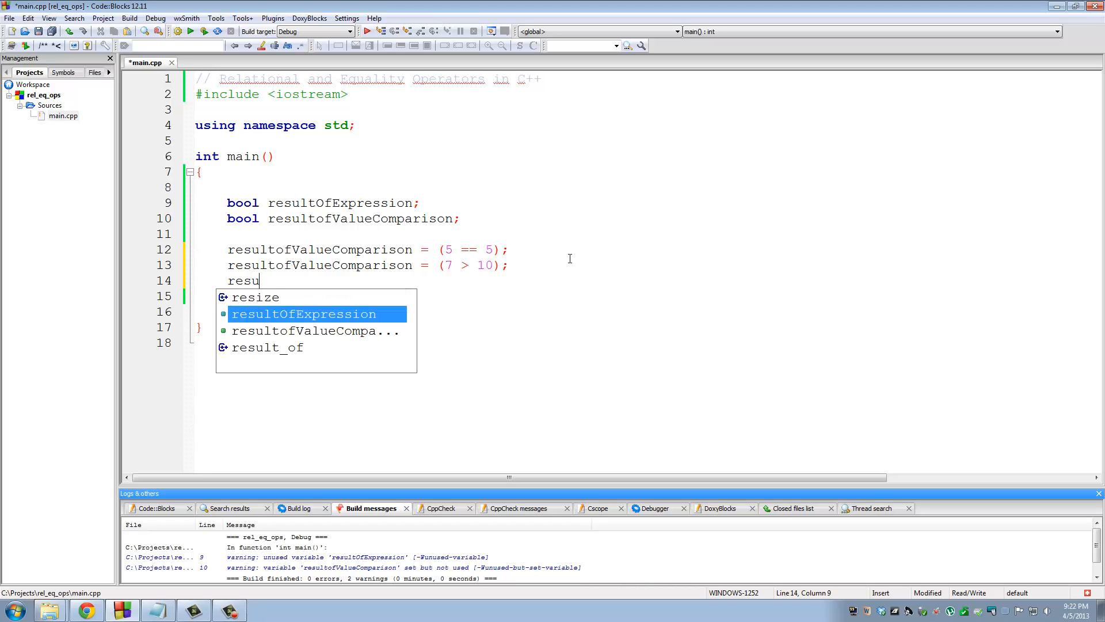
text(ltofValueComparison =)
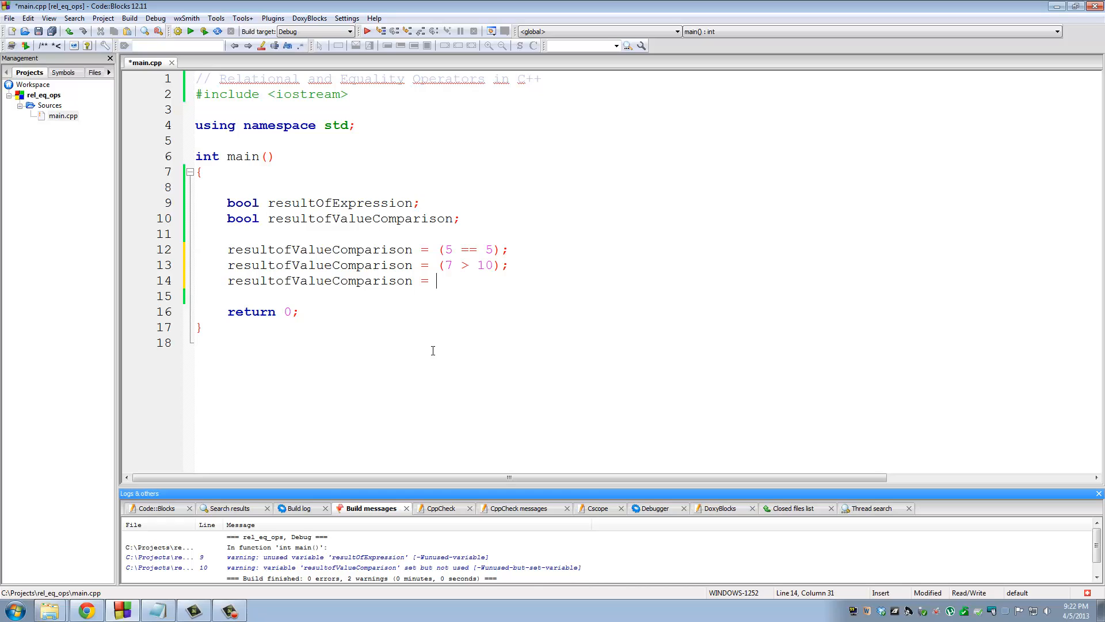
text(()
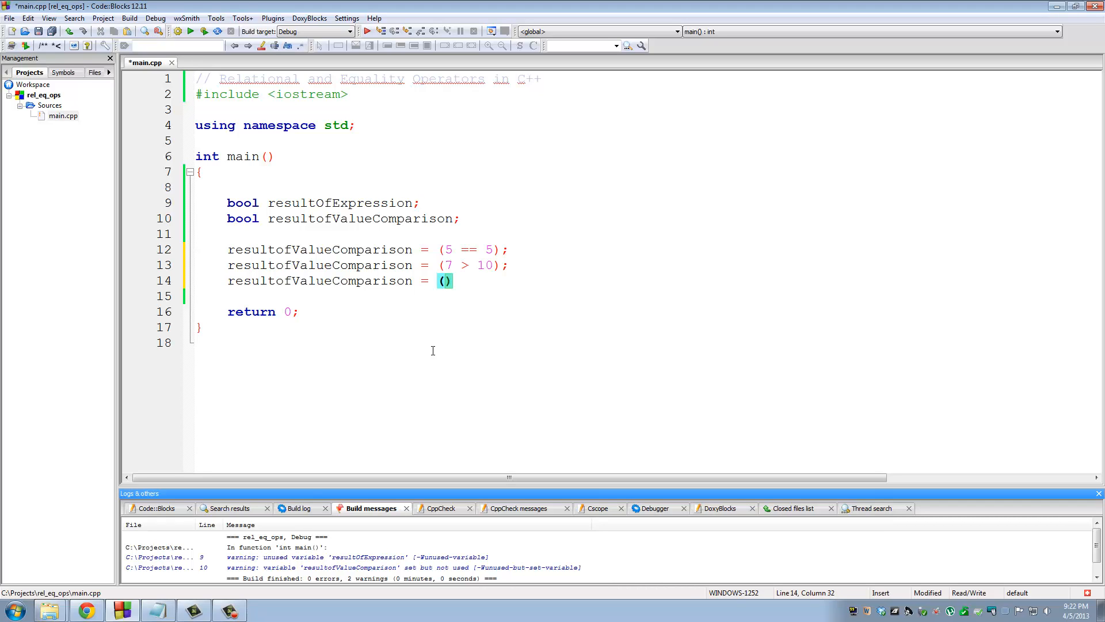
text(5 >)
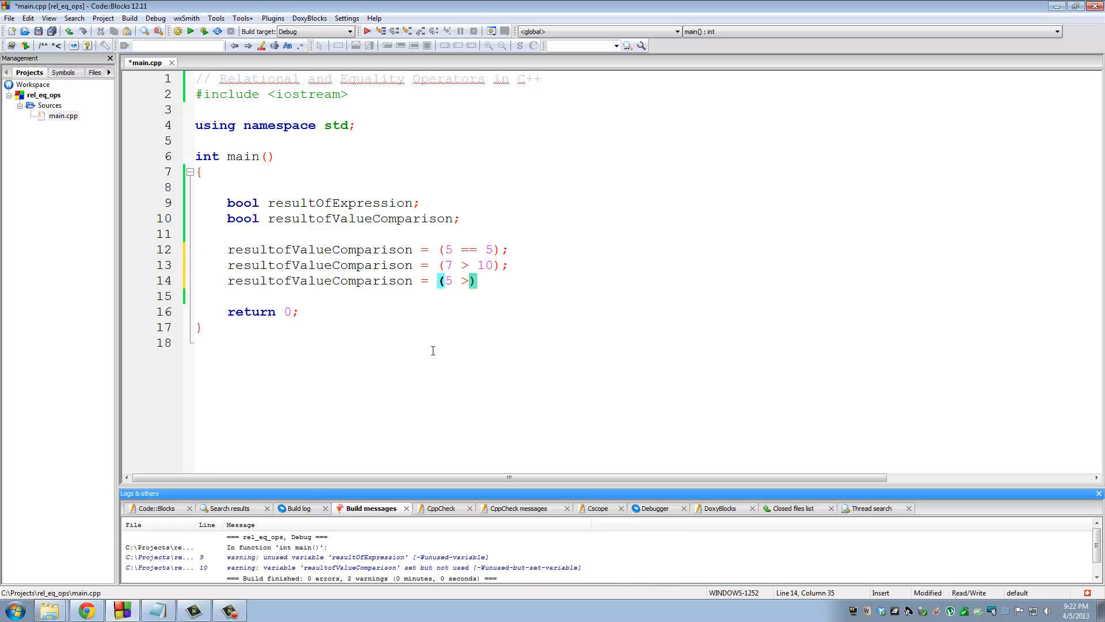
text(= 5)
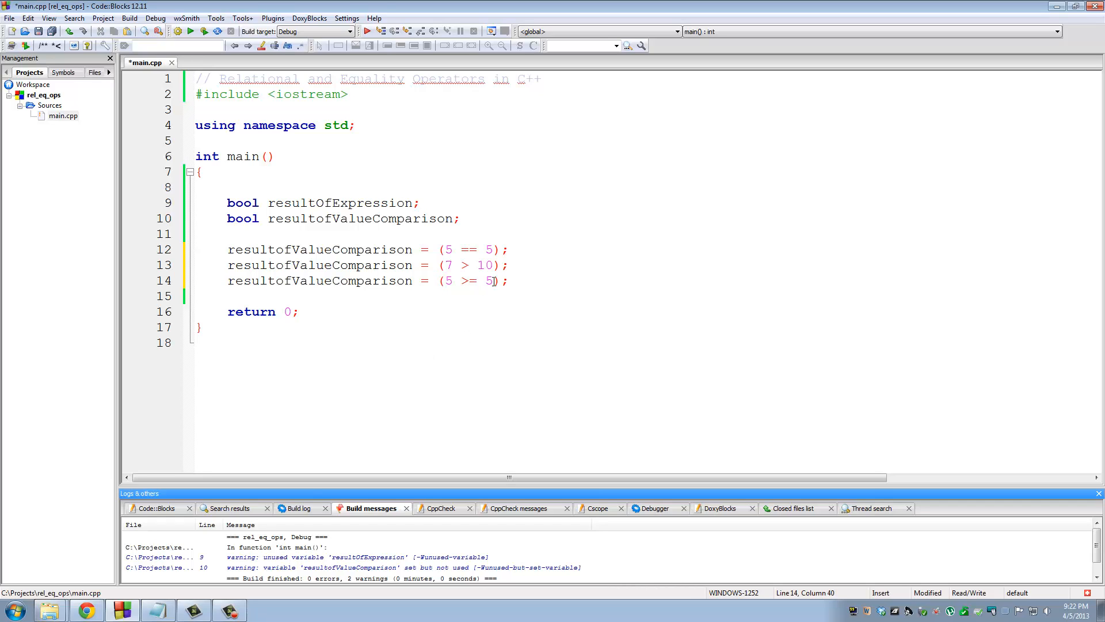
drag(495, 281, 439, 281)
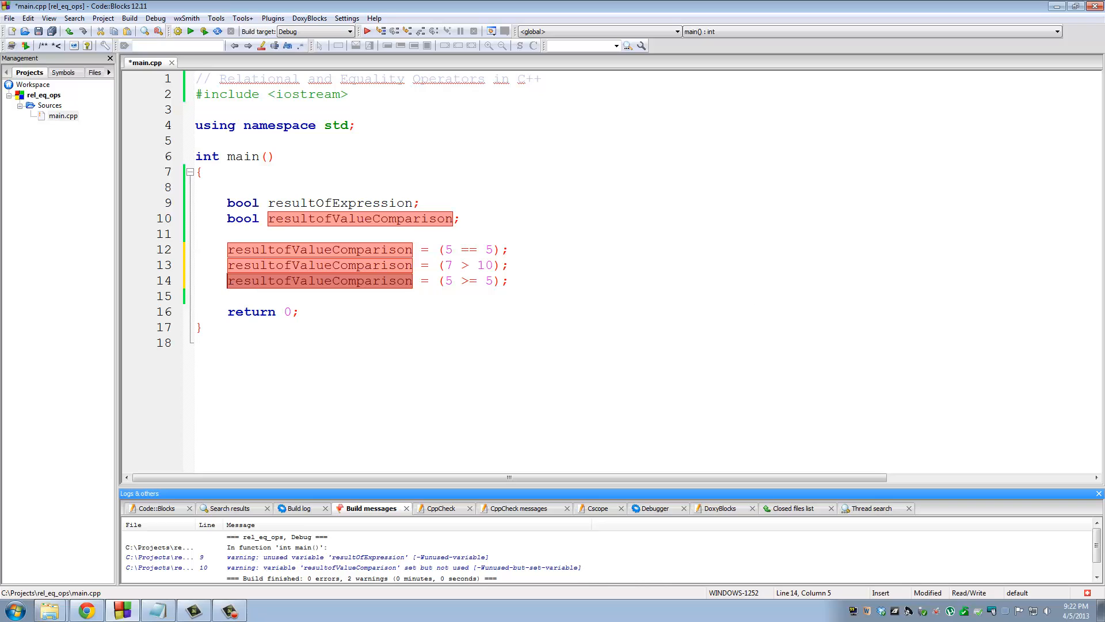
click(508, 281)
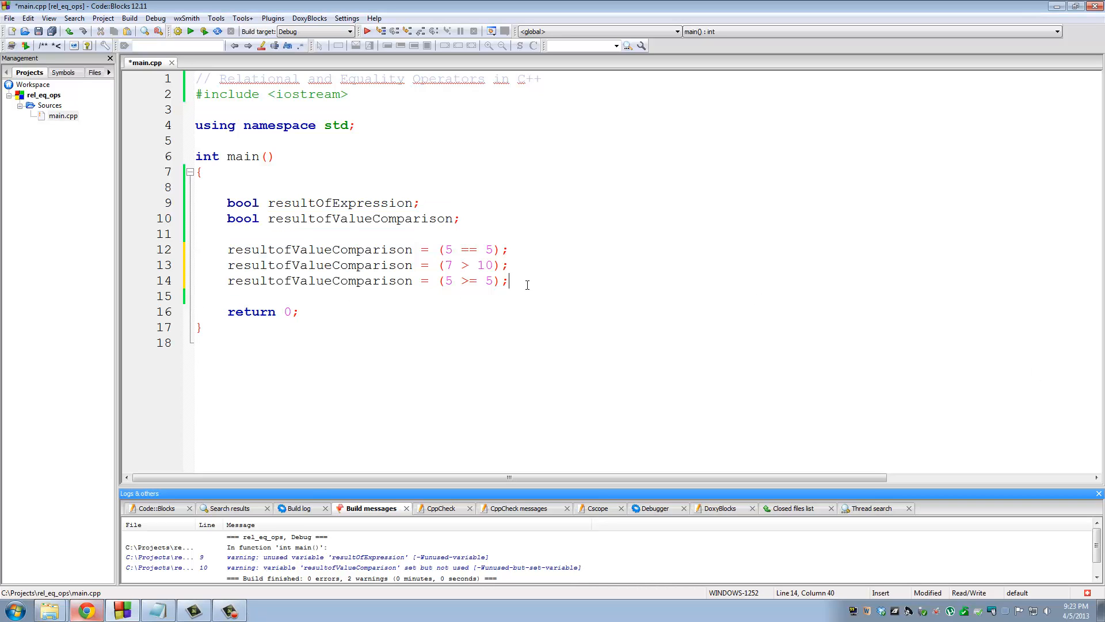
Step: Add resultofValueComparison = (2 != 3); and leave blank lines below it
text(resultofValueComparison =)
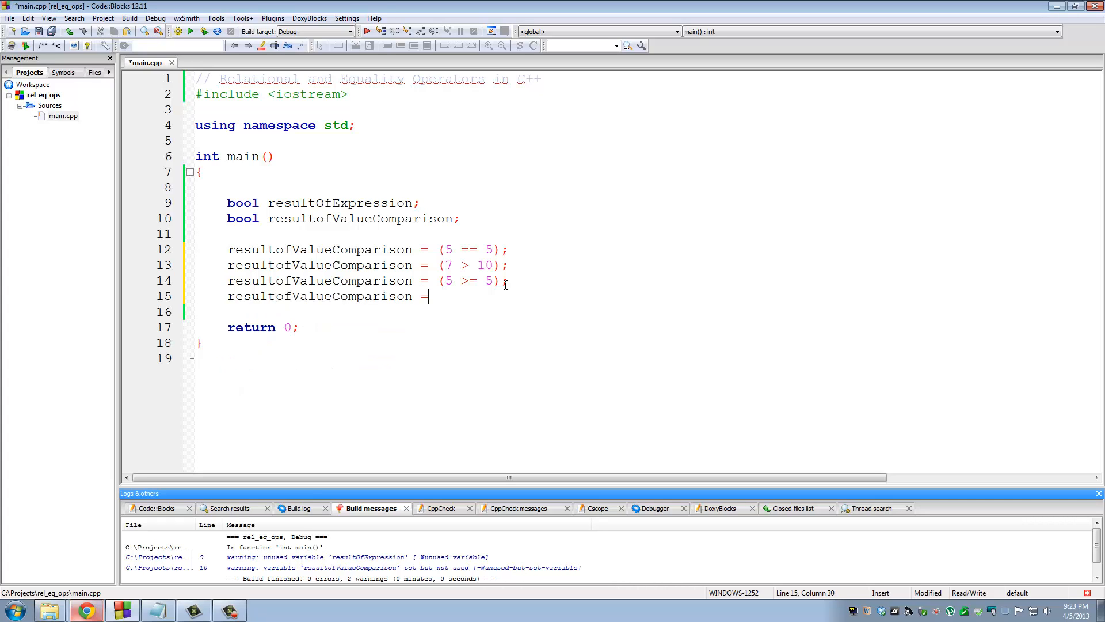
text(())
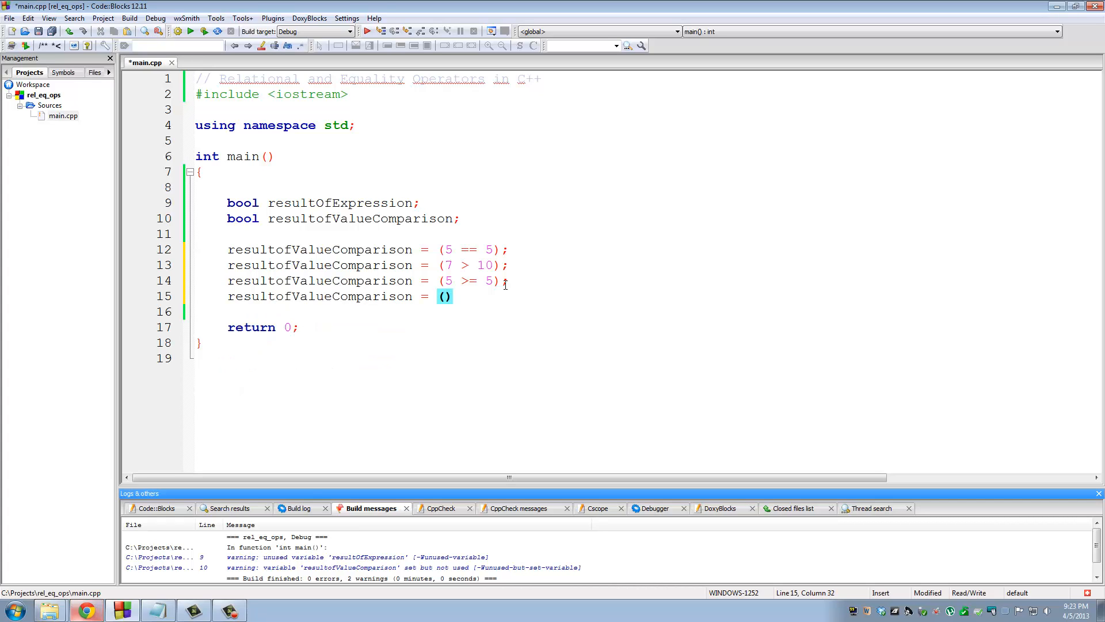
text(2 != 3)
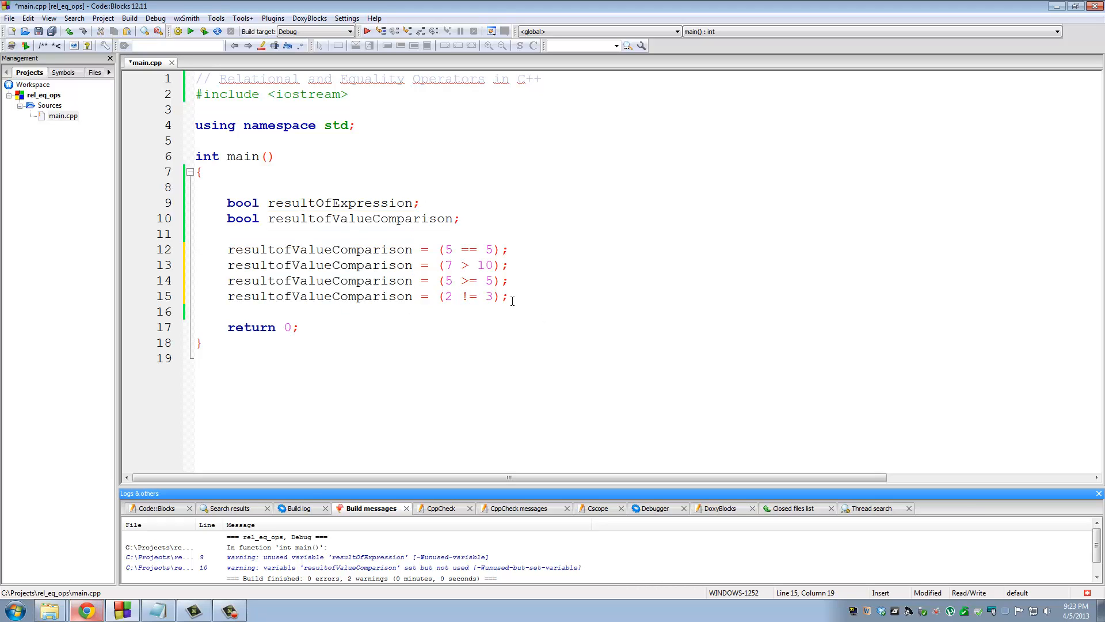
click(564, 302)
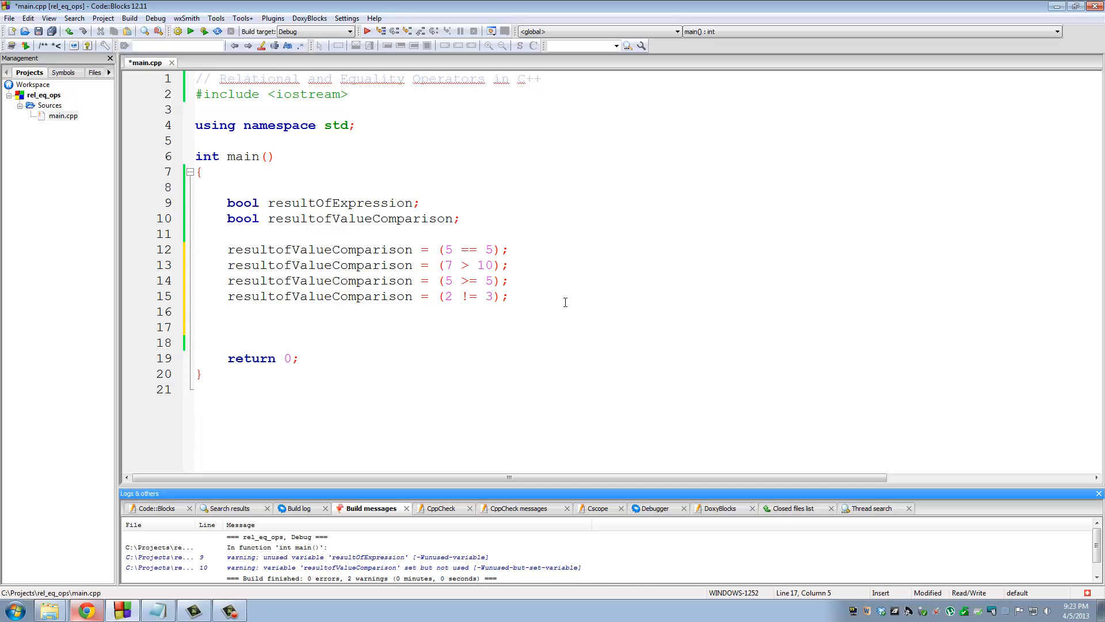
click(226, 326)
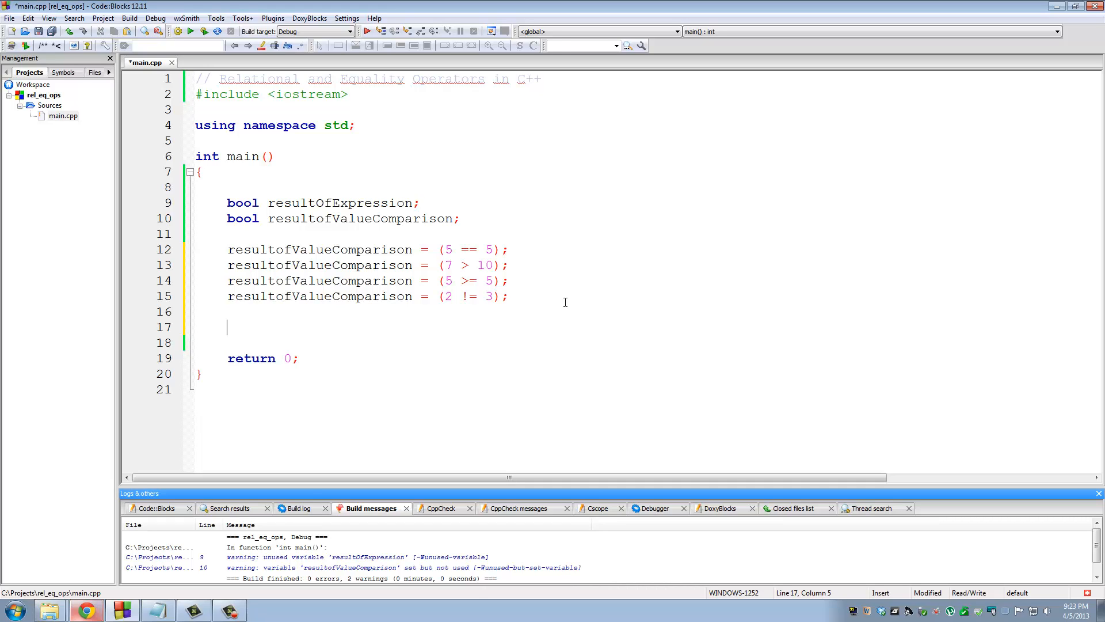
mouse_move(599, 296)
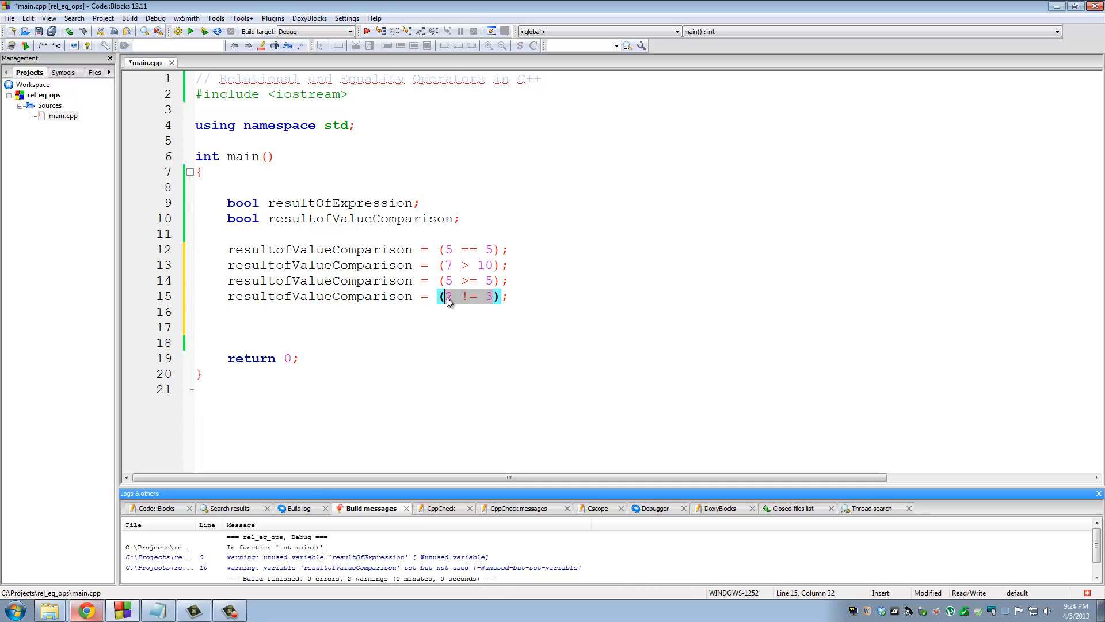
mouse_move(808, 353)
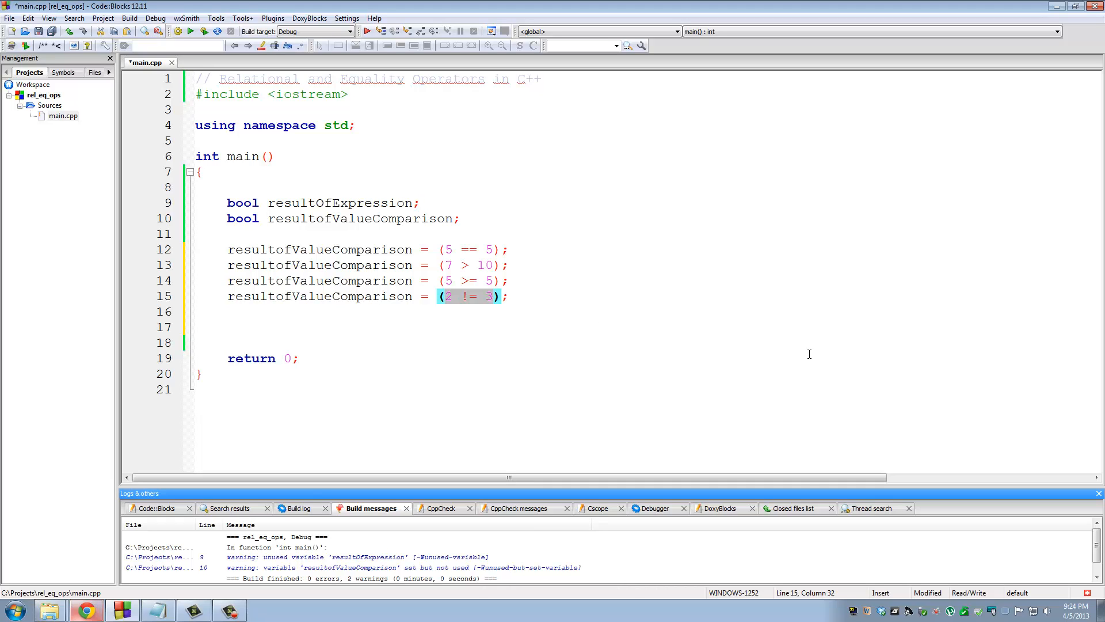
mouse_move(524, 300)
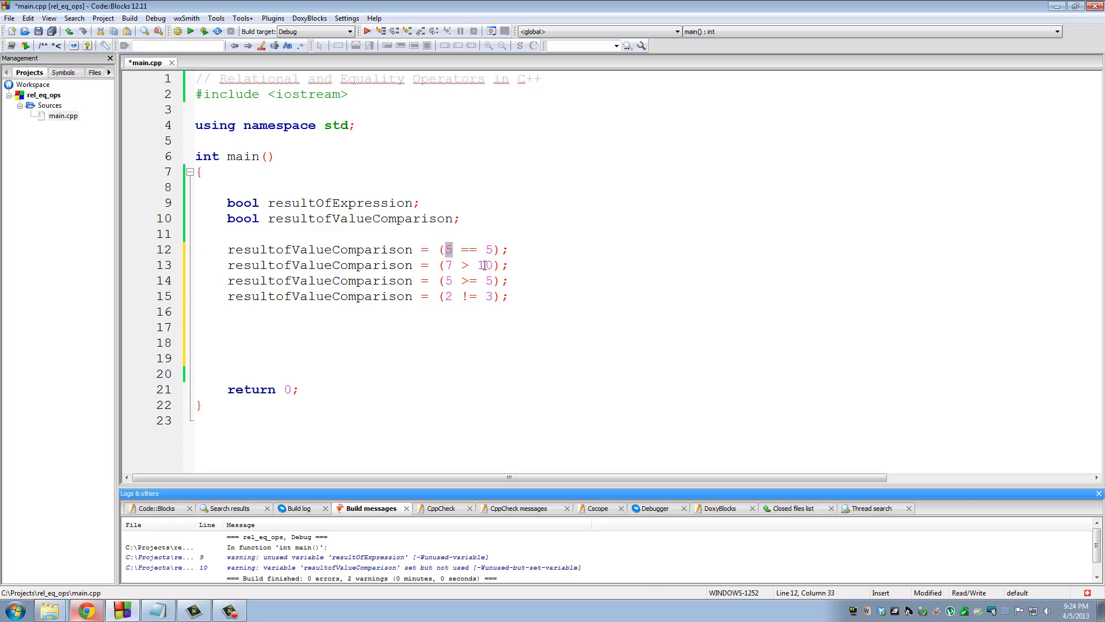
double_click(484, 264)
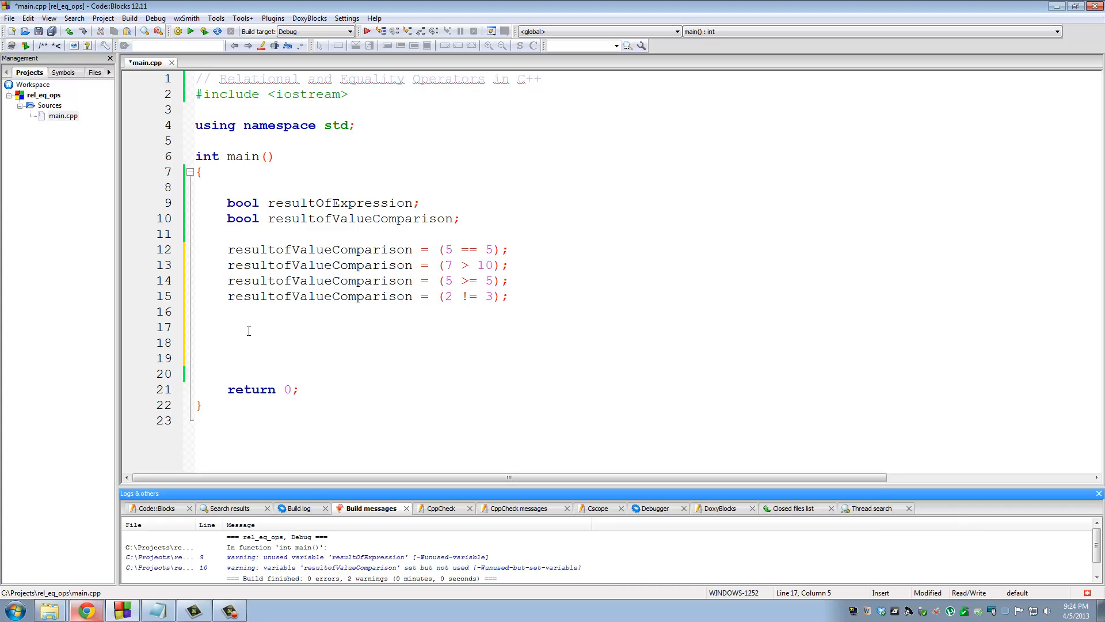
click(227, 328)
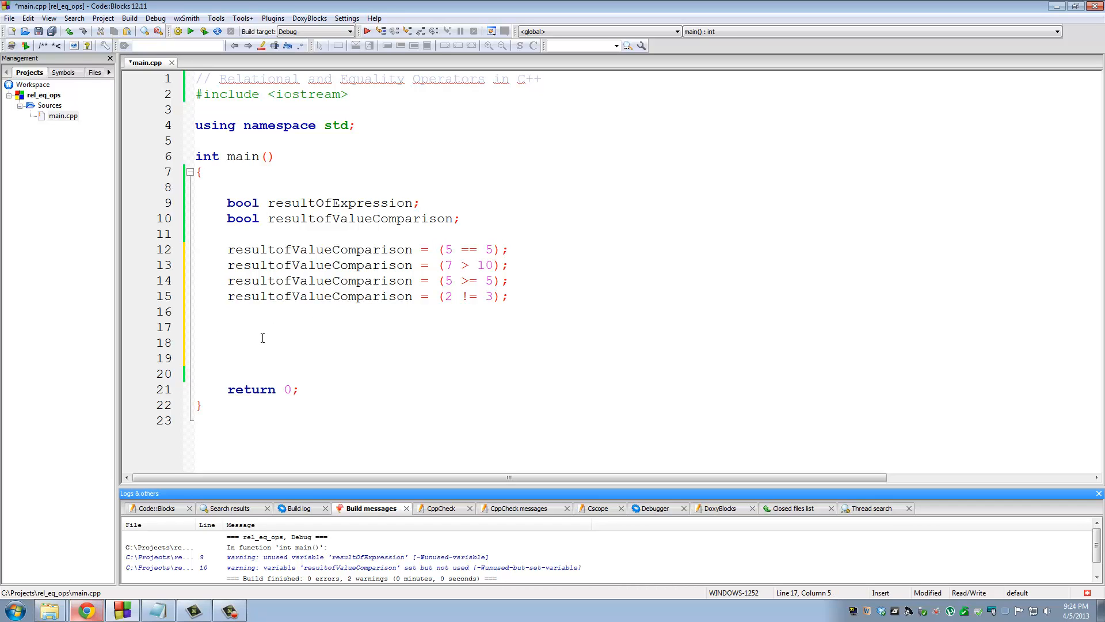
mouse_move(292, 356)
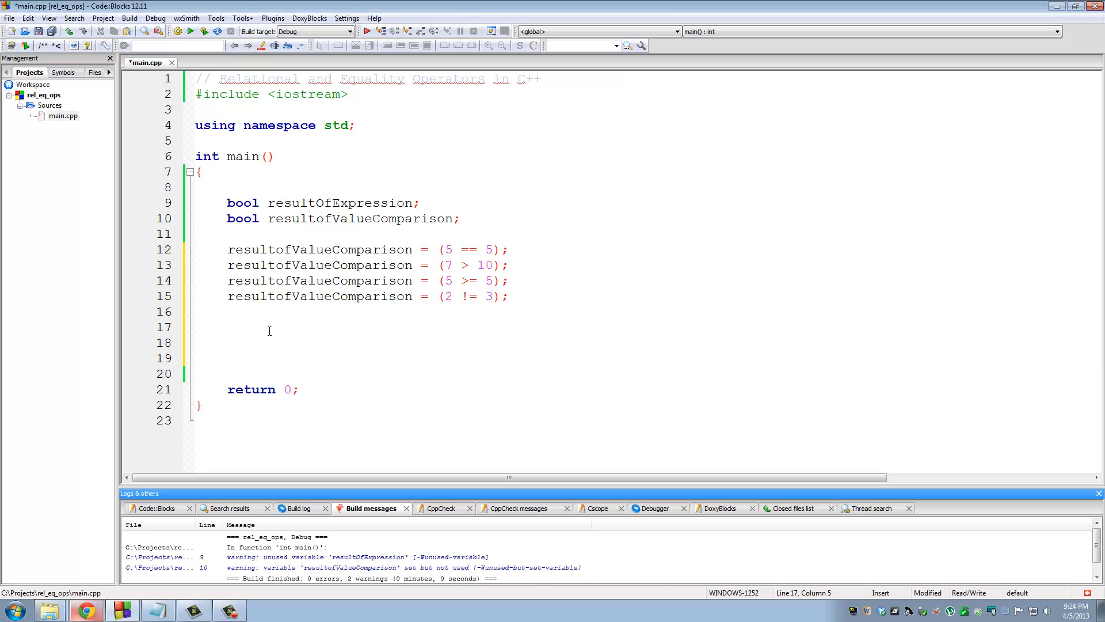
Step: Write int a = 5; as its own declaration after trimming the a, b, c list
text(int)
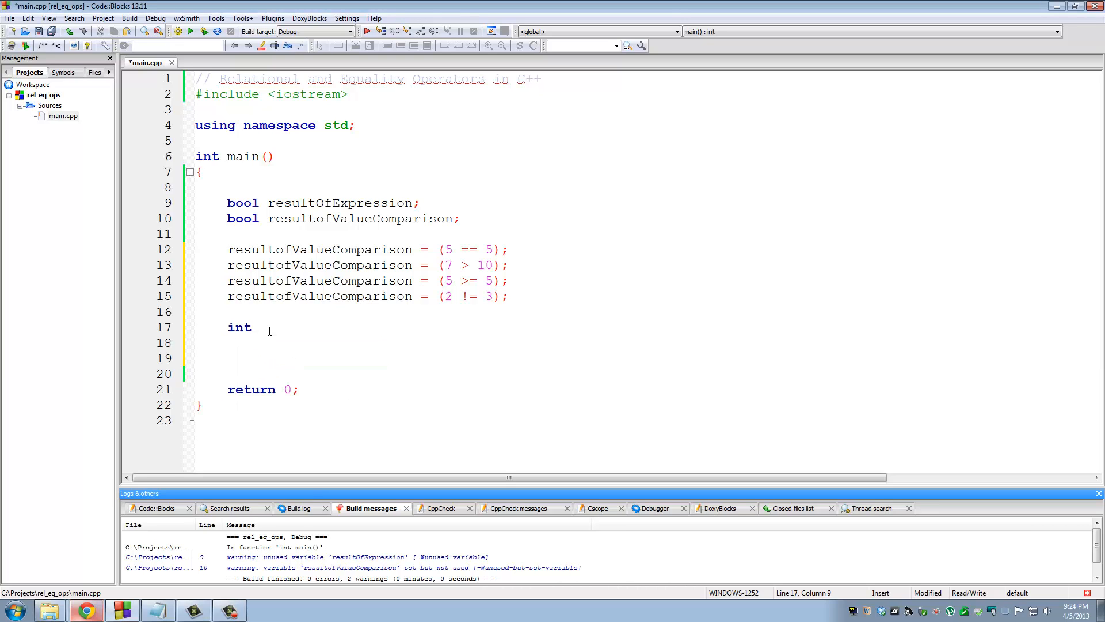
text(a, b, c)
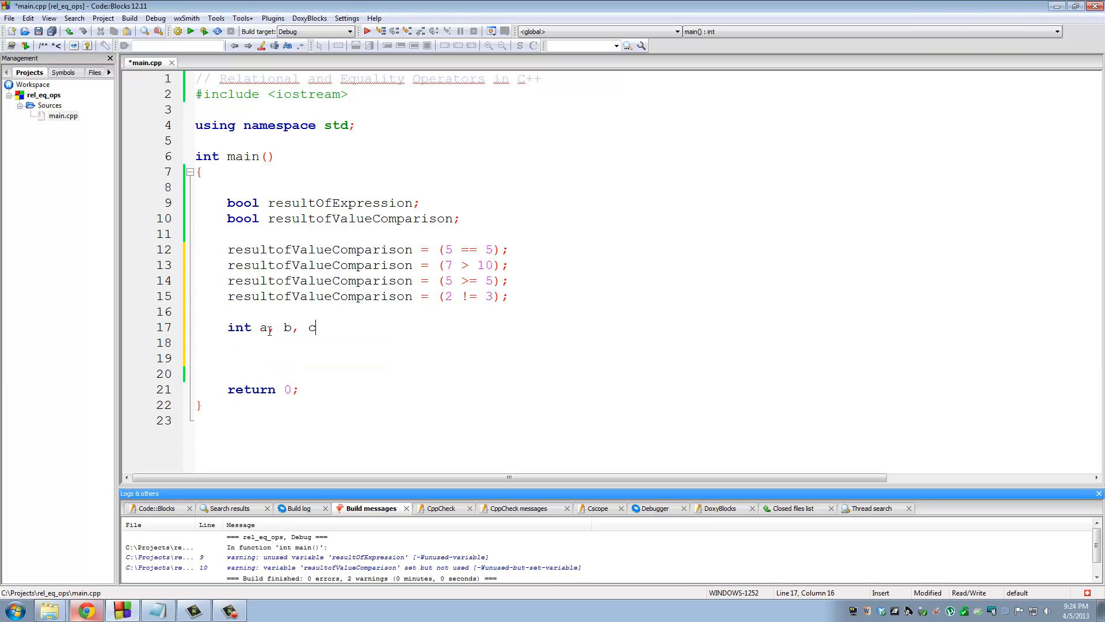
key(BackSpace)
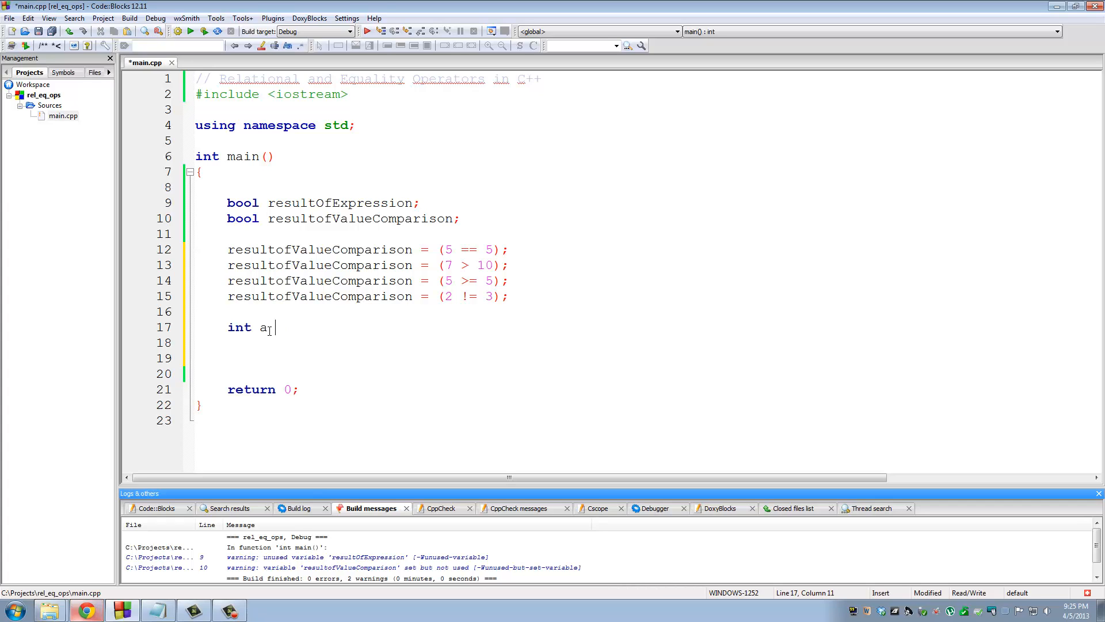
text(= 5;)
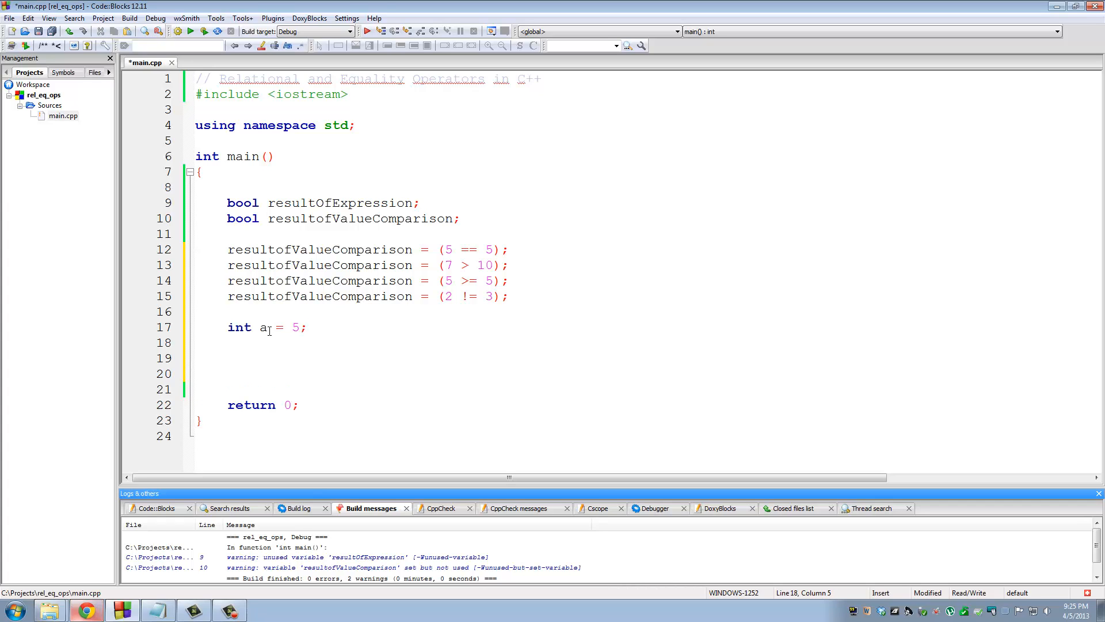
double_click(263, 326)
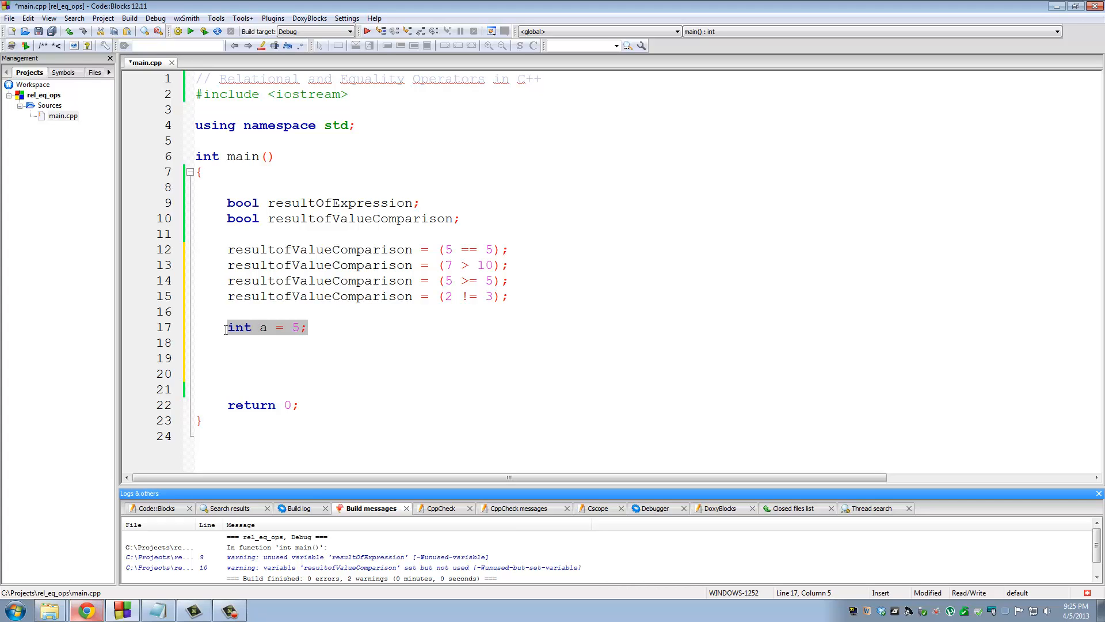
Step: Add int b = 10; and int c = 15; on the following lines
text(i)
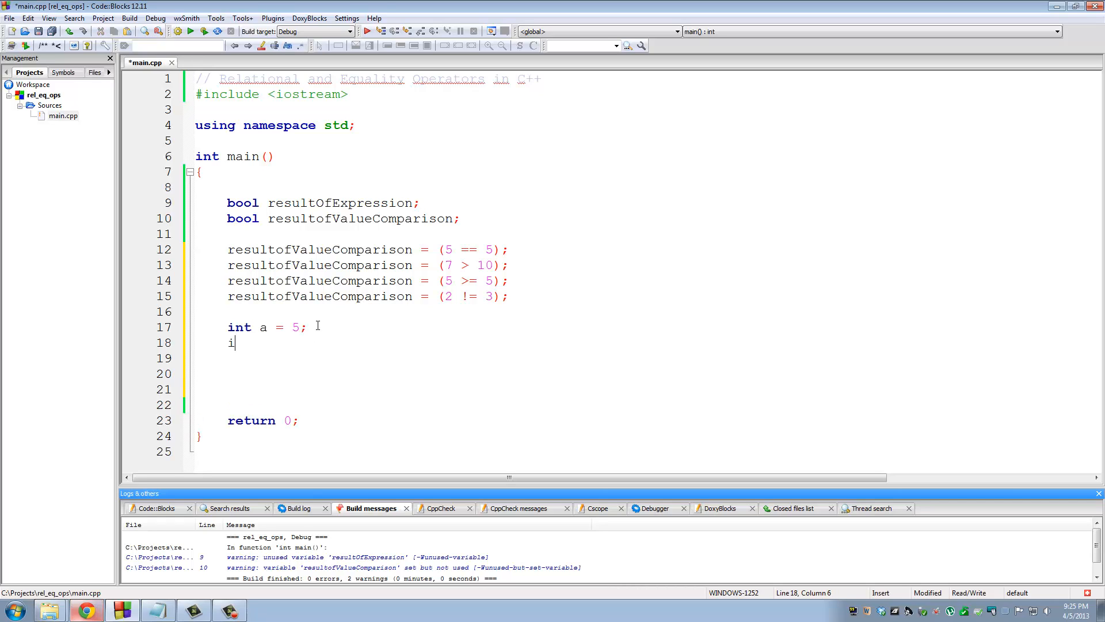
text(nt b =)
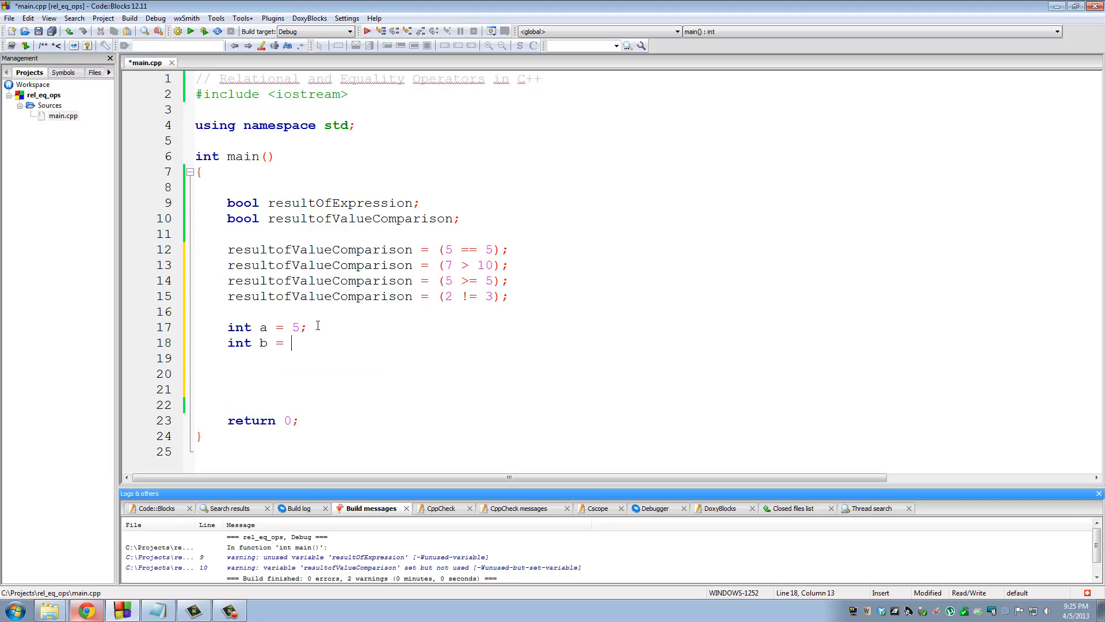
text(10;)
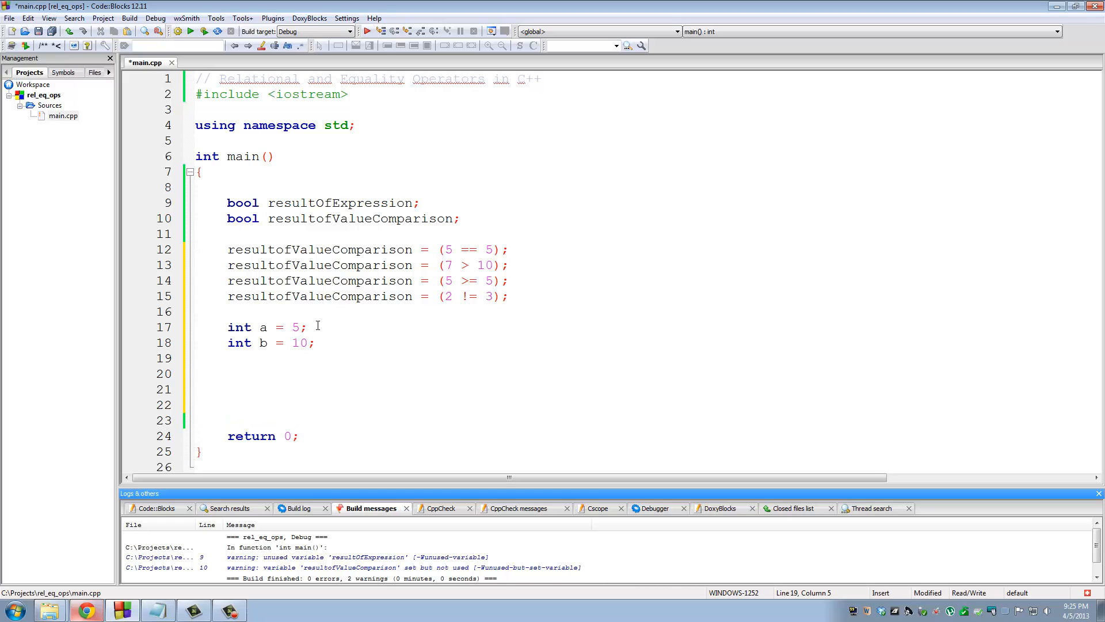
text(int c =)
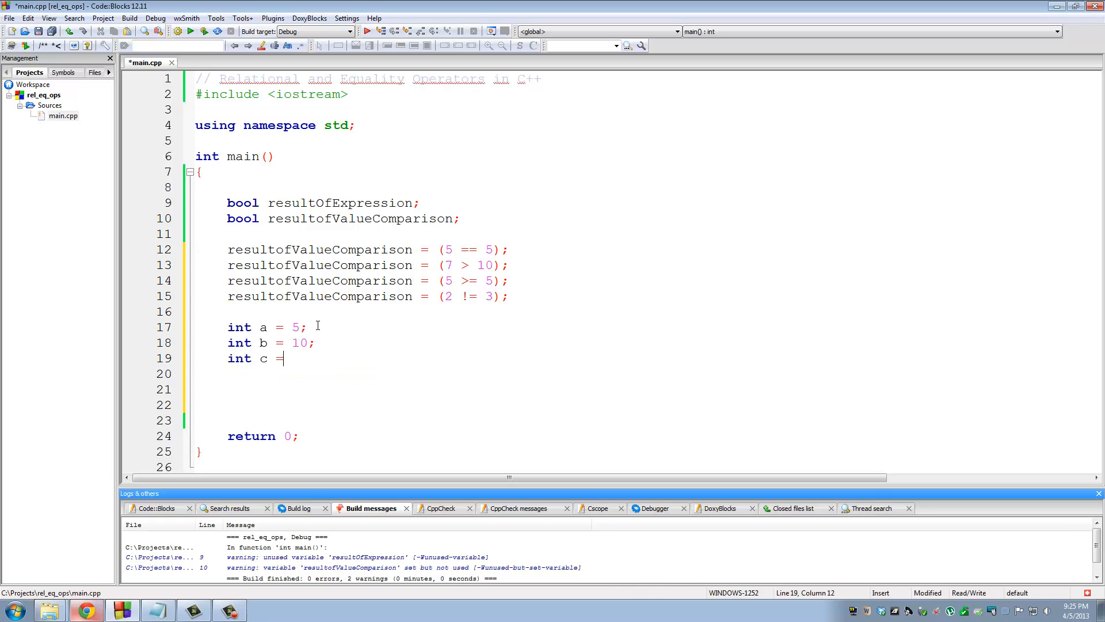
text(15;)
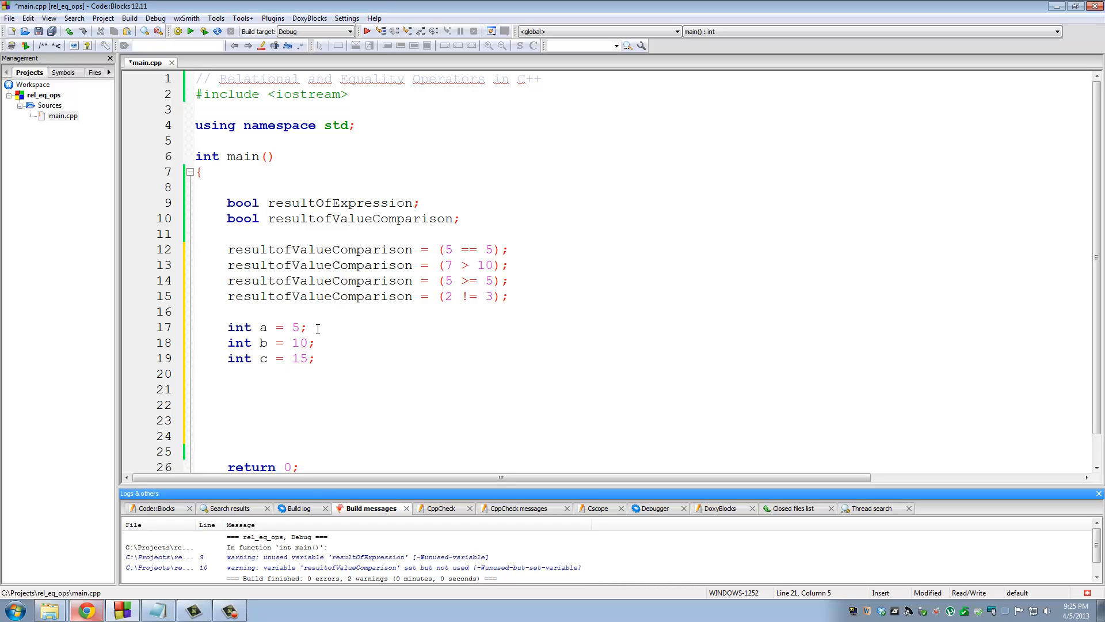
Step: Write resultOfExpression = (a+b > c+b); below the int declarations
text(resultOfExpression =)
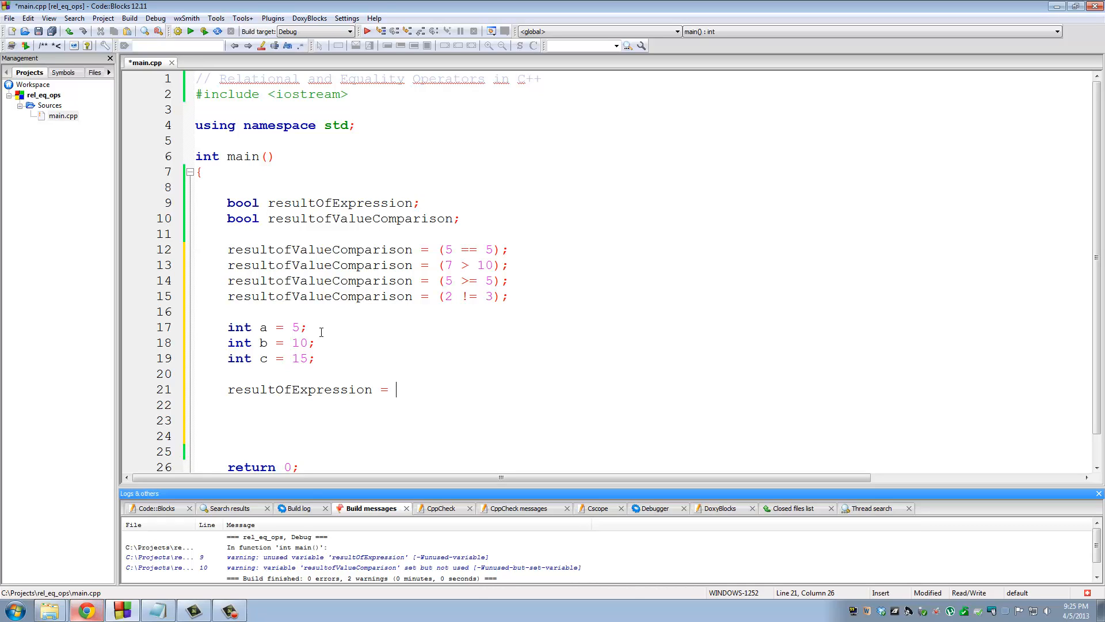
text((a)
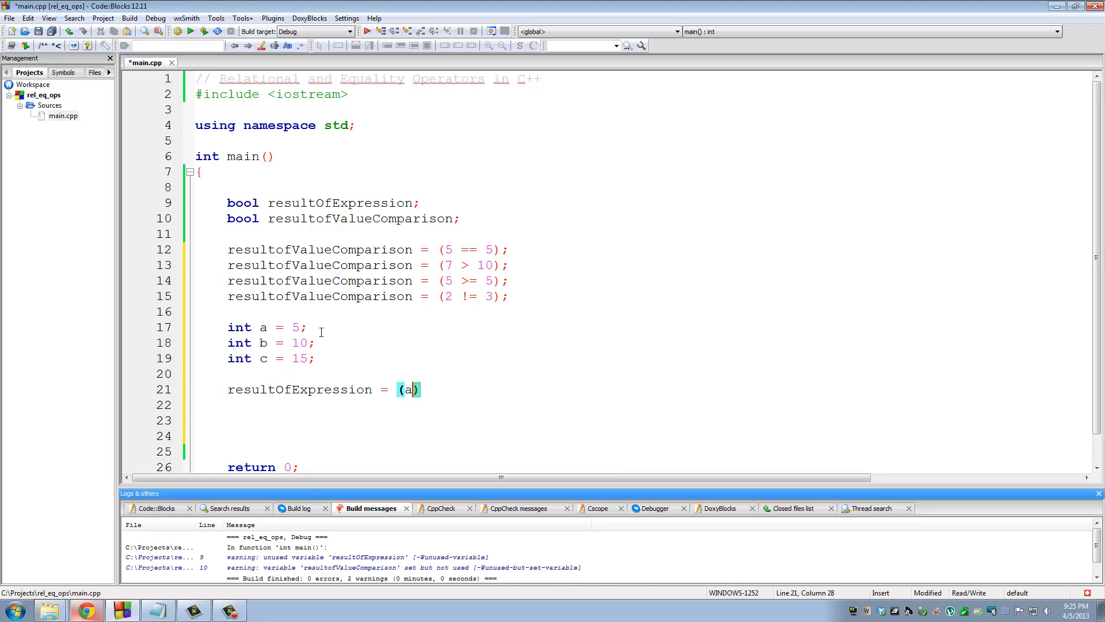
text(+b)
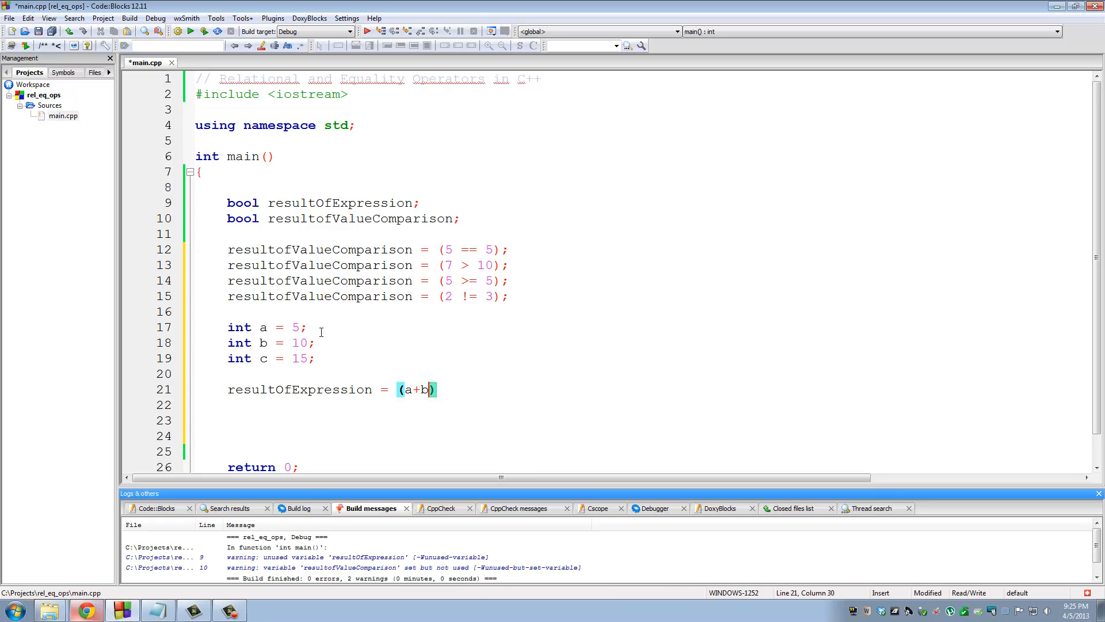
text(>)
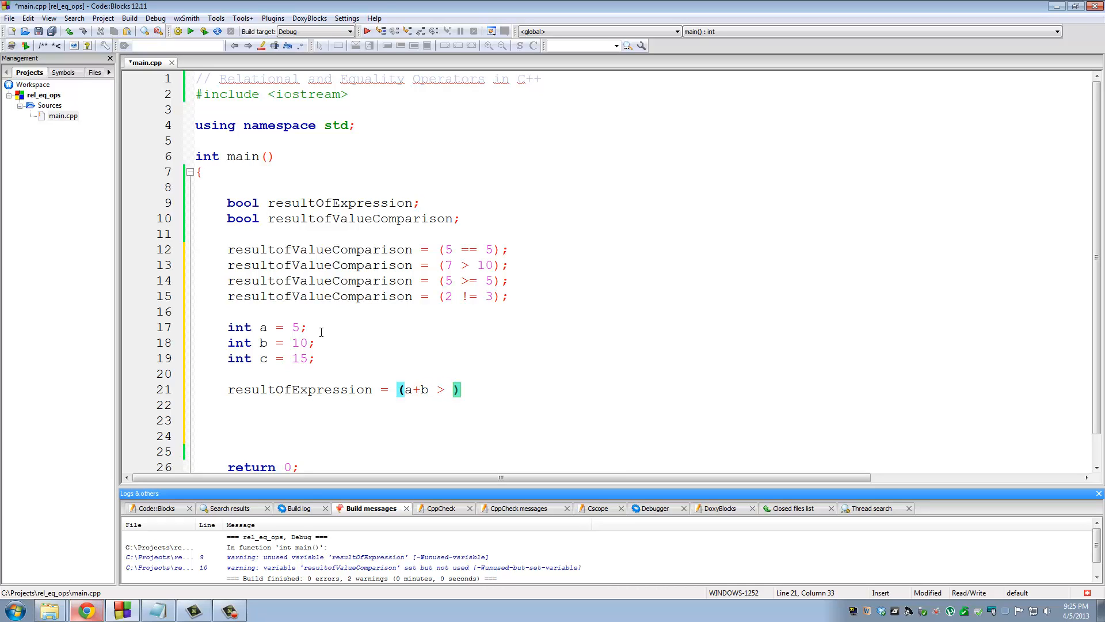
text(c+b)
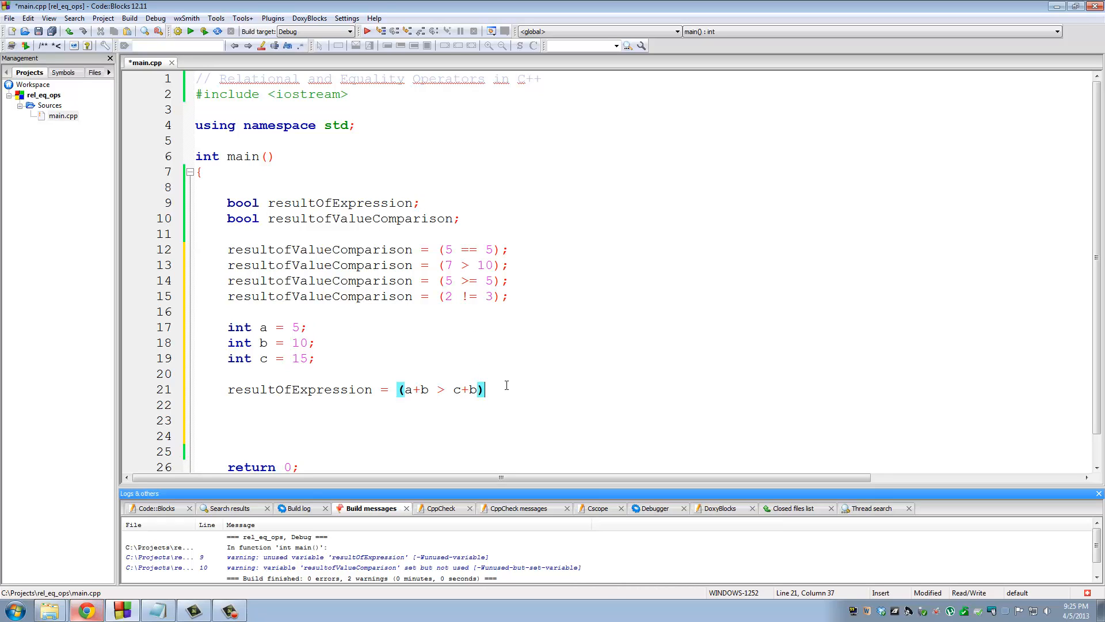
text(;)
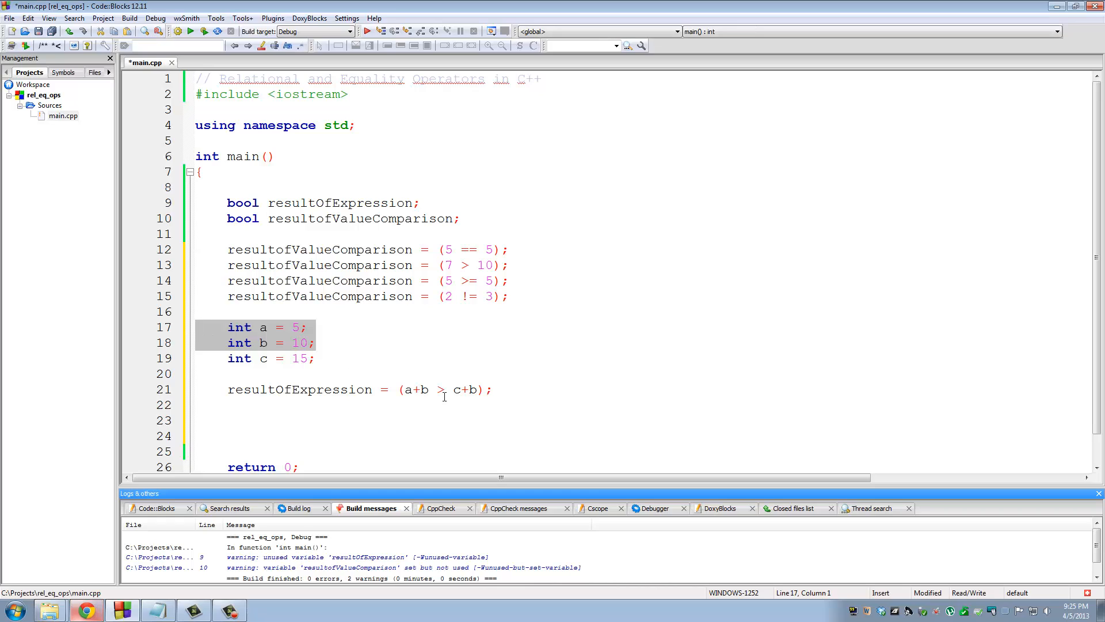
double_click(463, 390)
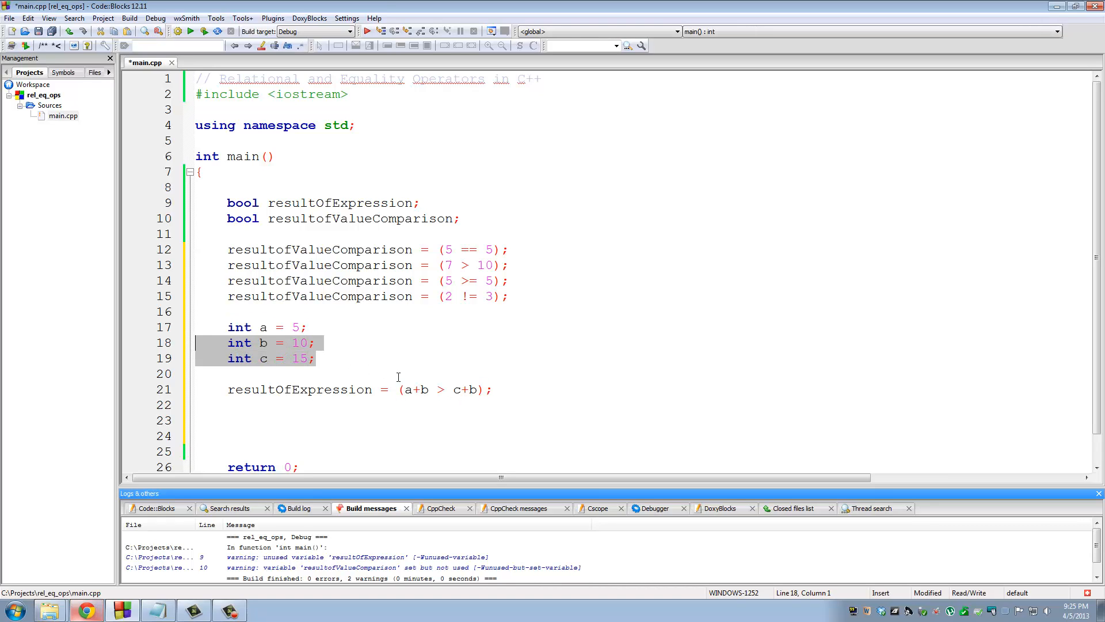
click(422, 389)
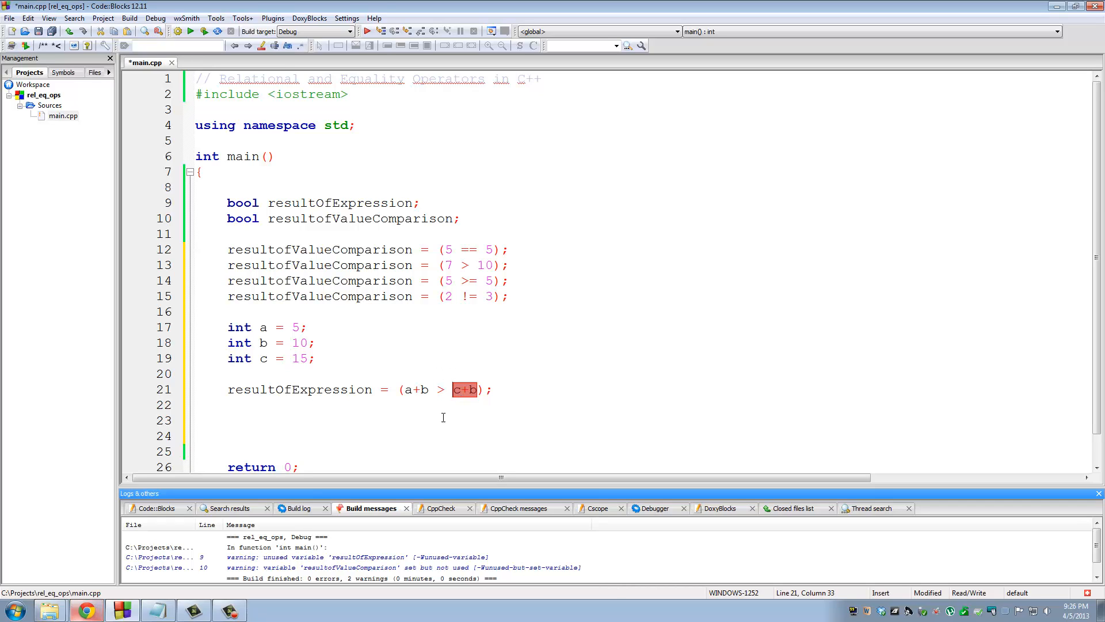
mouse_move(412, 346)
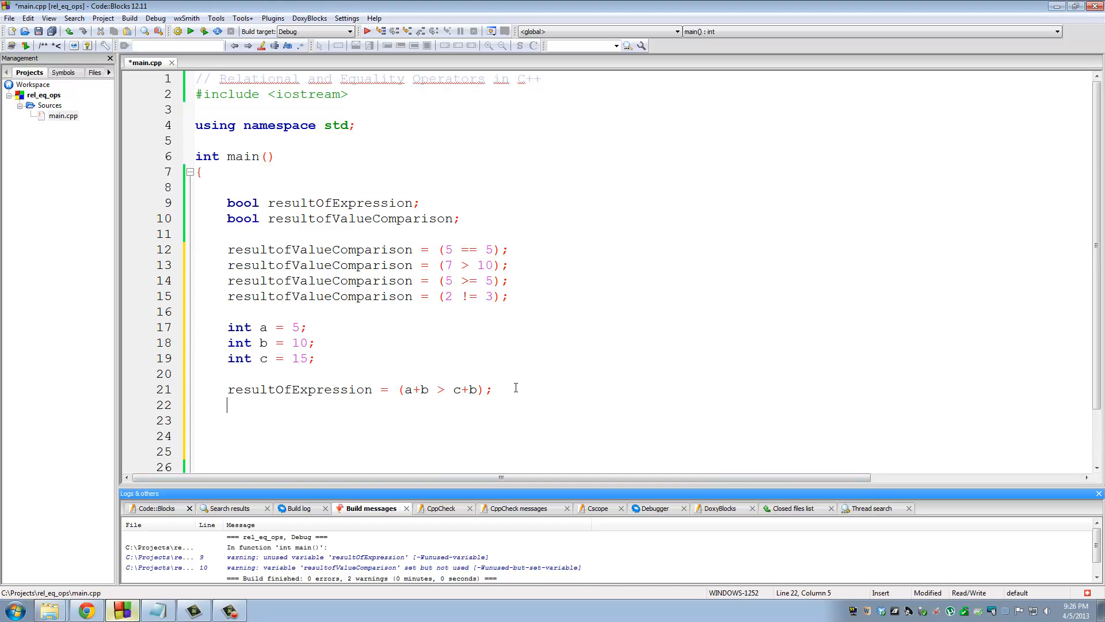
Step: Write resultofExpression = (c+b == a+b); on line 22
text(resultofExpression =)
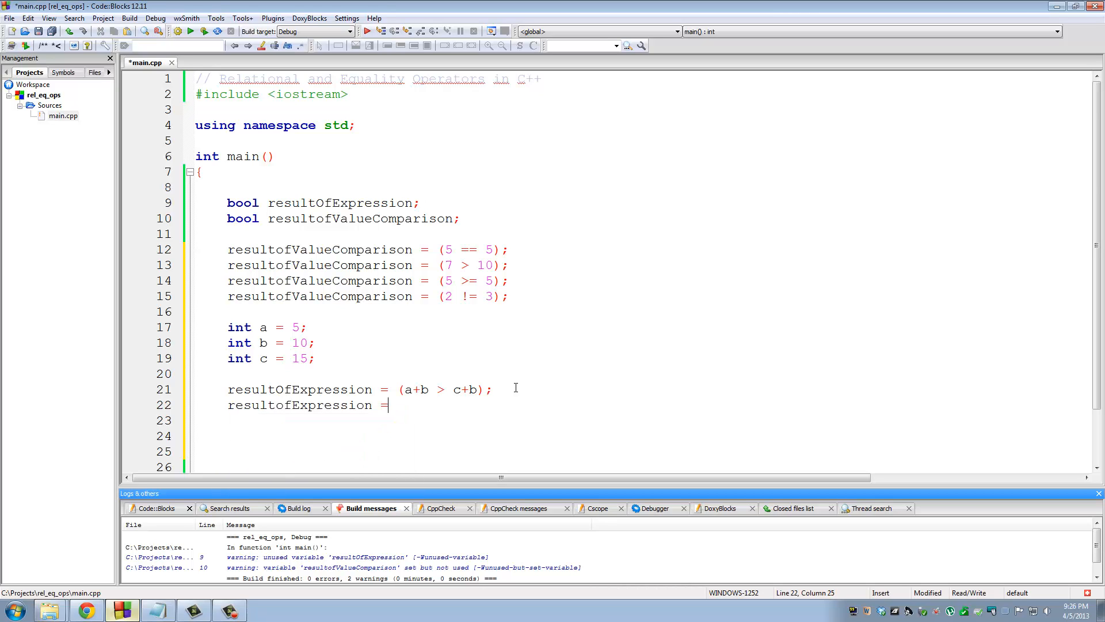
text(()
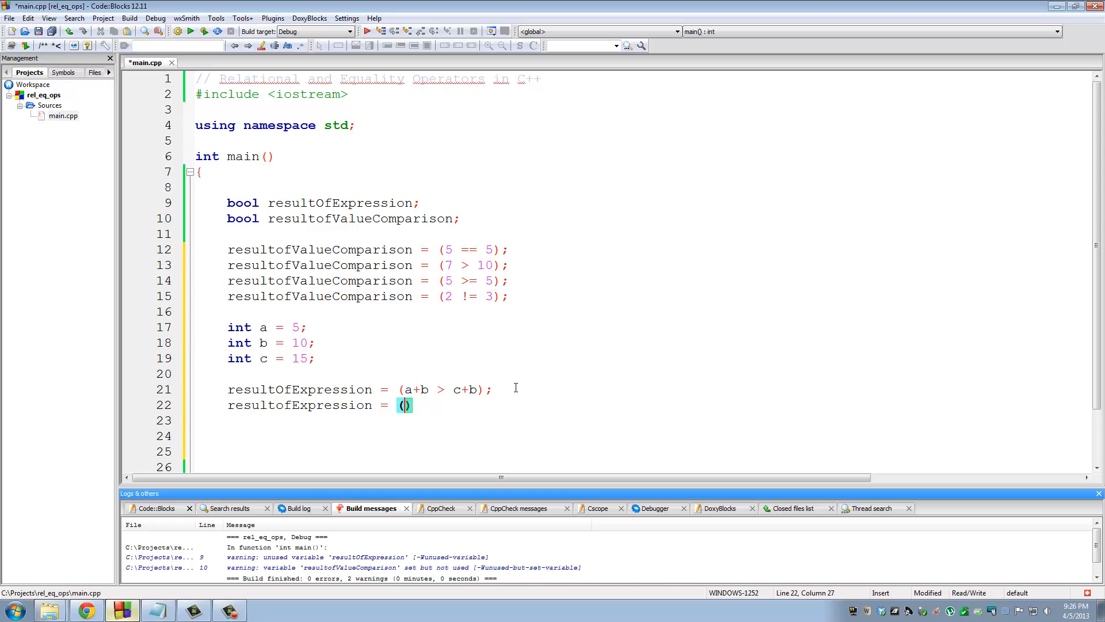
text(c+b ==)
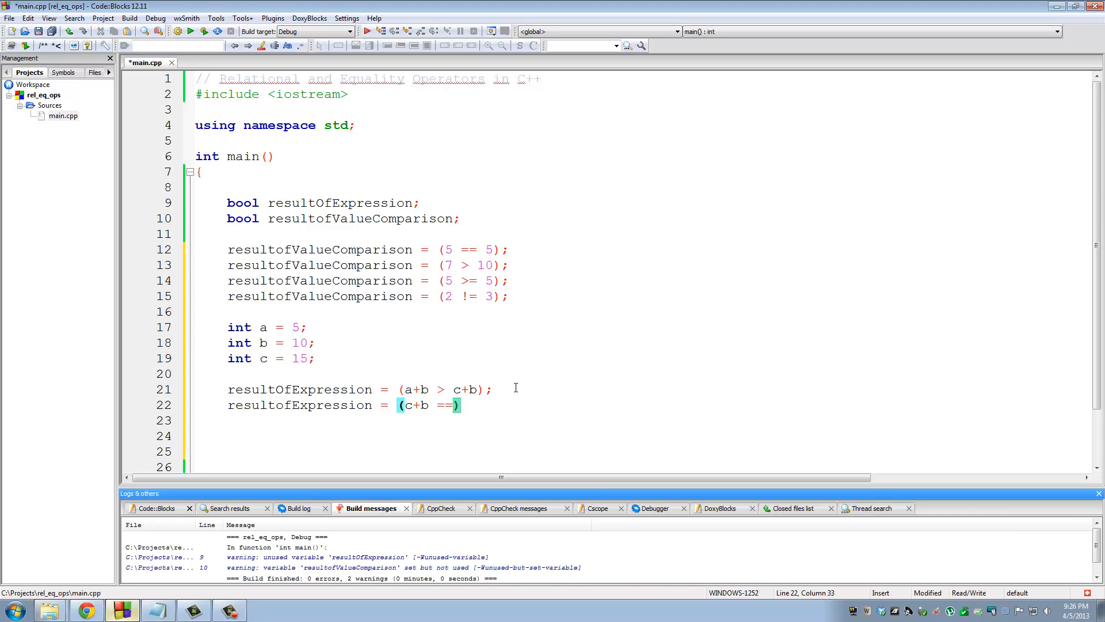
text(a+b)
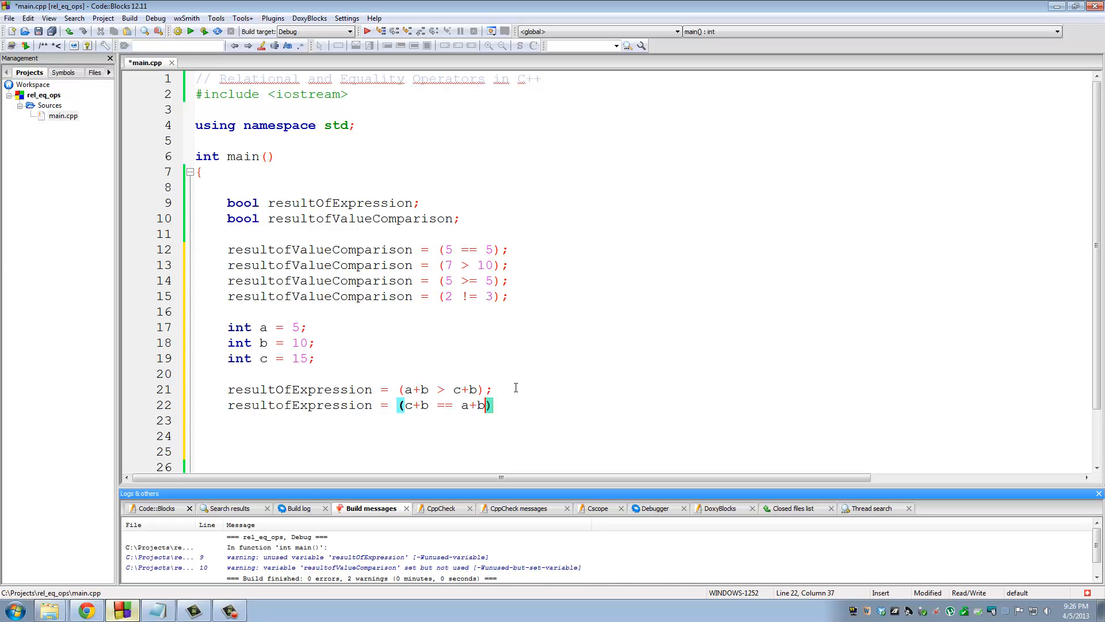
text(;)
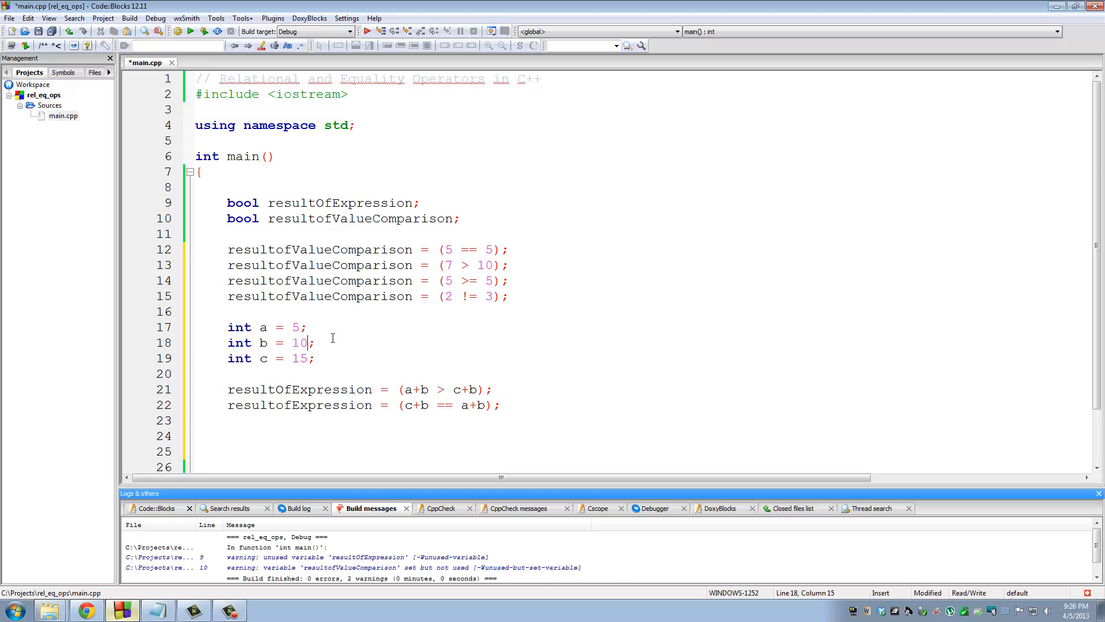
mouse_move(451, 403)
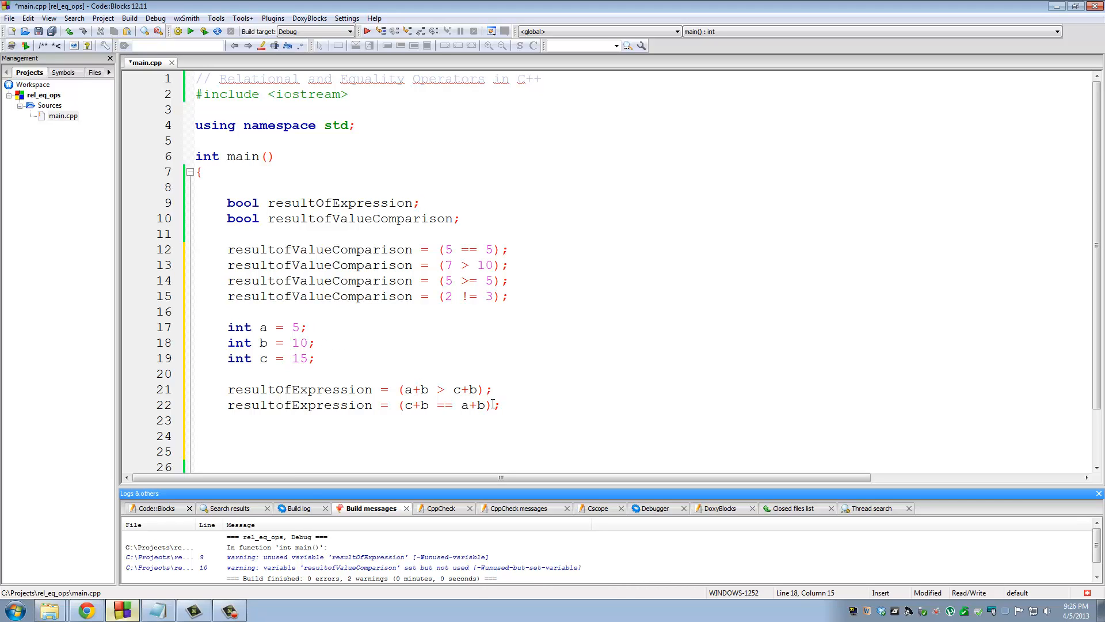
drag(399, 404, 488, 404)
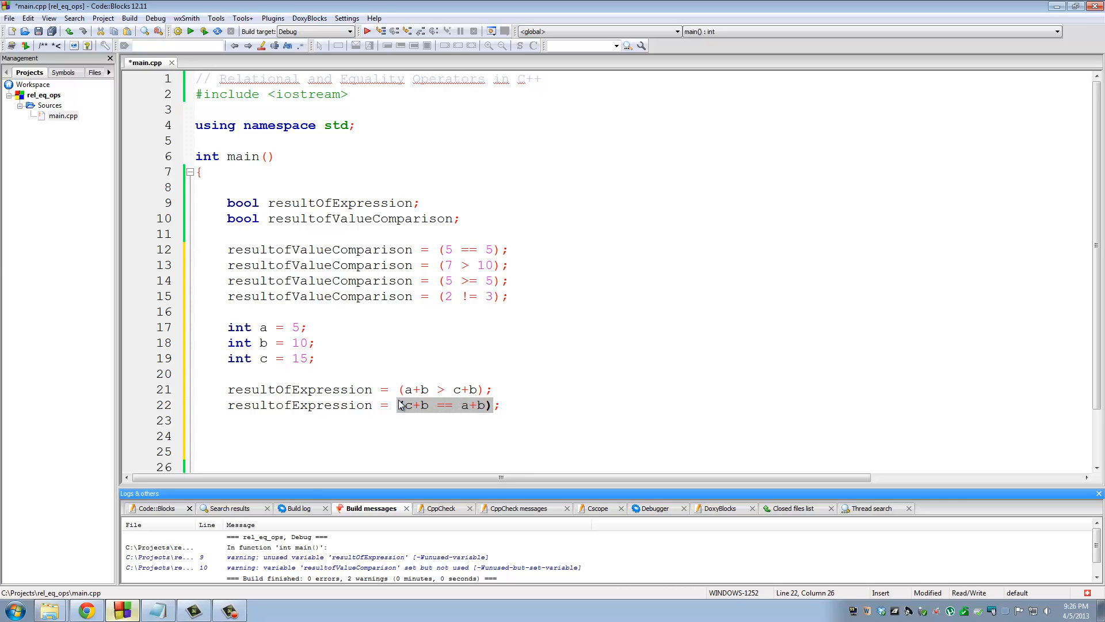
double_click(300, 405)
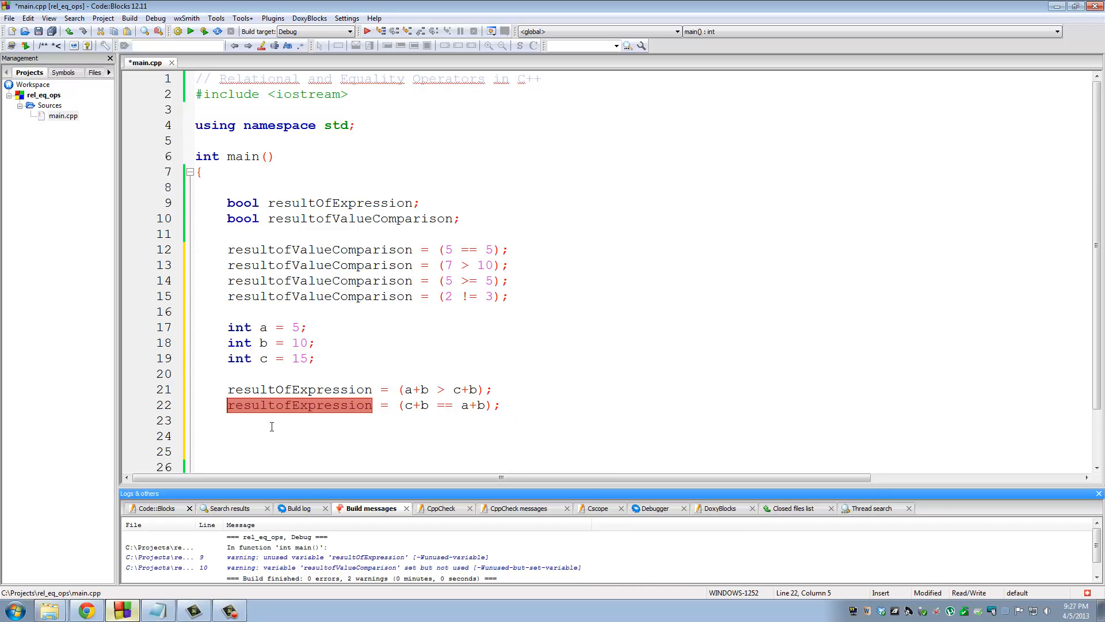
mouse_move(243, 438)
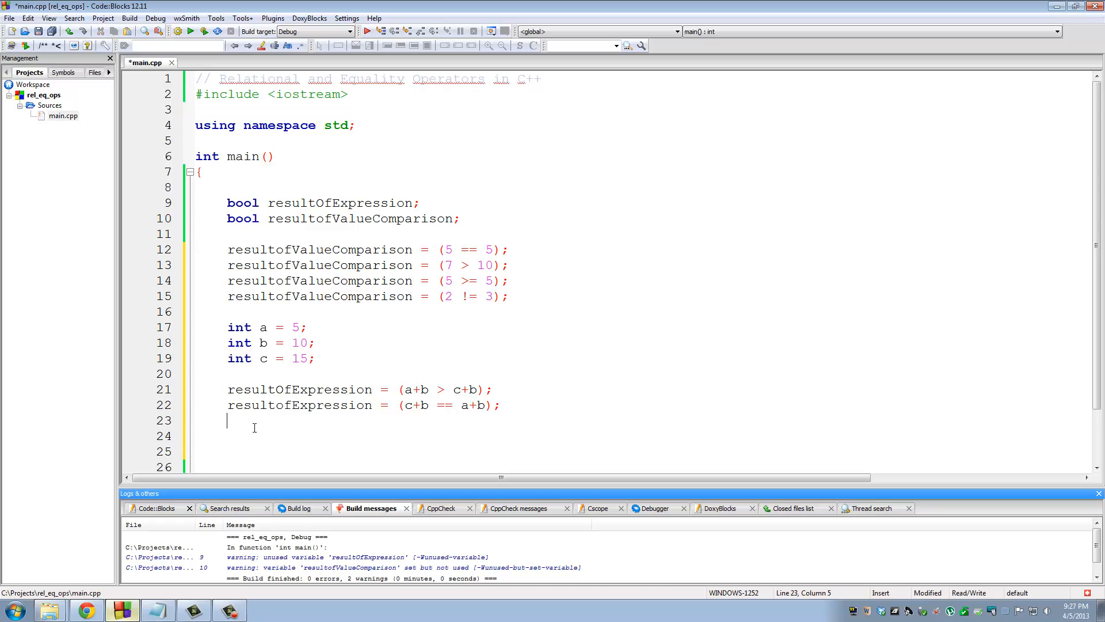
Step: Write resultOfExpression = (c+b != a+b); on line 23
text(resultOfExpression)
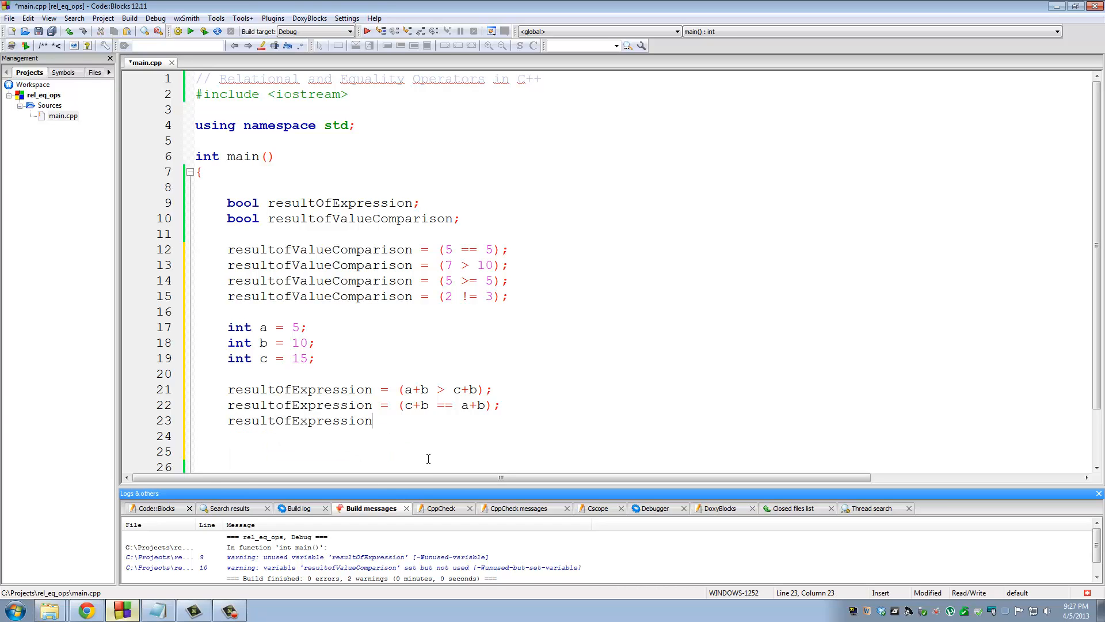
text(=)
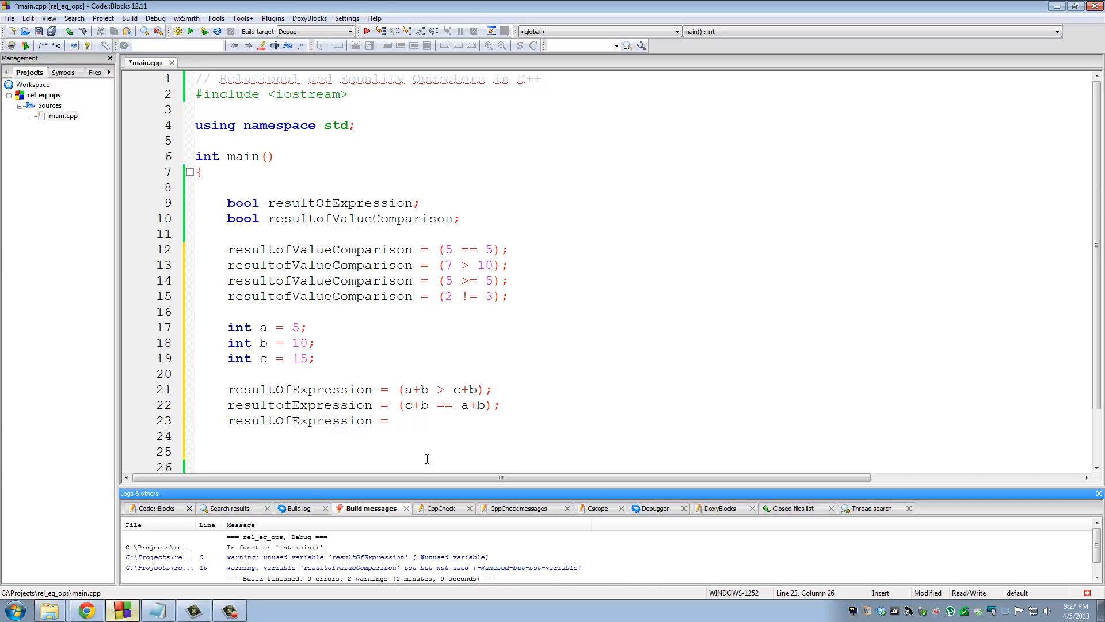
text((c))
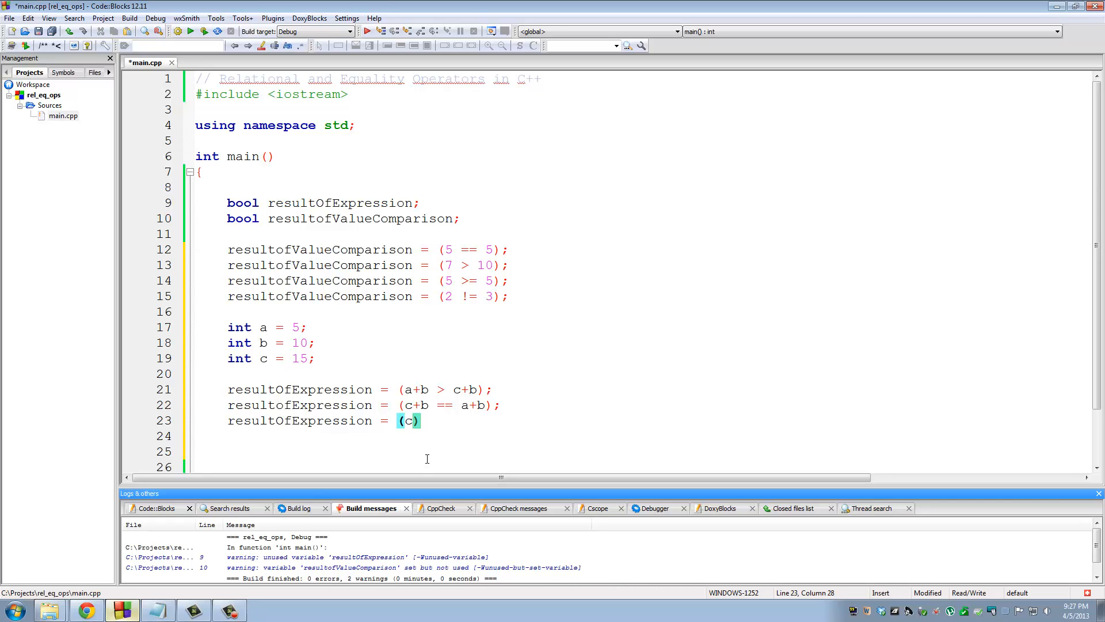
text(+b !=)
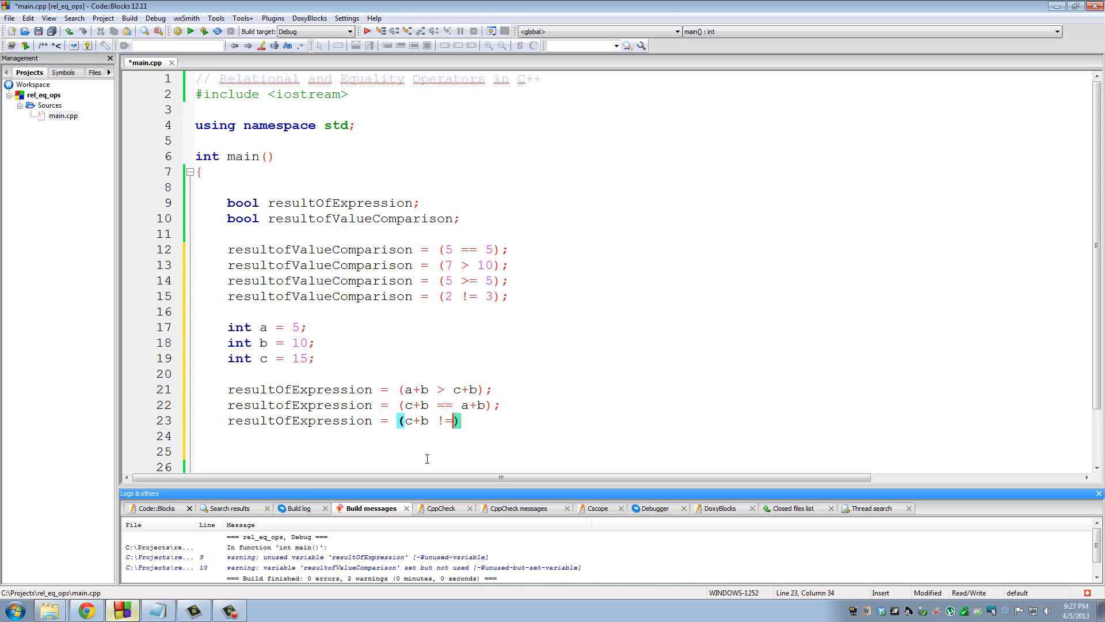
text(a)
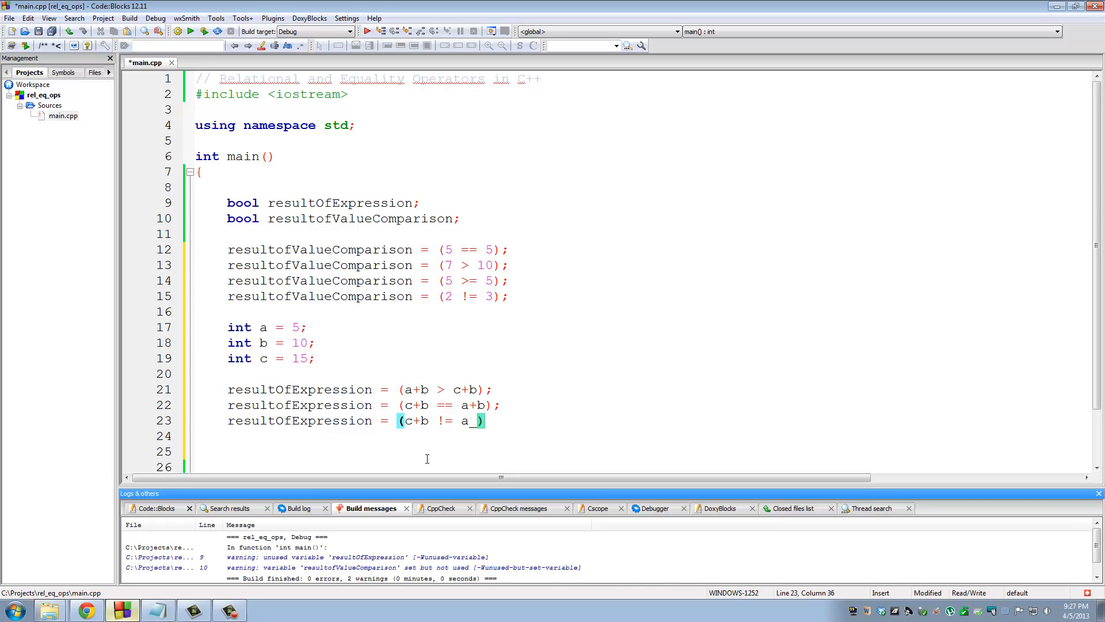
text(+b)
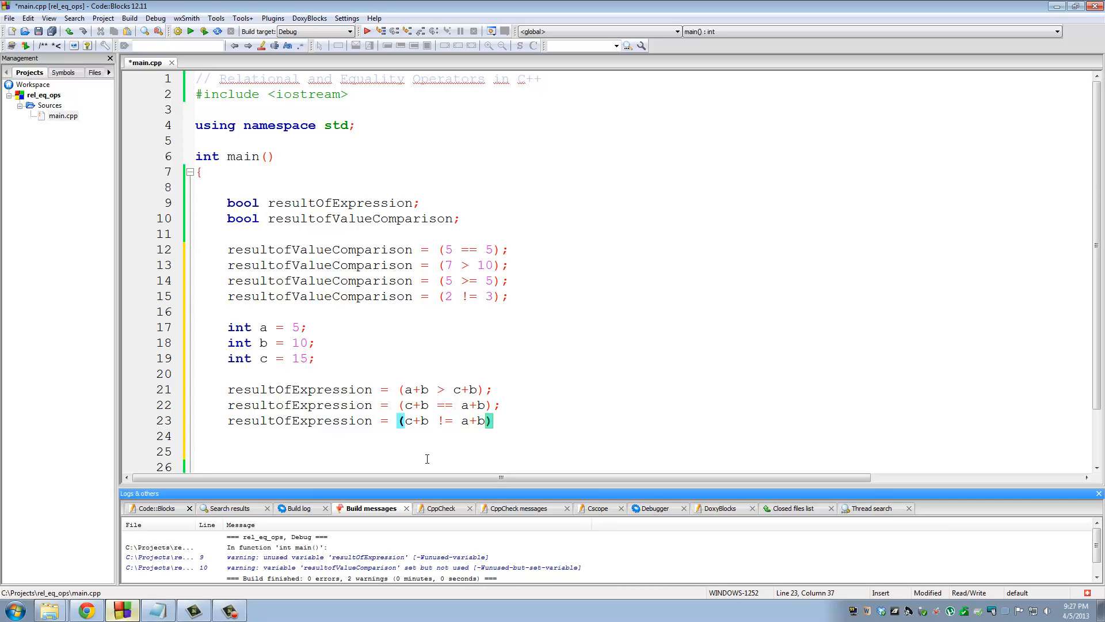
text(;)
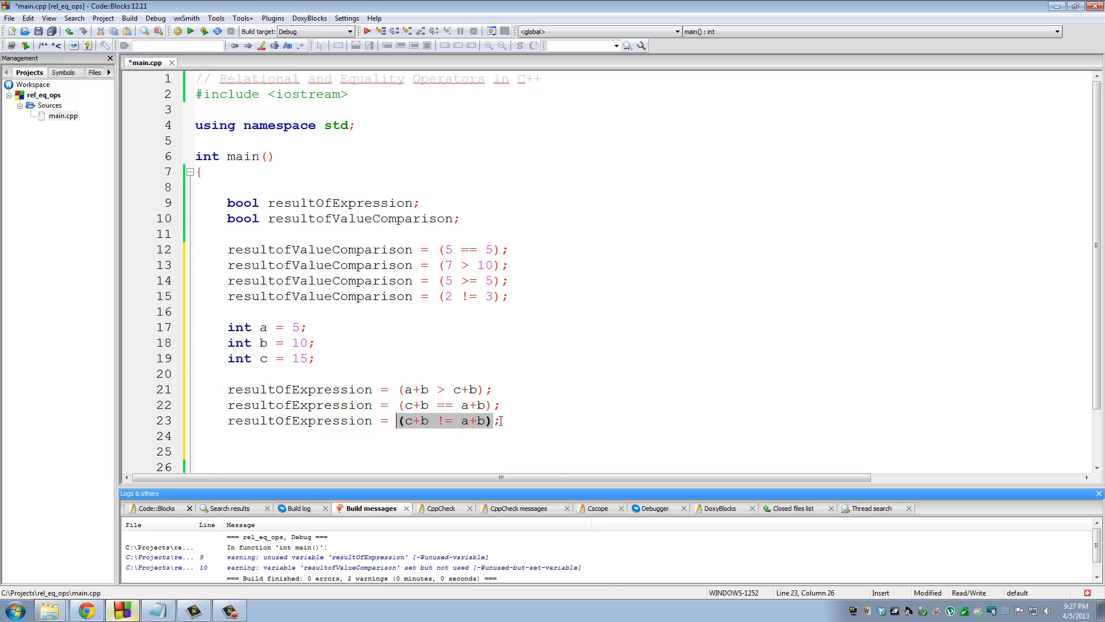
mouse_move(432, 433)
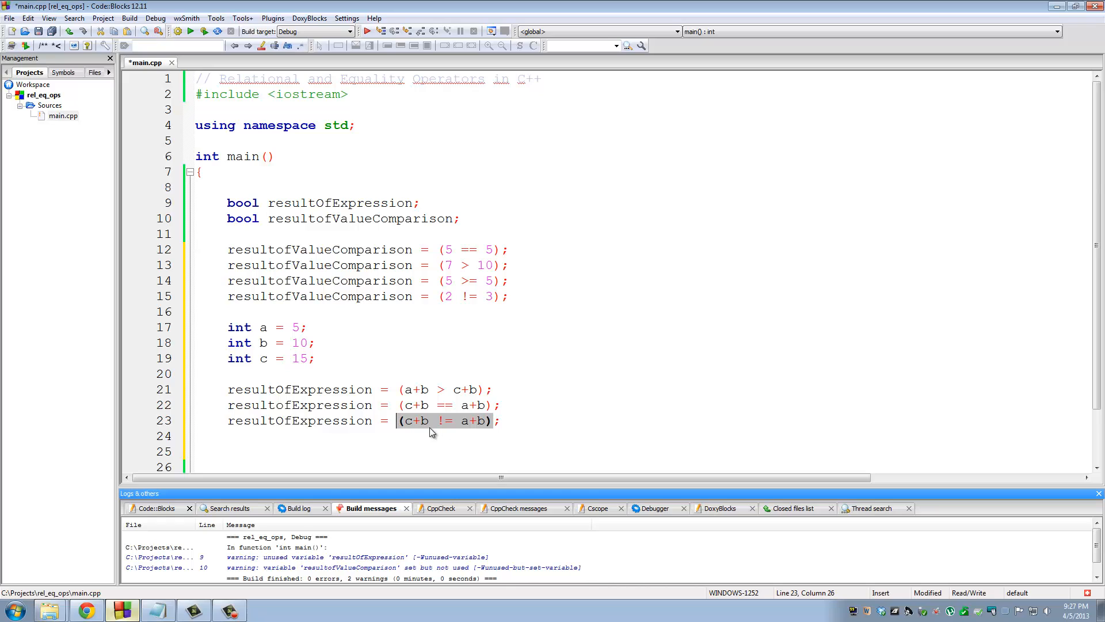
double_click(300, 420)
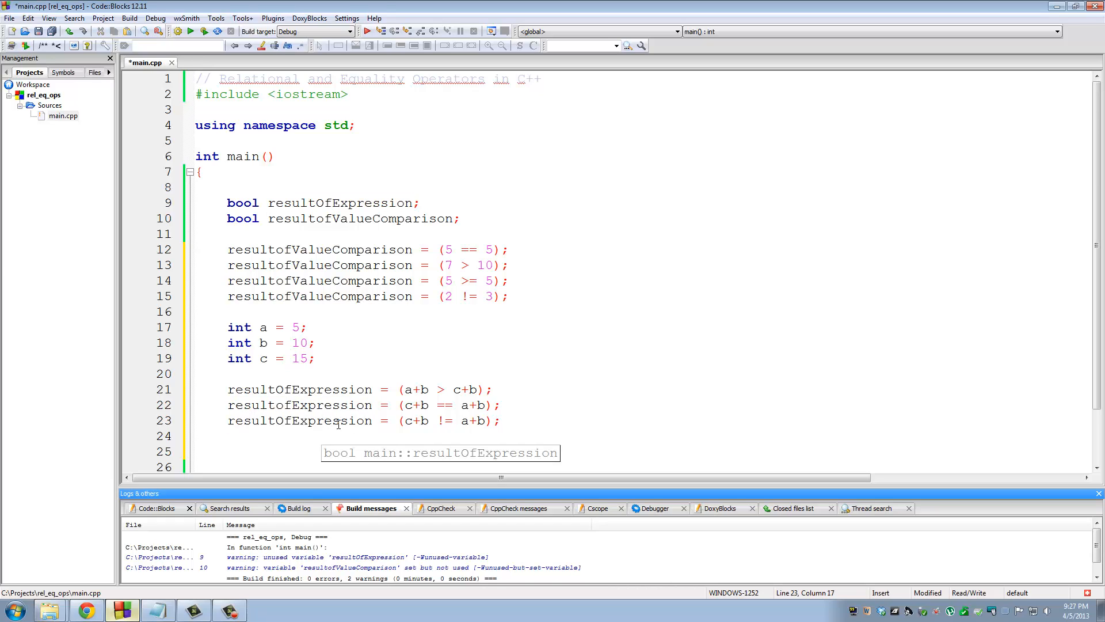
click(500, 420)
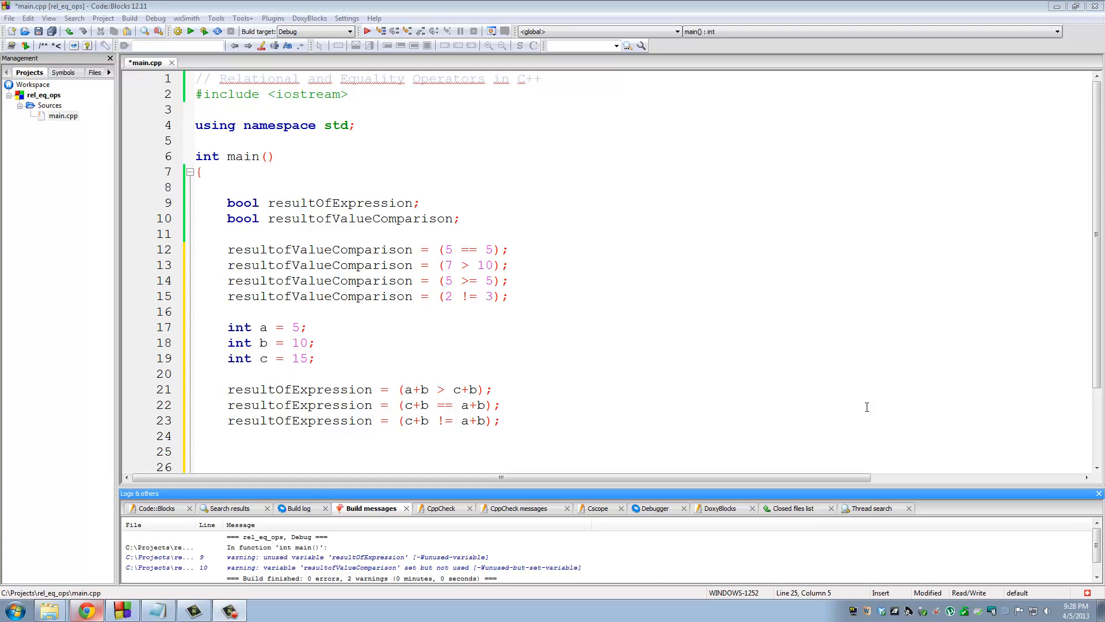
mouse_move(318, 352)
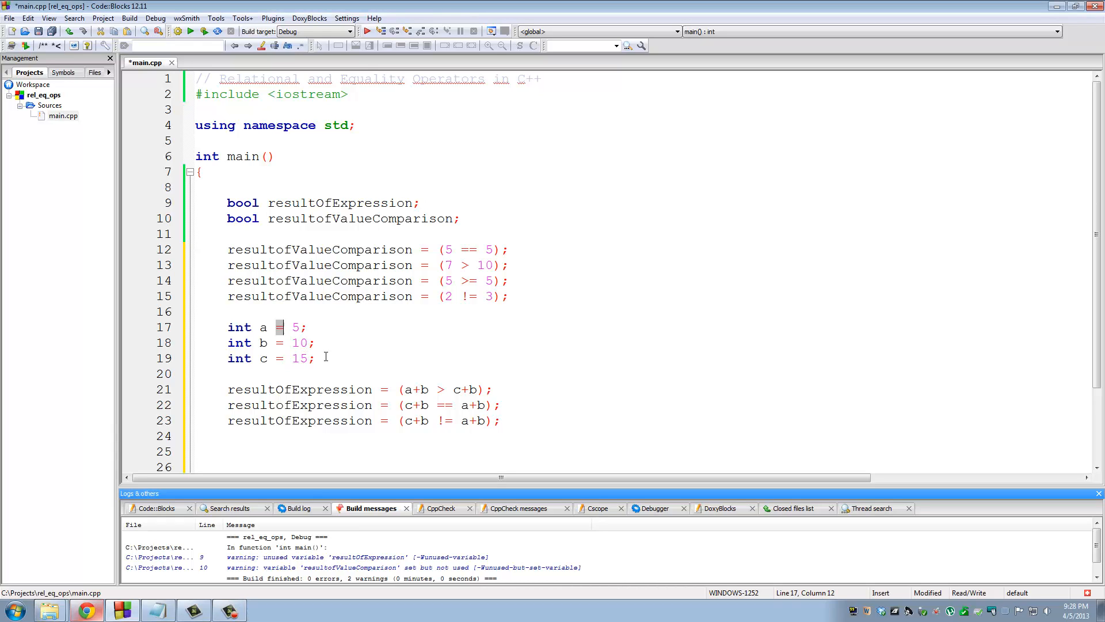
click(444, 404)
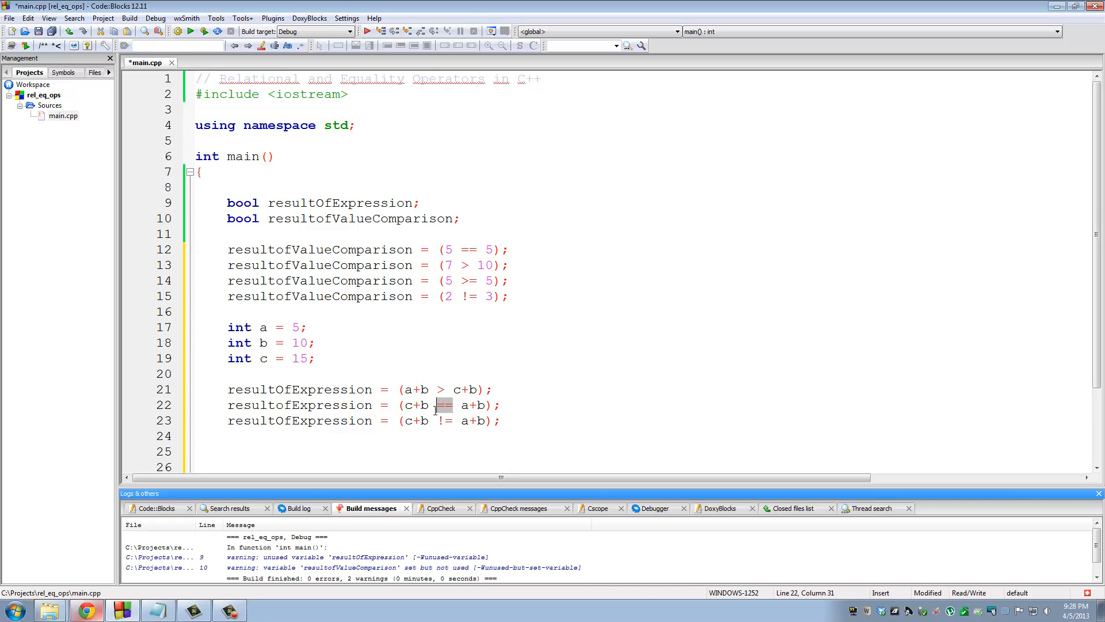
mouse_move(286, 338)
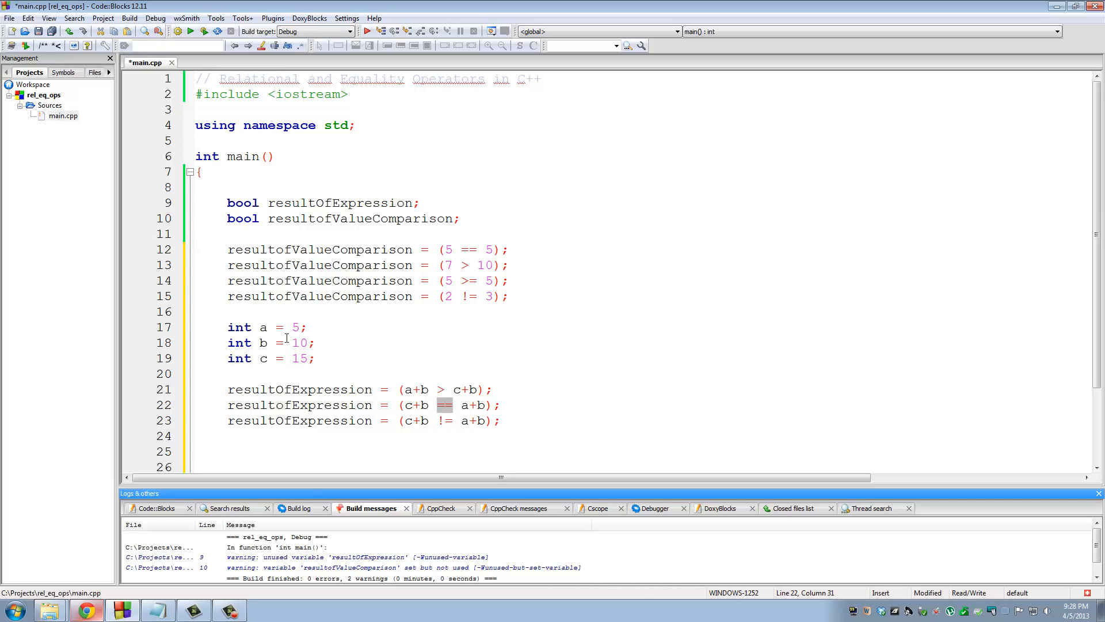